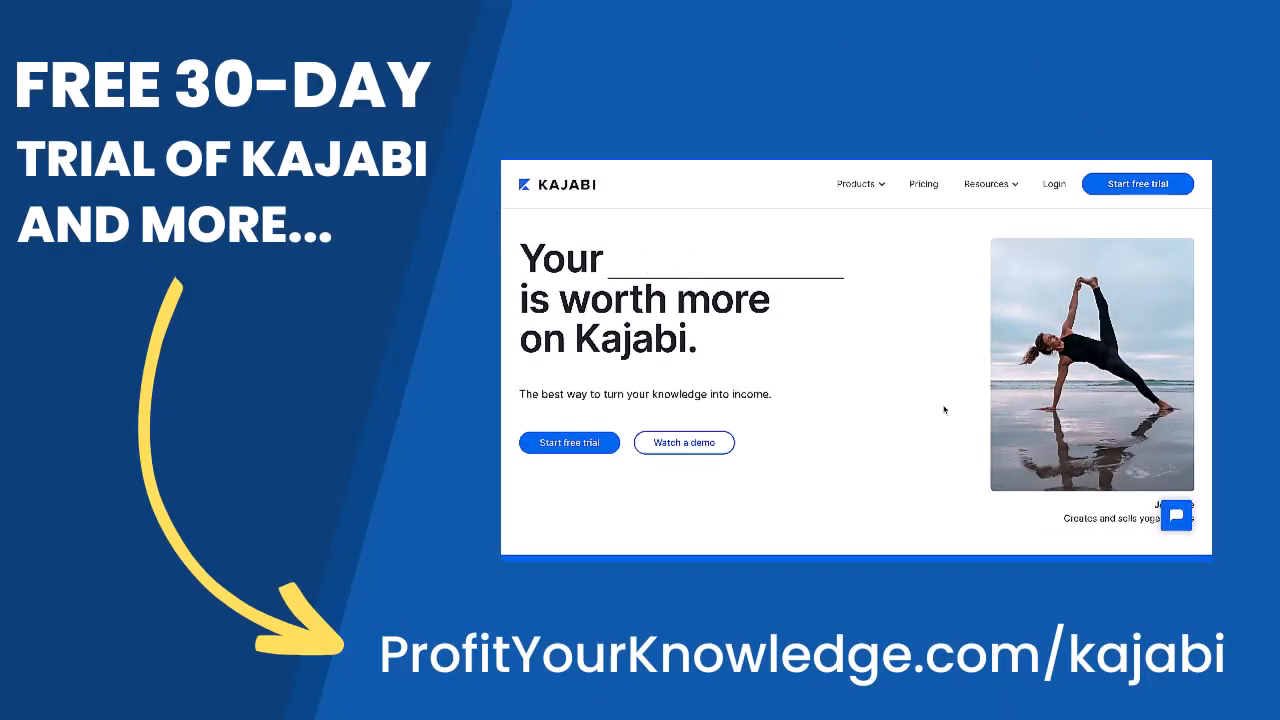
# Scroll the dashboard and open the Marketing Email Campaigns overview
pyautogui.scroll(-3)
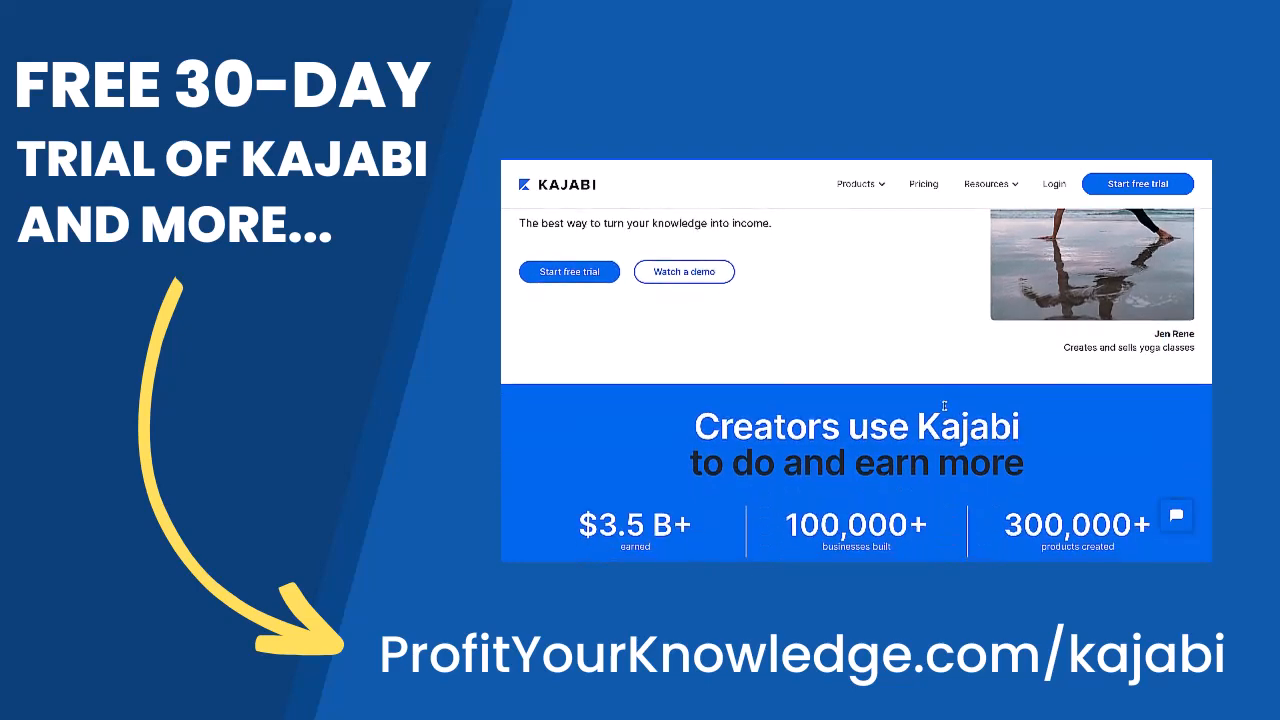
pyautogui.scroll(-3)
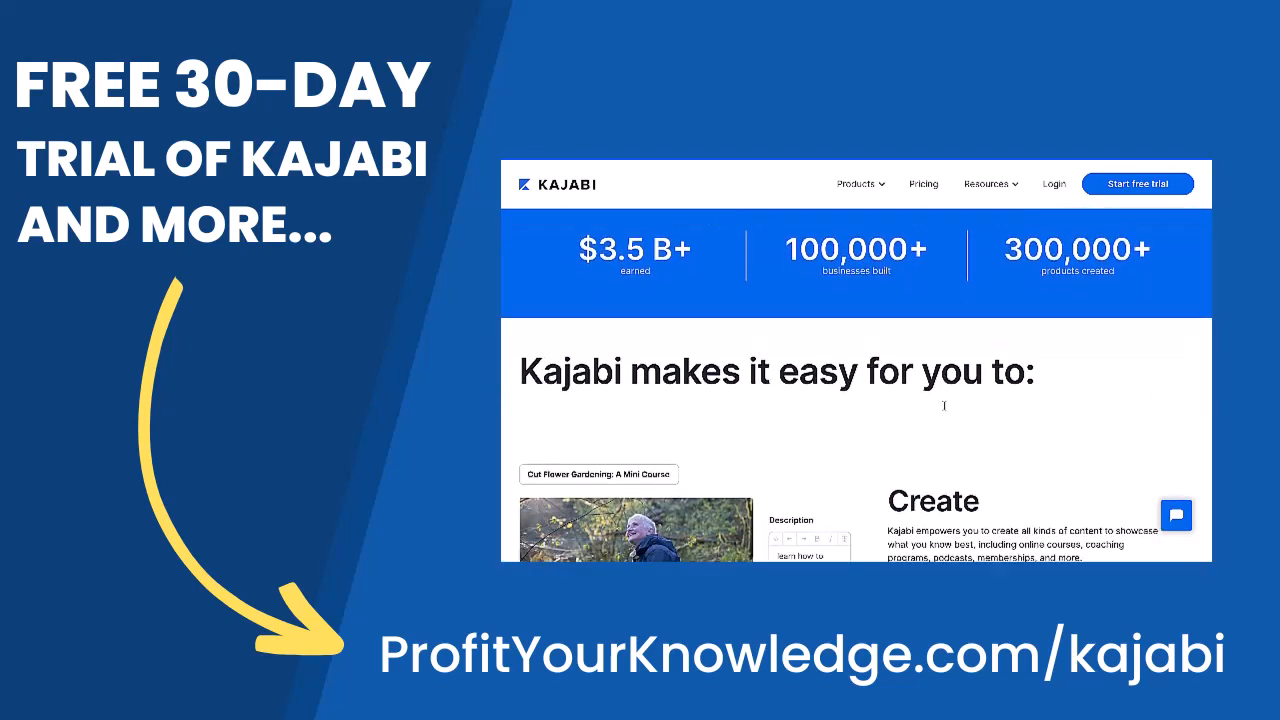
pyautogui.scroll(-3)
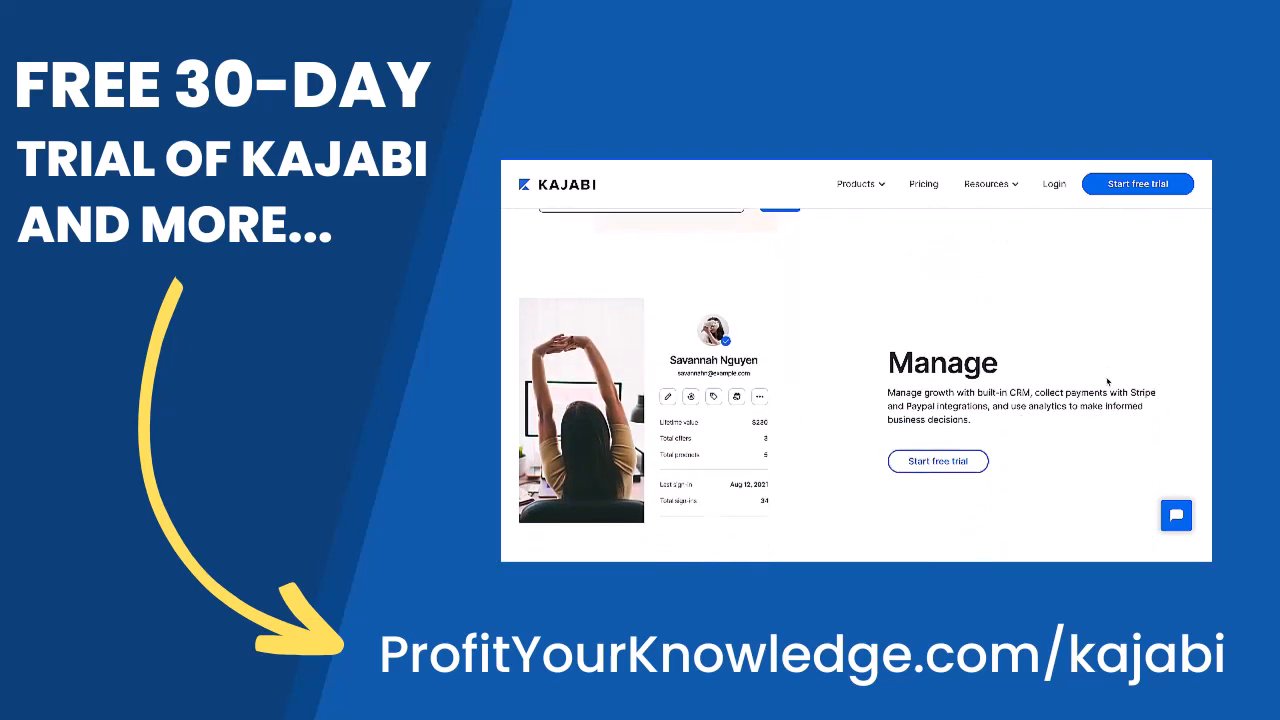
pyautogui.scroll(-3)
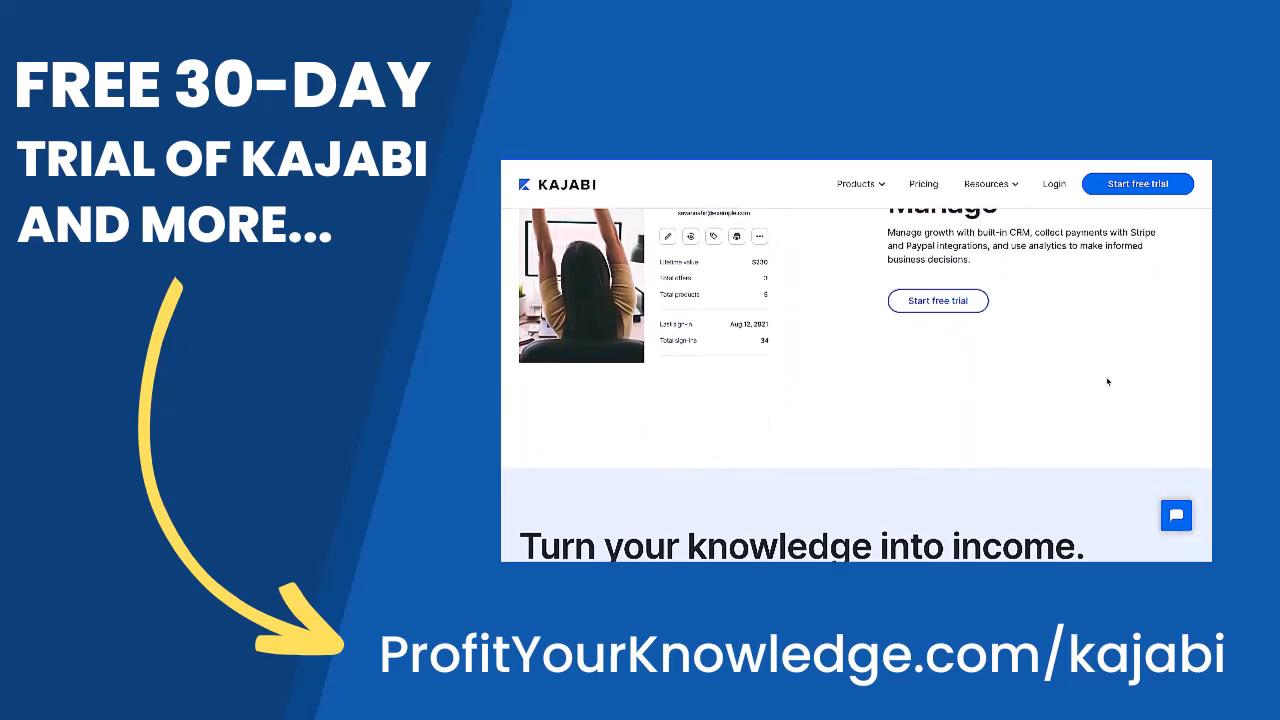
pyautogui.scroll(-3)
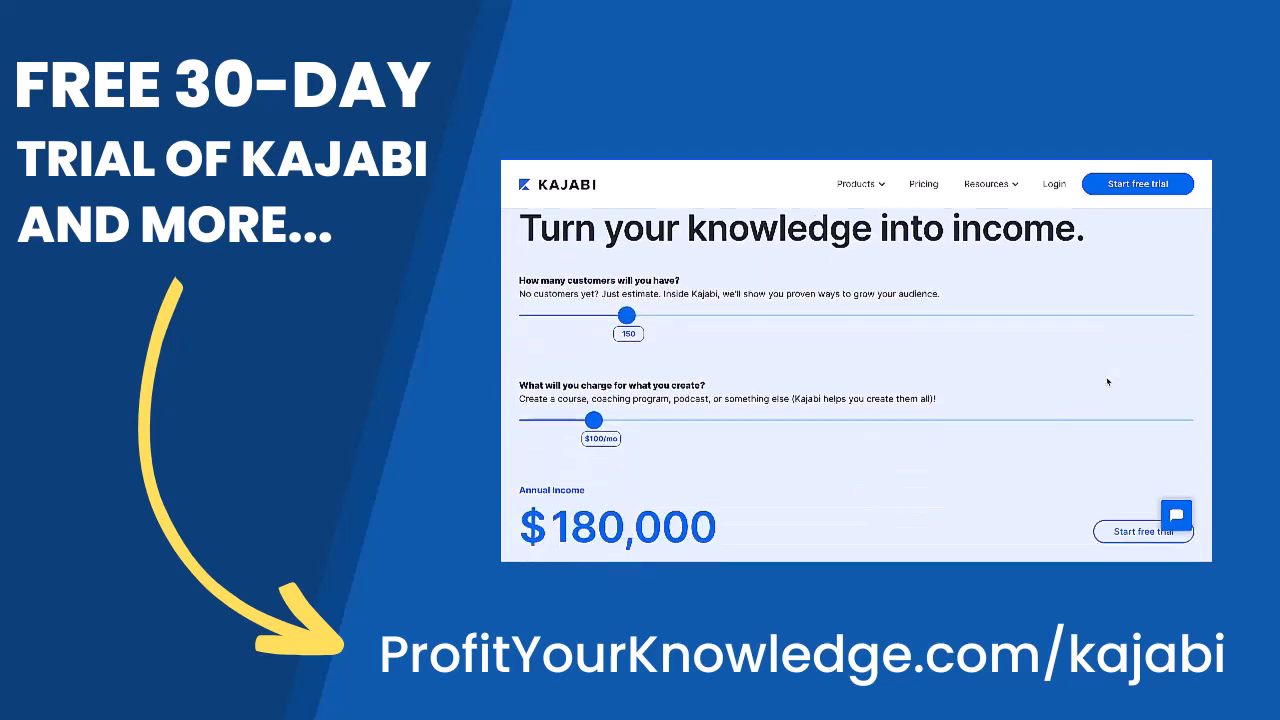
pyautogui.scroll(-3)
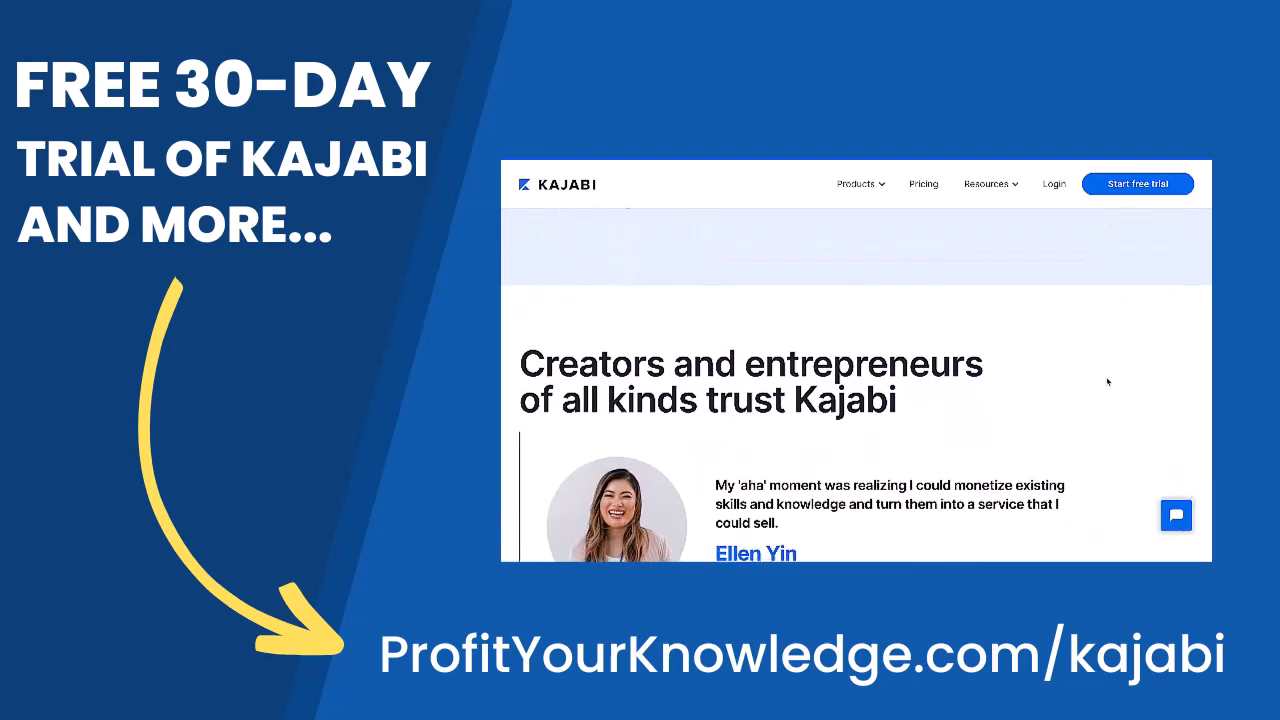
pyautogui.scroll(-3)
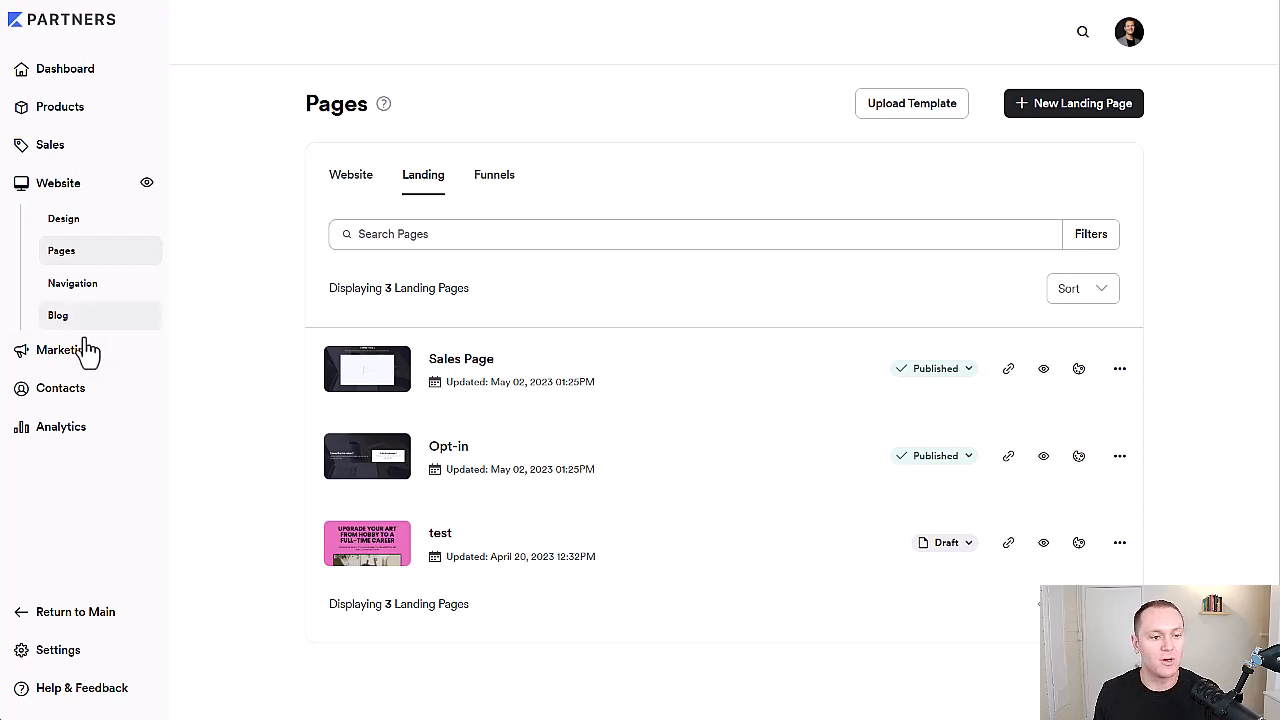
pyautogui.click(63, 350)
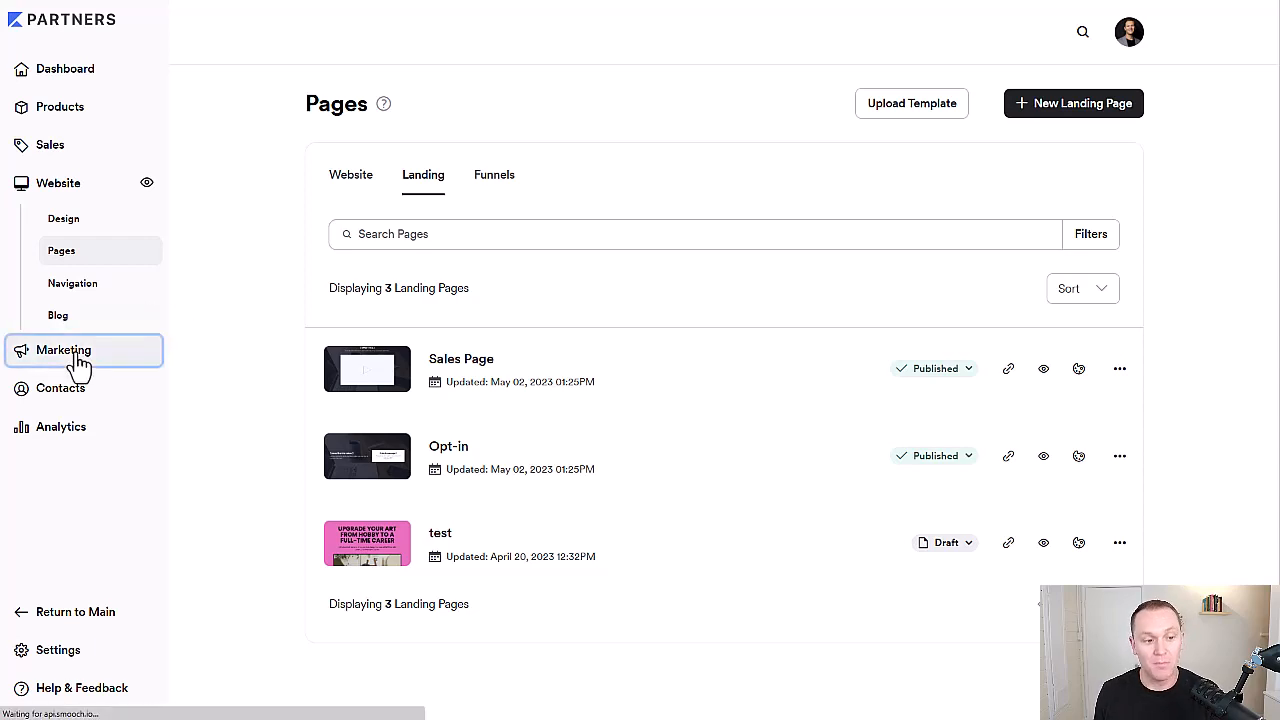
pyautogui.click(63, 350)
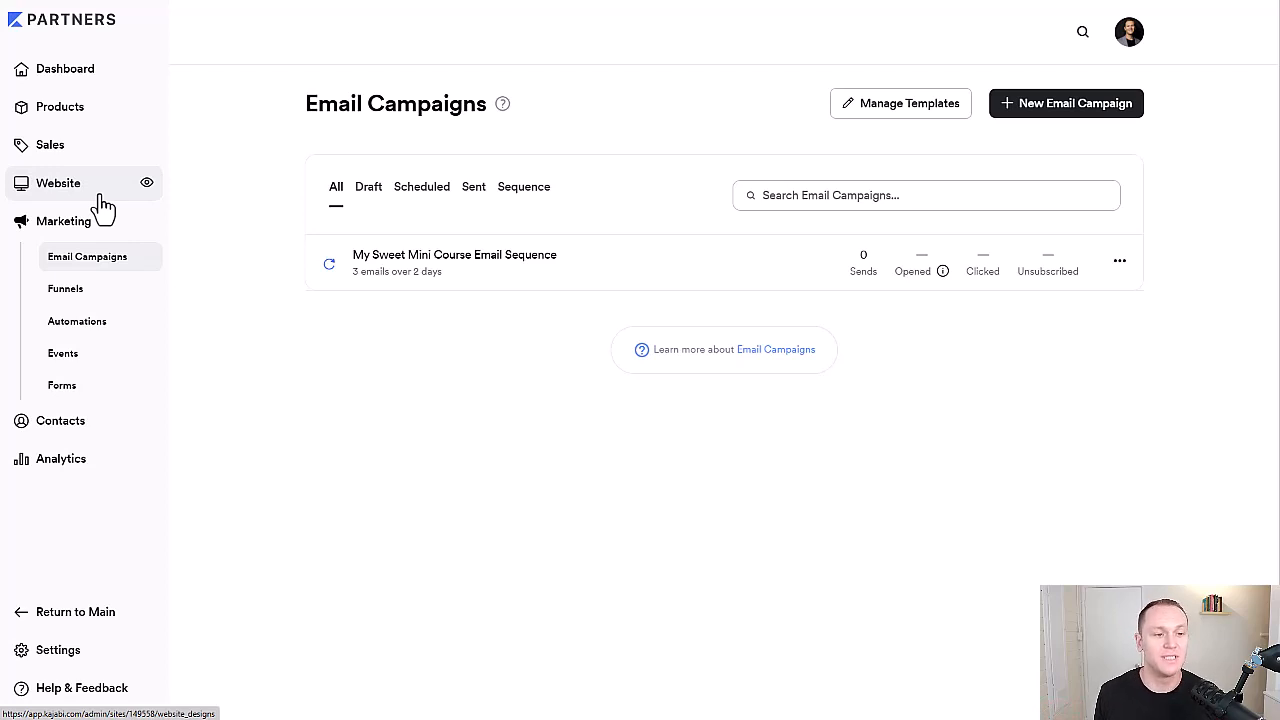
# Go to Website Design and view the 15-page website pages list
pyautogui.click(58, 183)
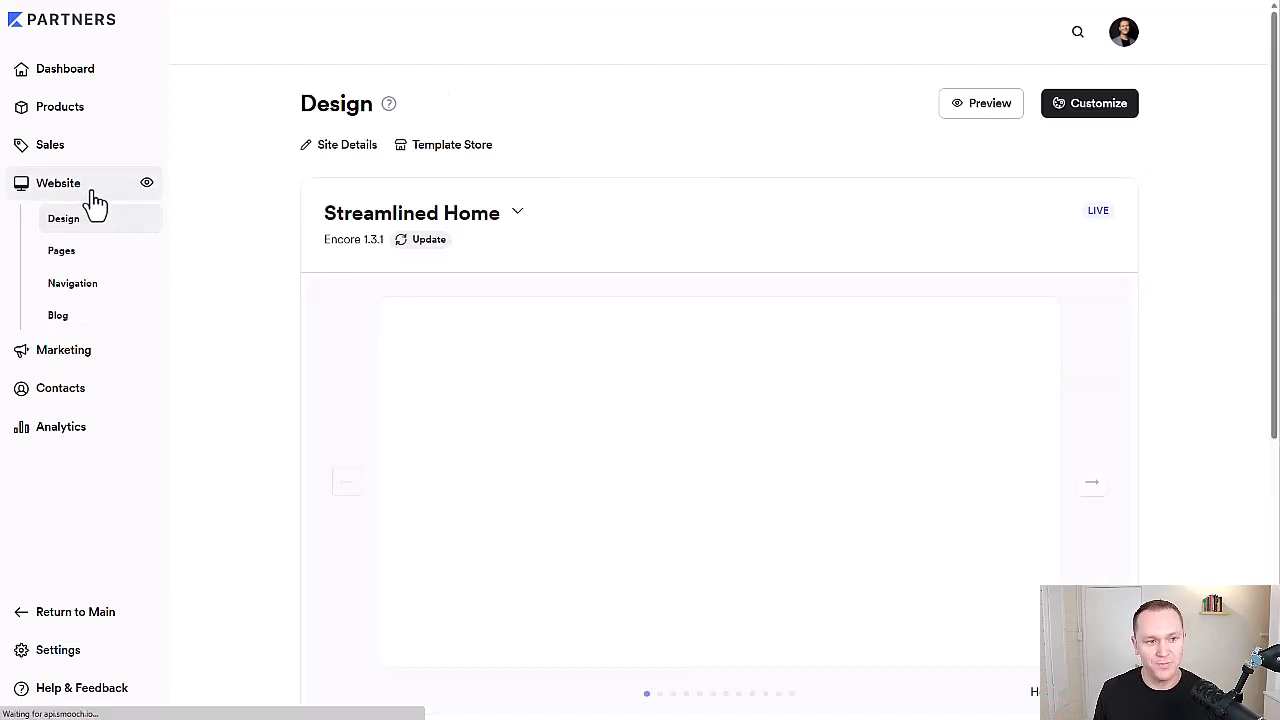
pyautogui.click(61, 250)
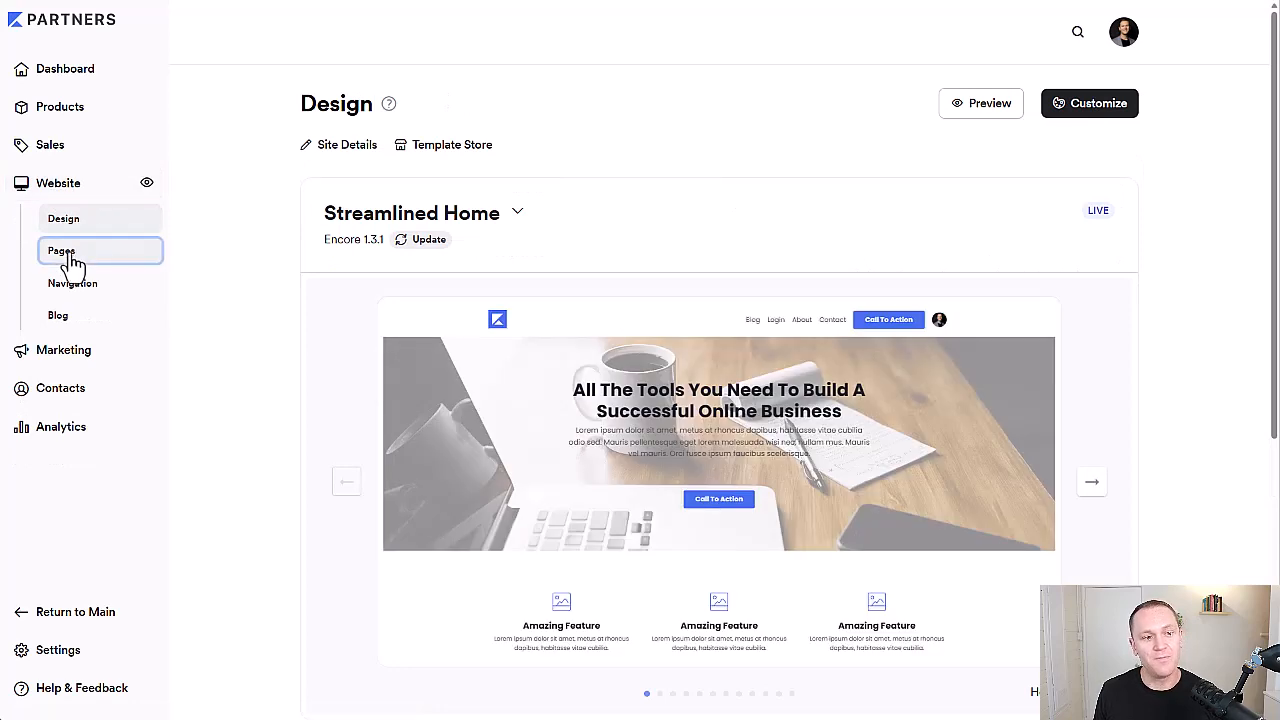
pyautogui.click(61, 250)
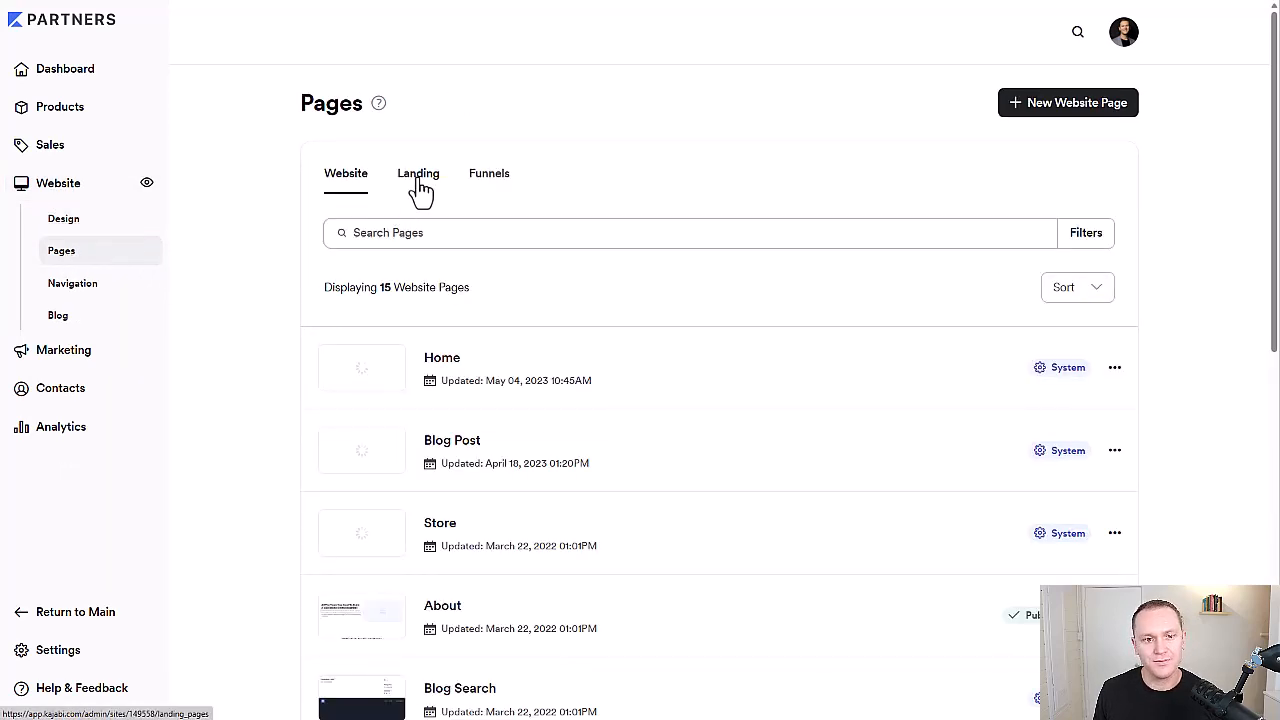
# Switch to landing pages to list Sales Page, Opt-in and test
pyautogui.click(418, 173)
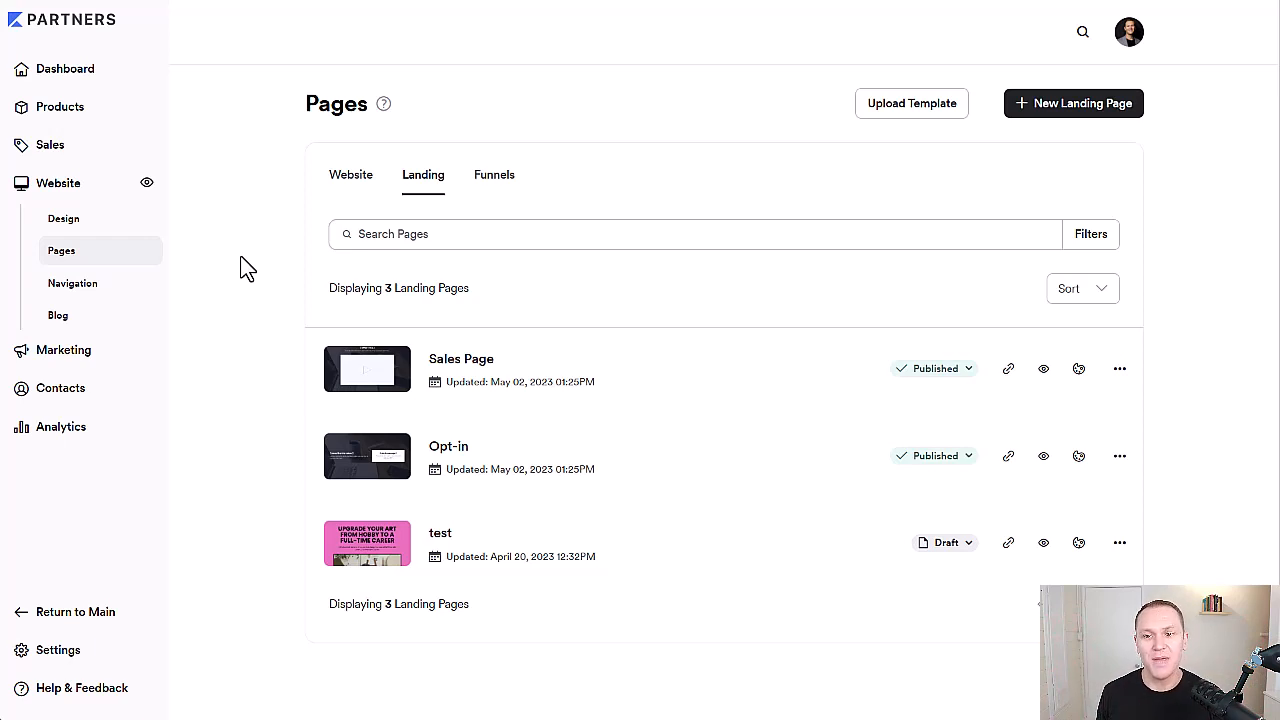
pyautogui.moveTo(1073, 103)
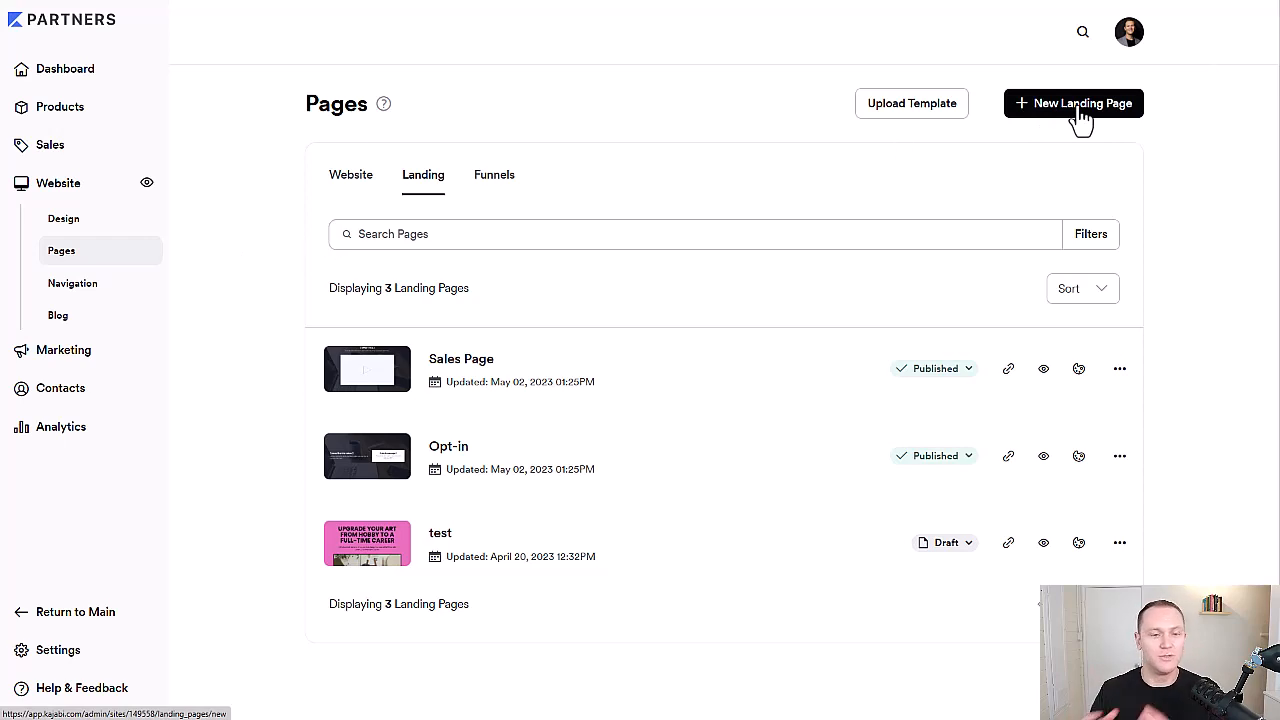
pyautogui.moveTo(461, 370)
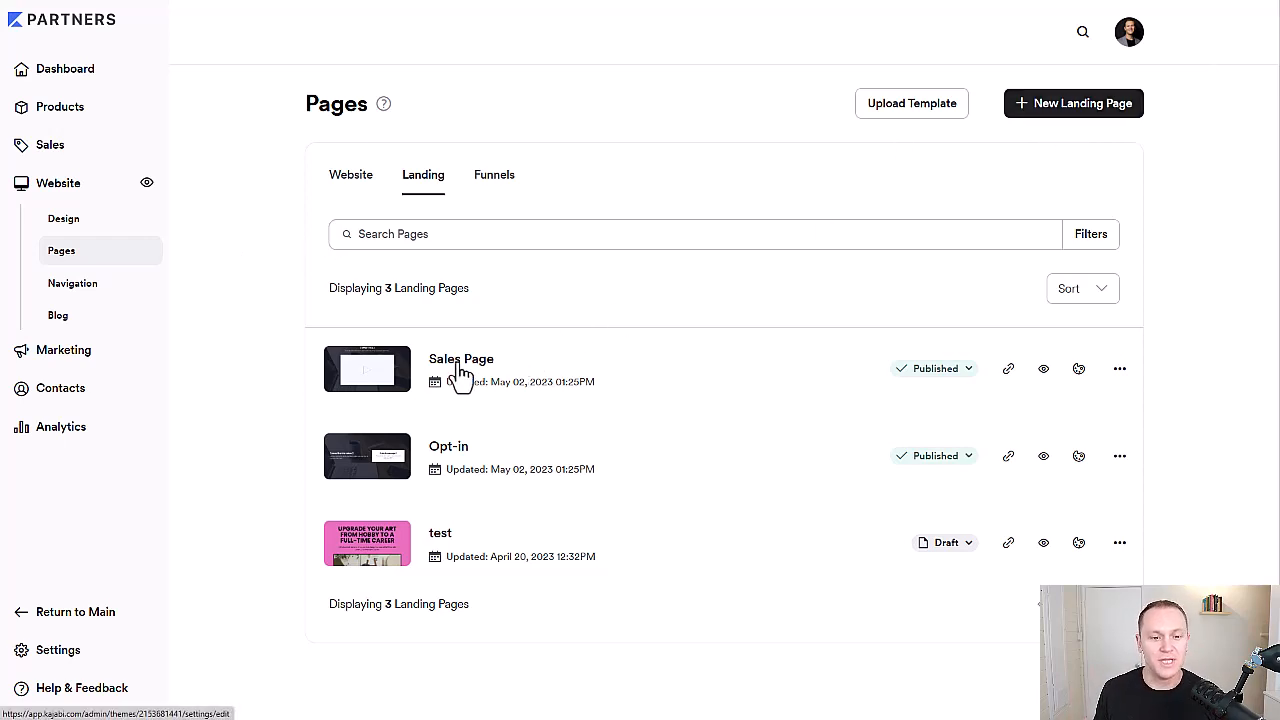
# Open the Sales Page and add an Event Countdown section from Marketing & Events
pyautogui.click(461, 358)
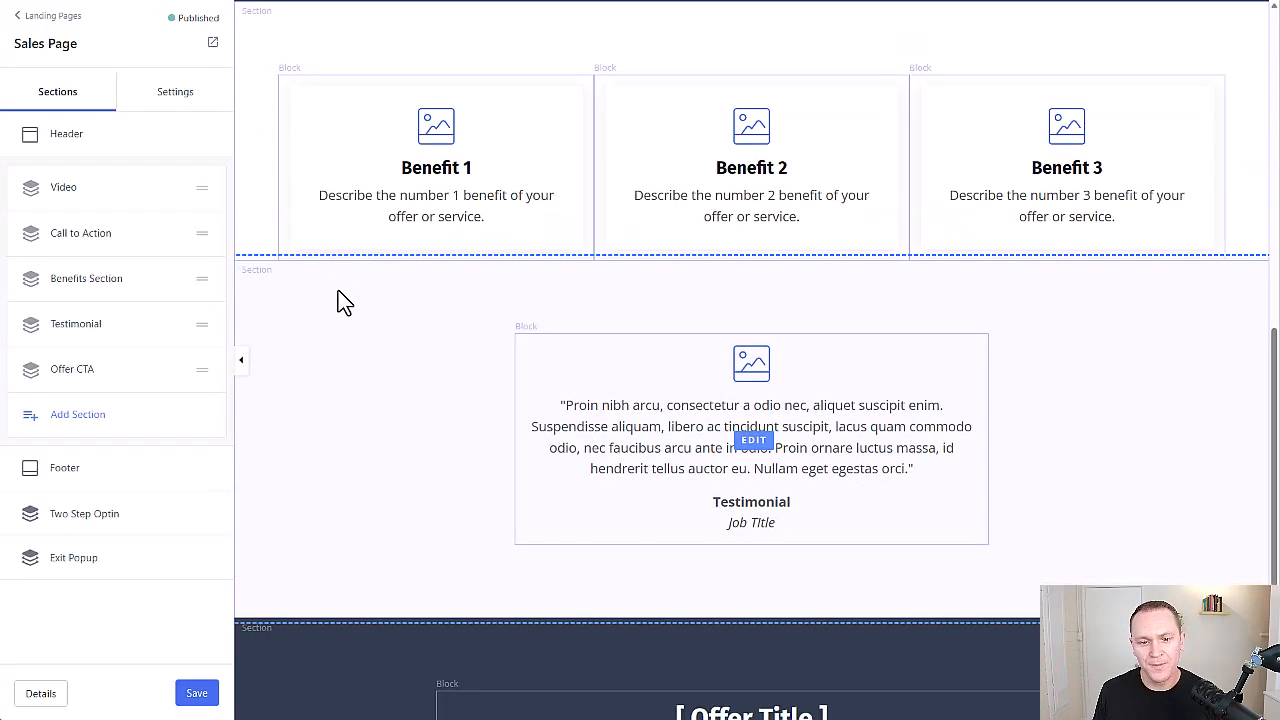
pyautogui.scroll(-3)
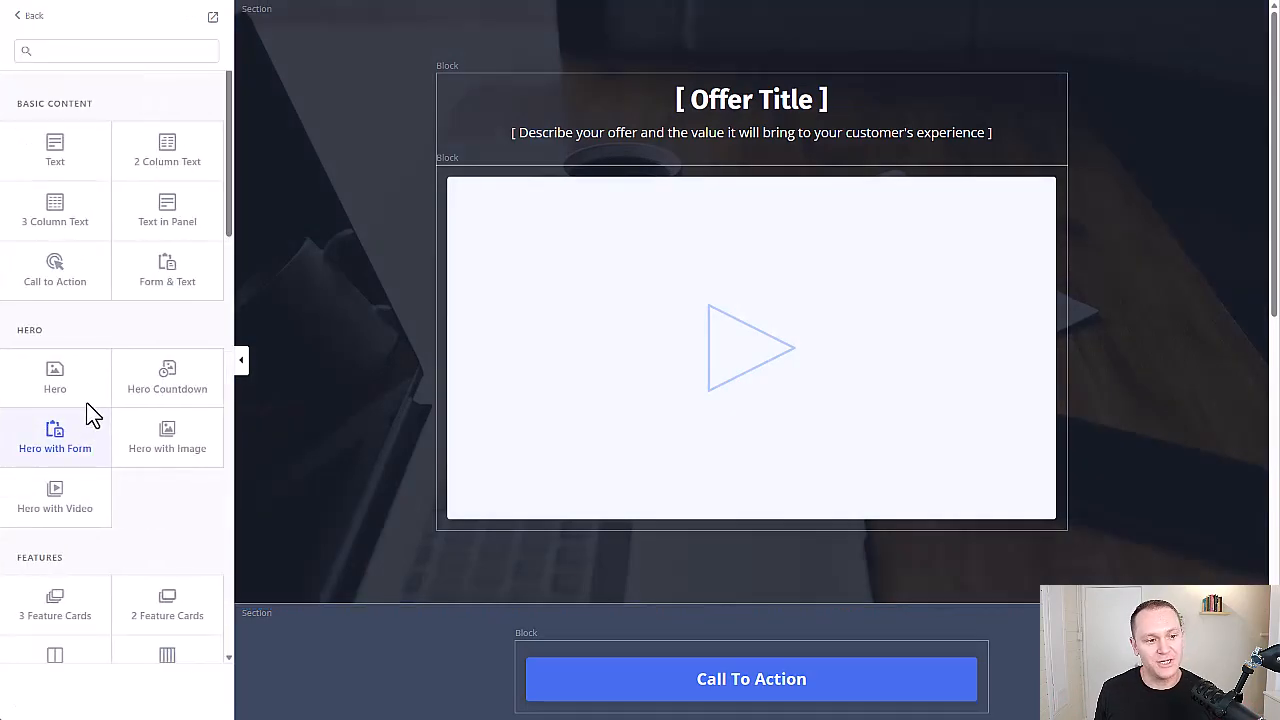
pyautogui.scroll(-3)
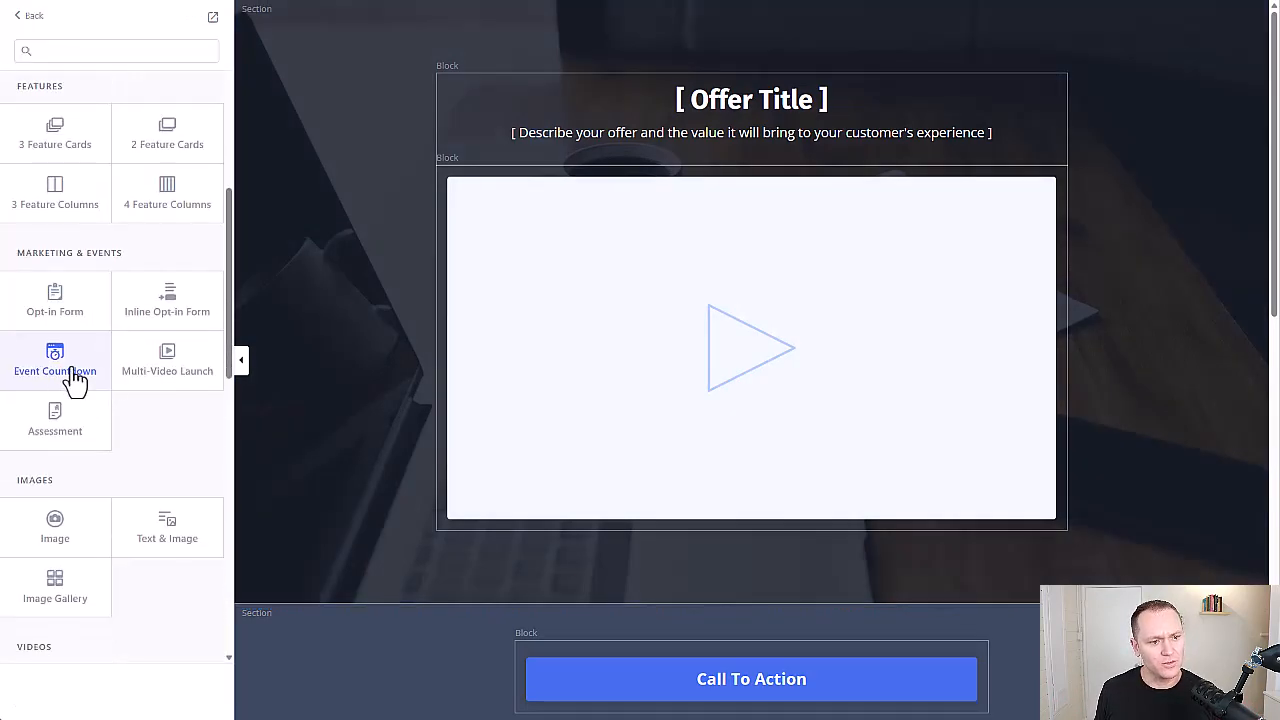
pyautogui.click(55, 351)
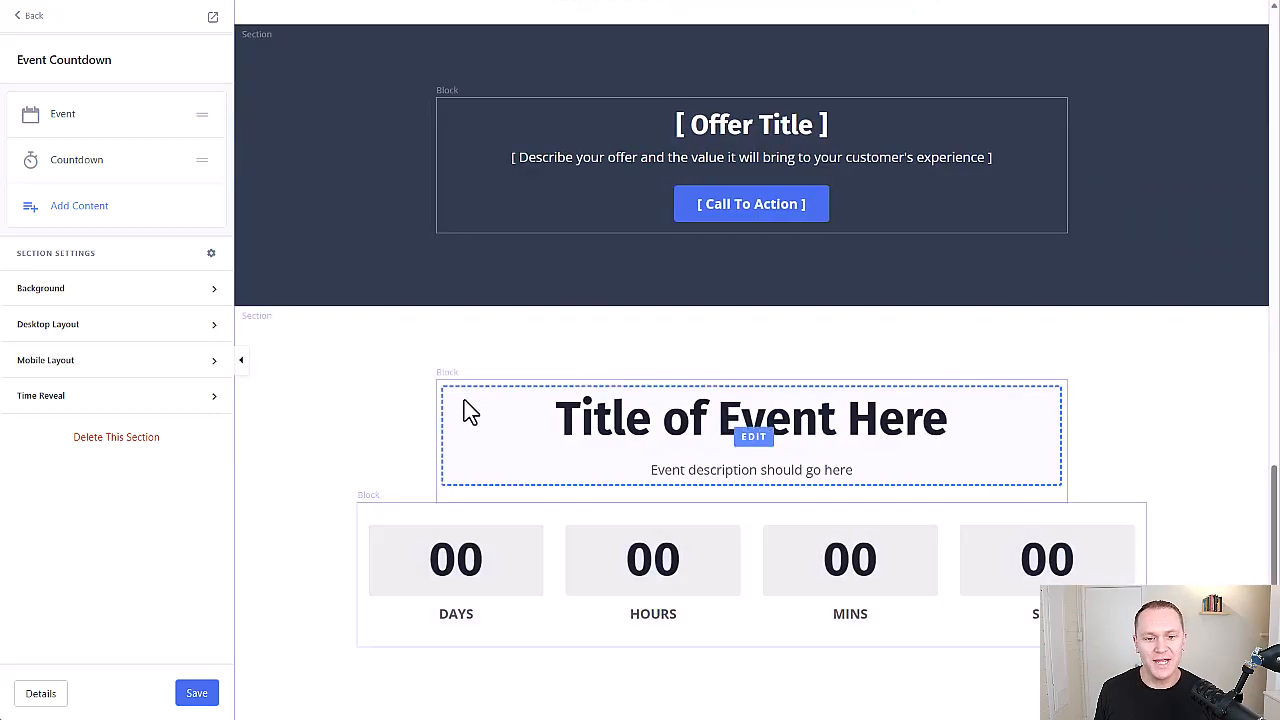
# Remove the event title block from the Event Countdown section, save, and return to sections
pyautogui.click(753, 436)
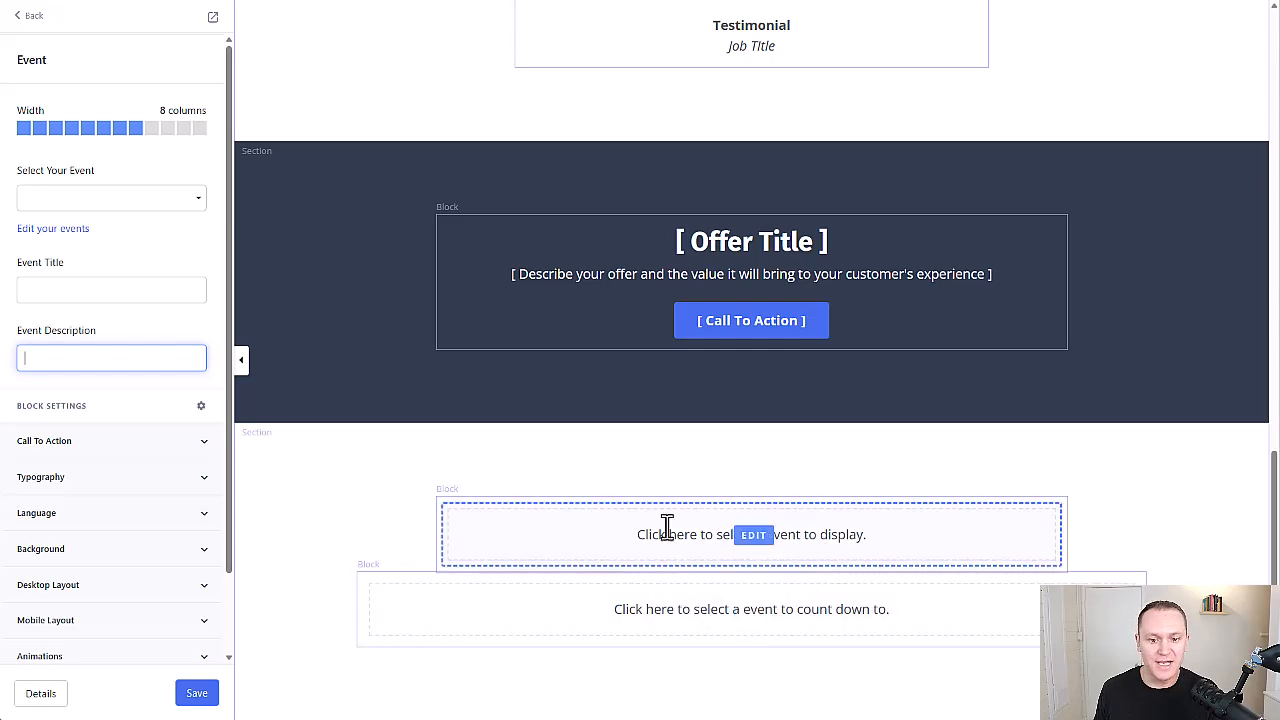
pyautogui.moveTo(758, 527)
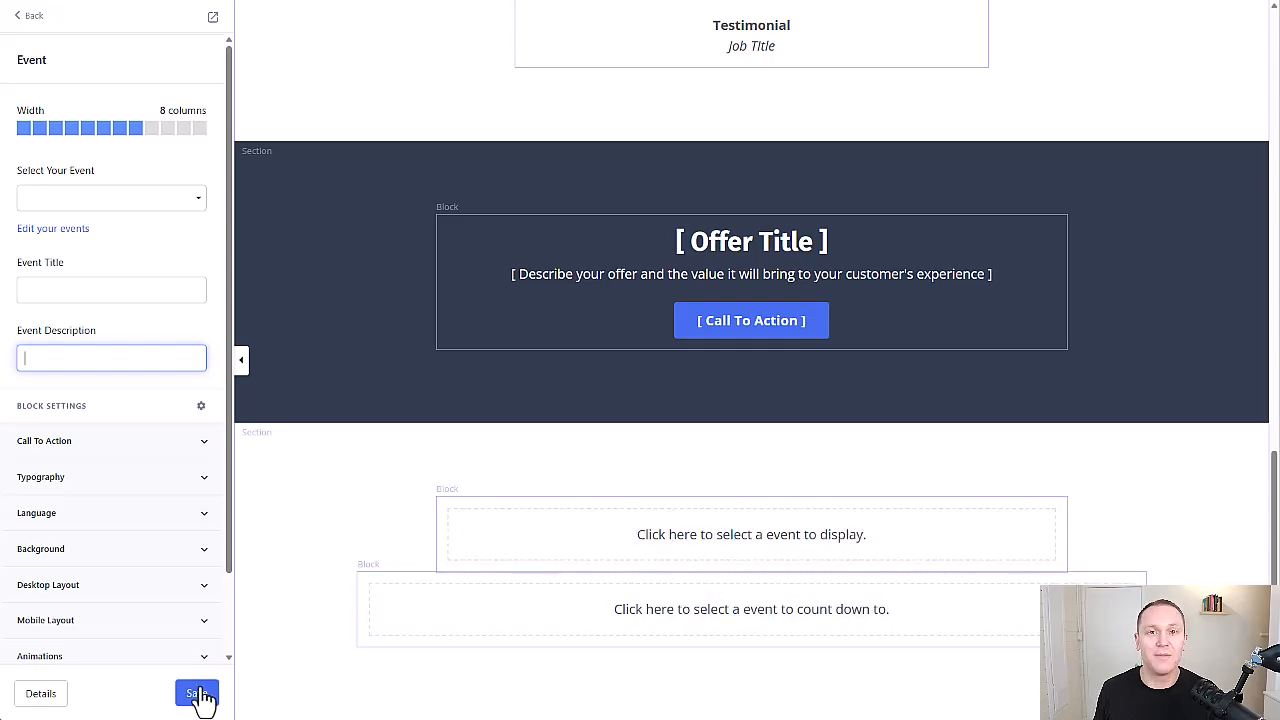
pyautogui.click(190, 694)
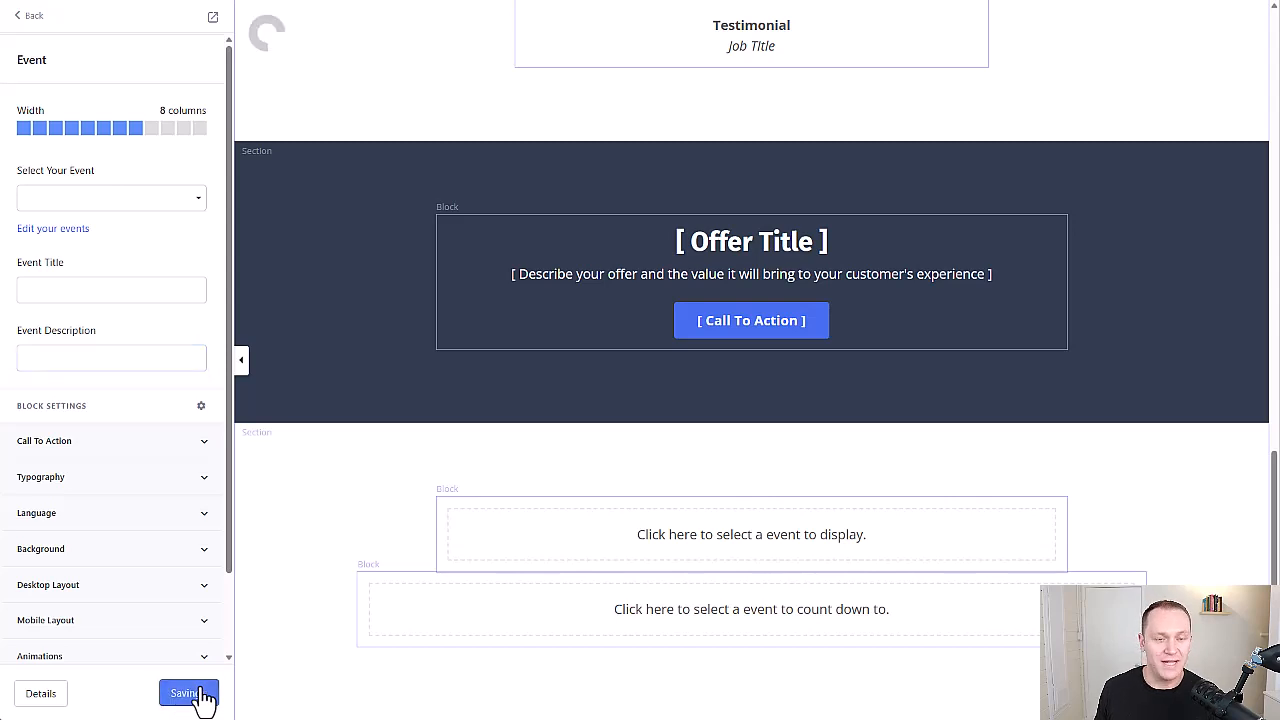
pyautogui.click(188, 693)
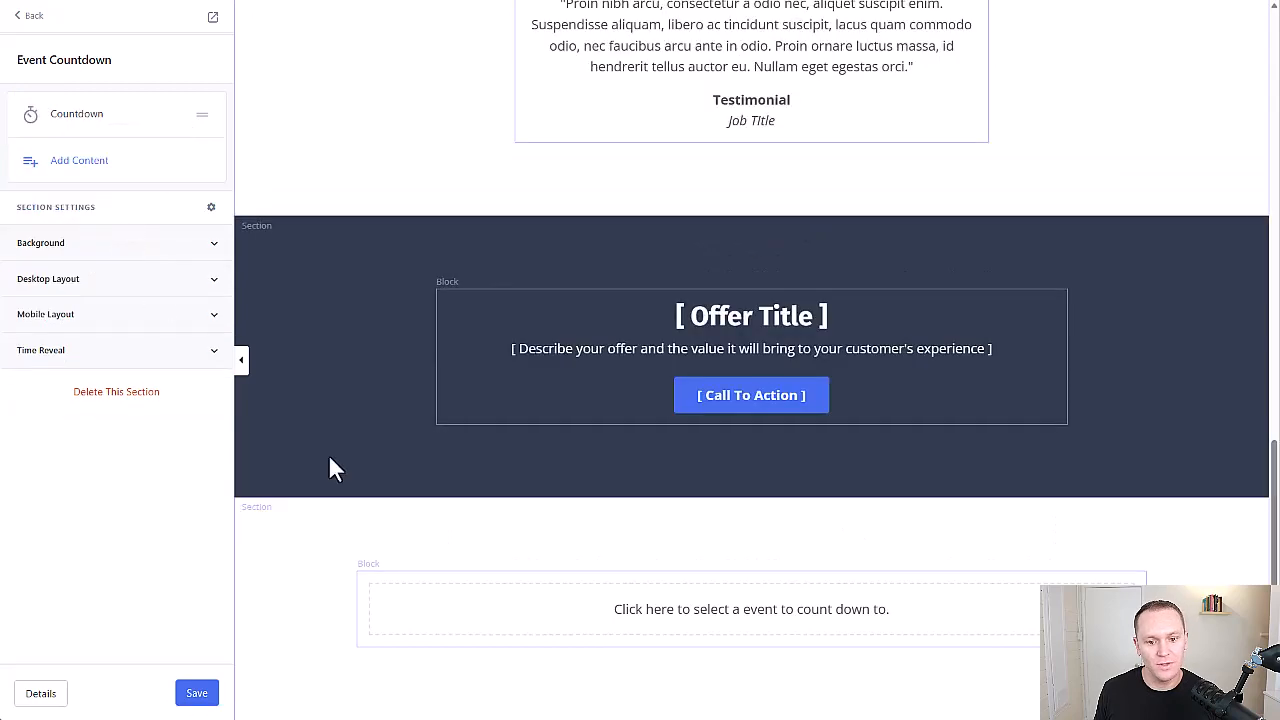
pyautogui.click(197, 693)
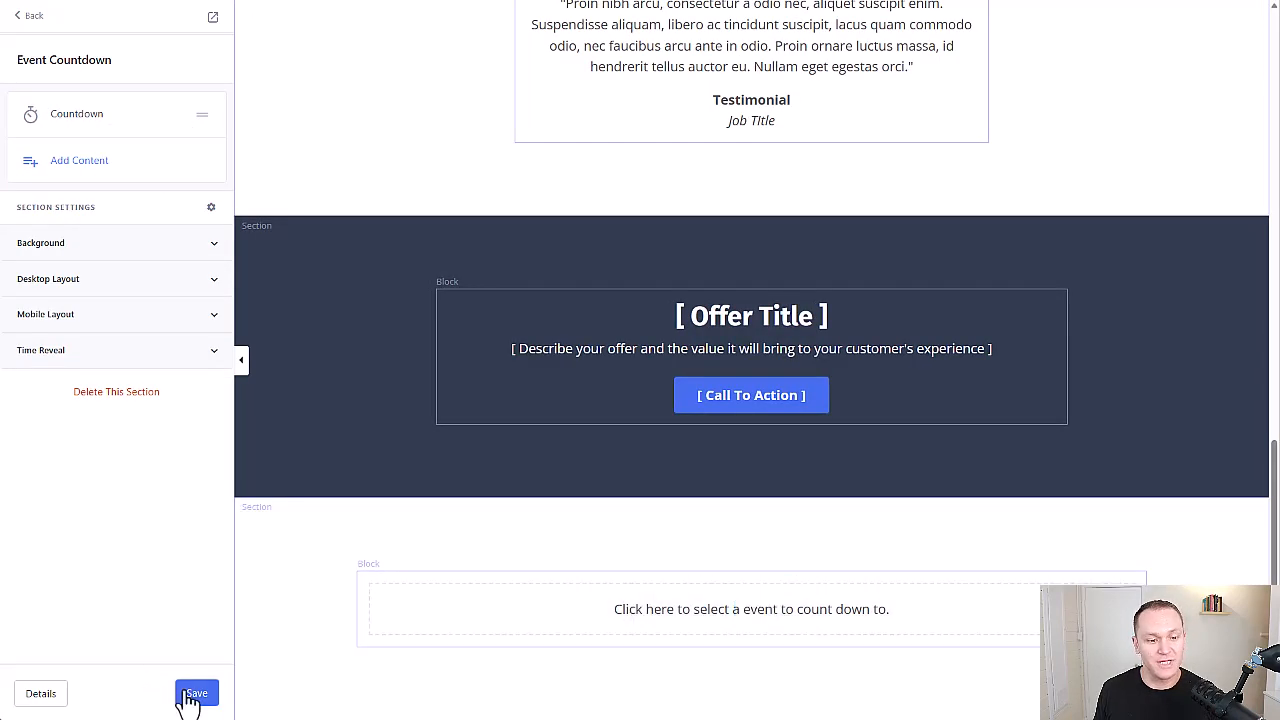
pyautogui.click(197, 693)
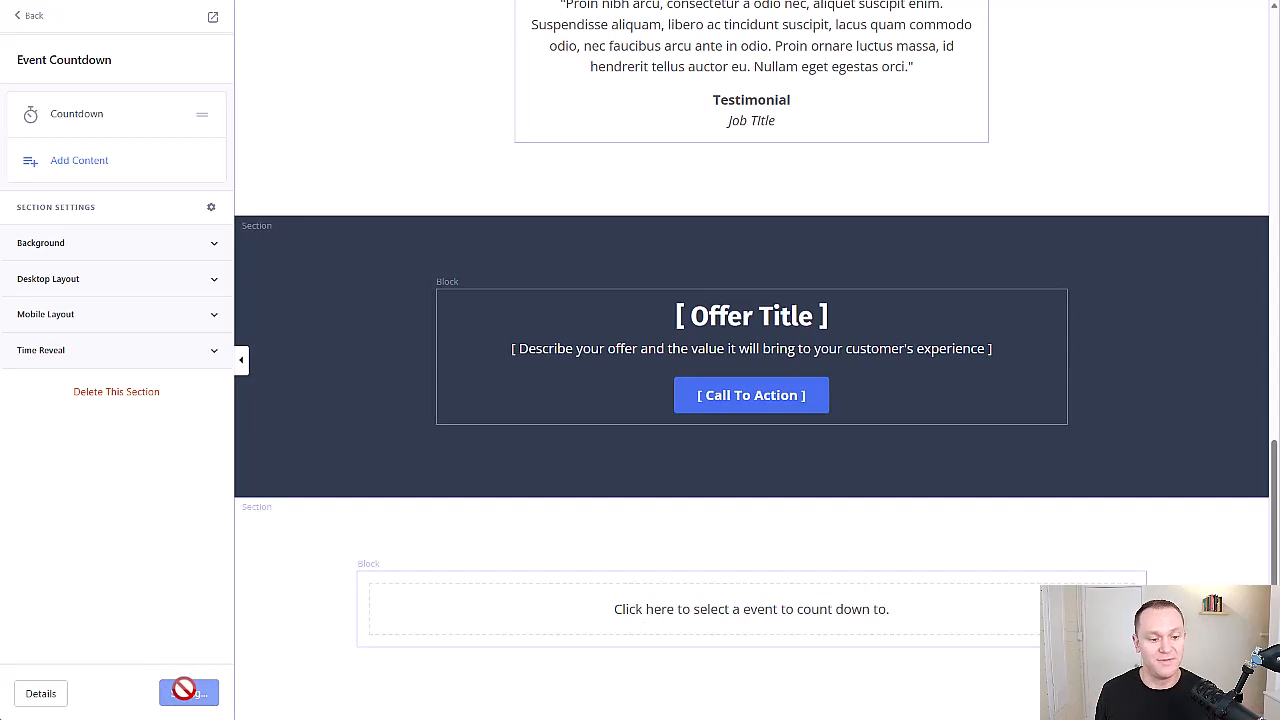
pyautogui.click(31, 15)
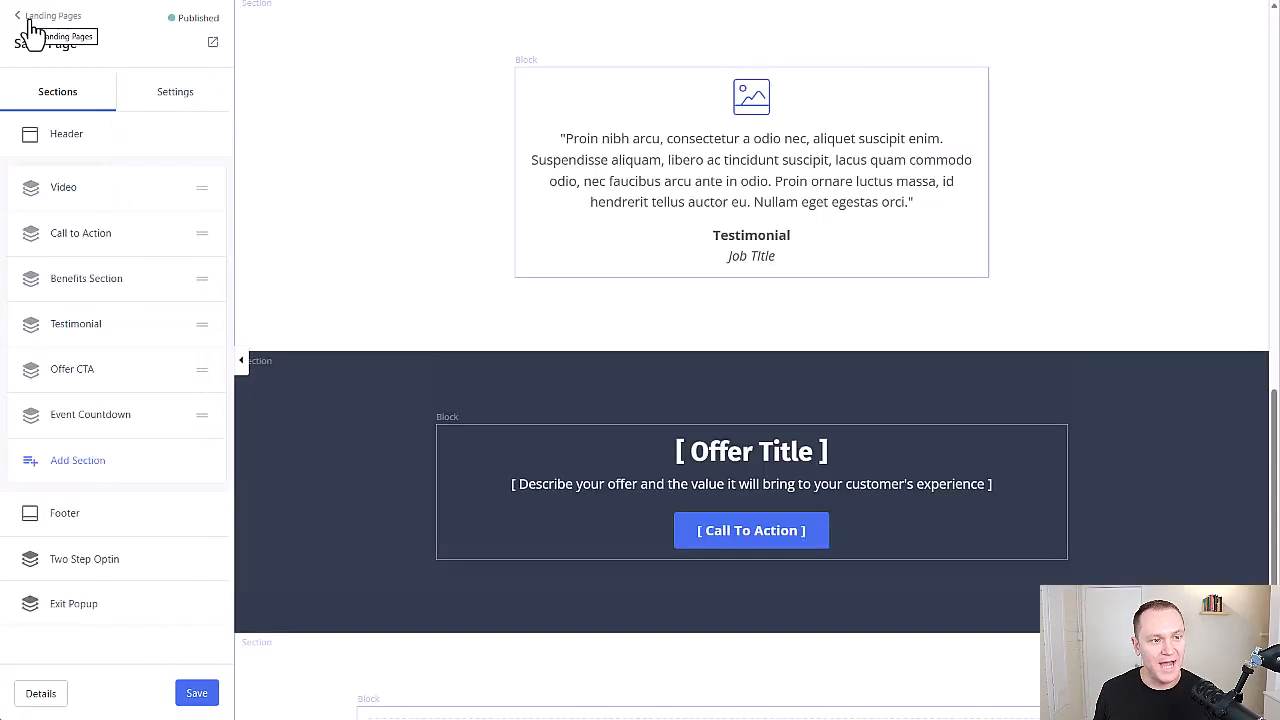
# Leave the Sales Page and open the empty Marketing Events area
pyautogui.click(17, 15)
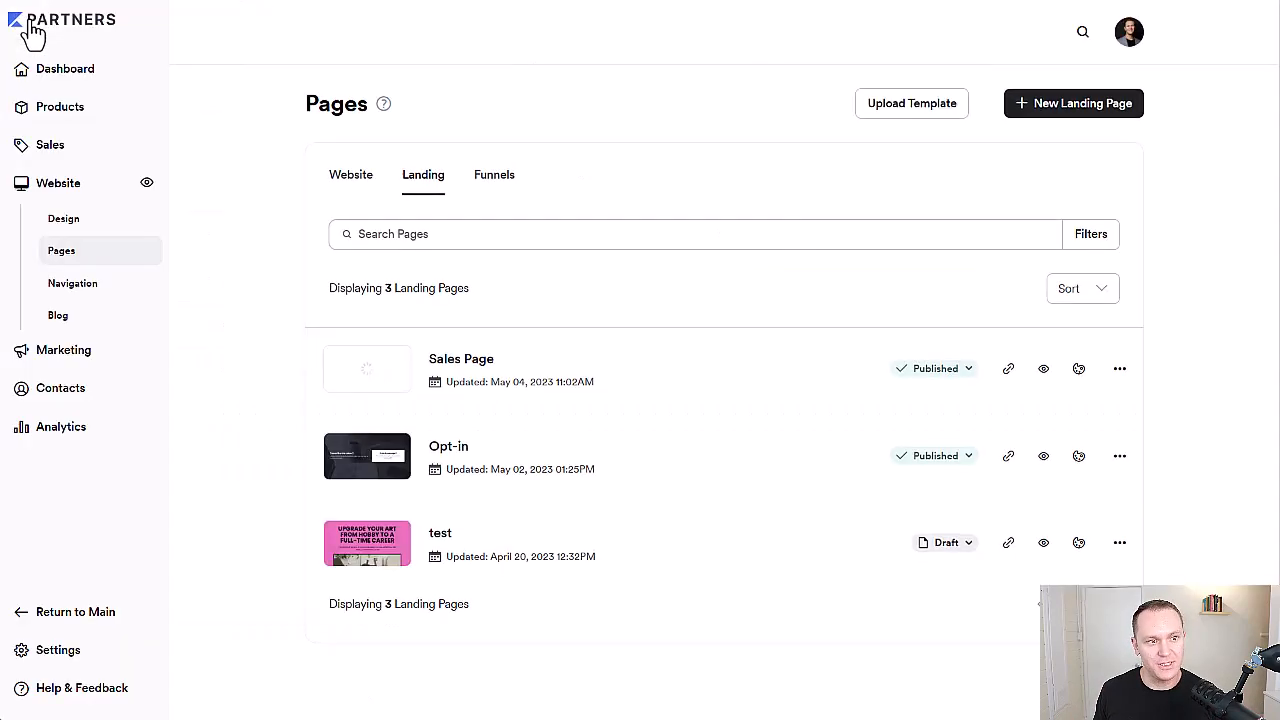
pyautogui.click(64, 221)
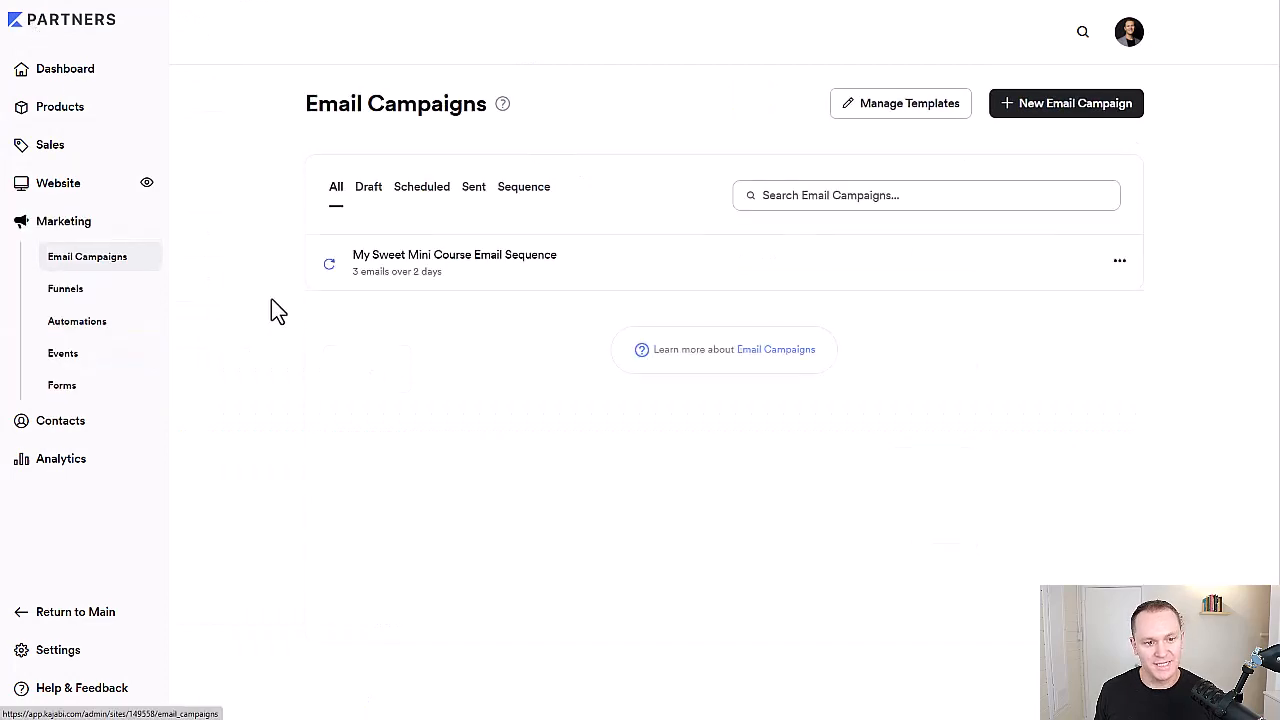
pyautogui.click(62, 353)
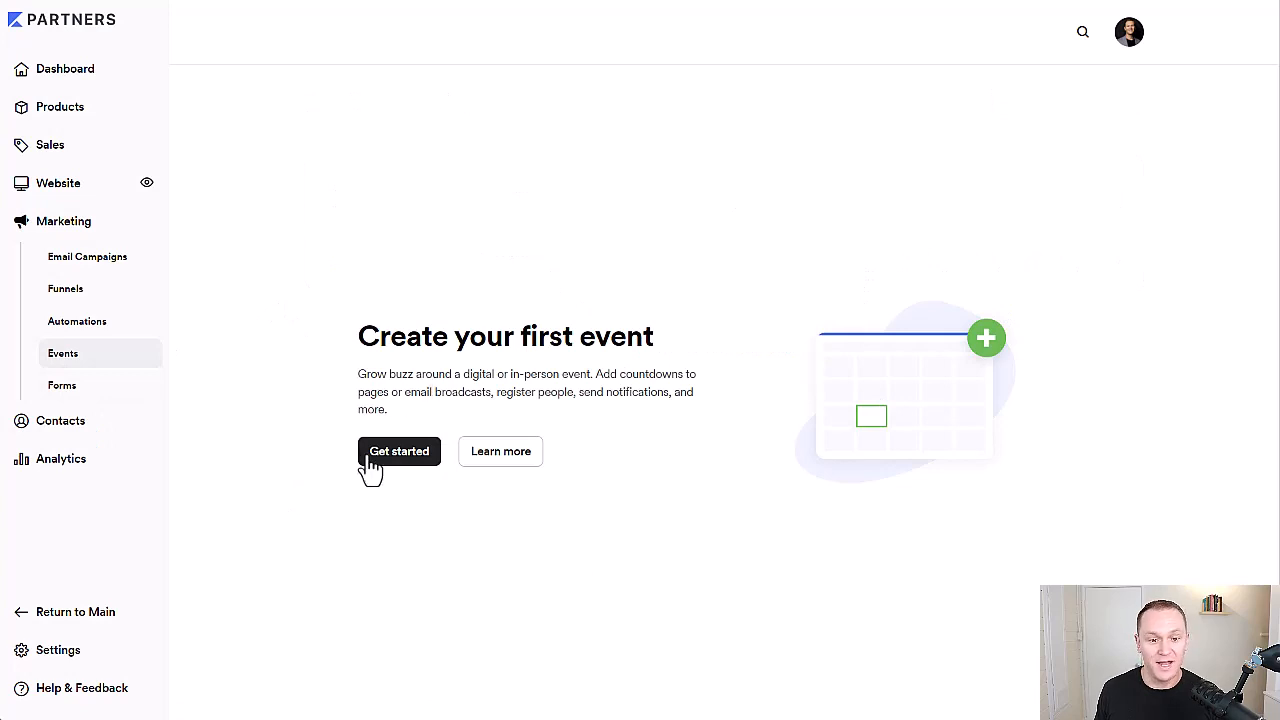
# Start an event titled 'Countdown for new launch' dated May 20, 2023, 12:00 AM
pyautogui.click(398, 451)
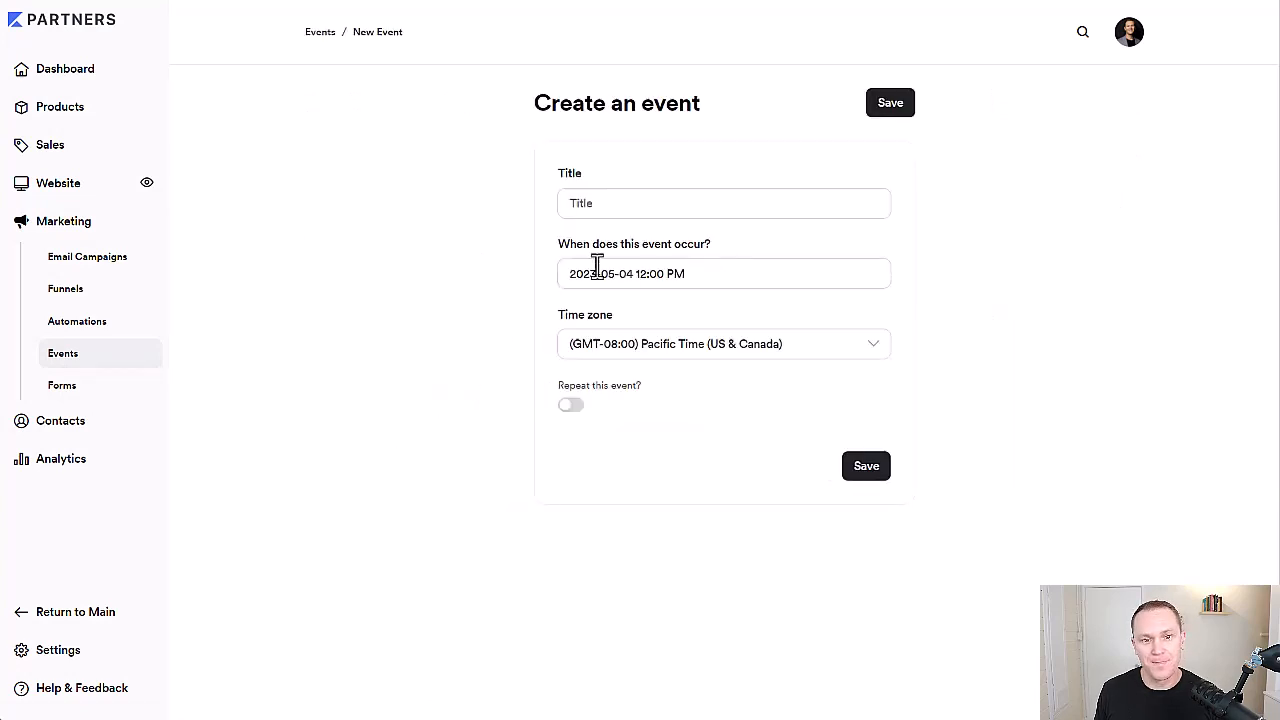
pyautogui.write('Countdown for n')
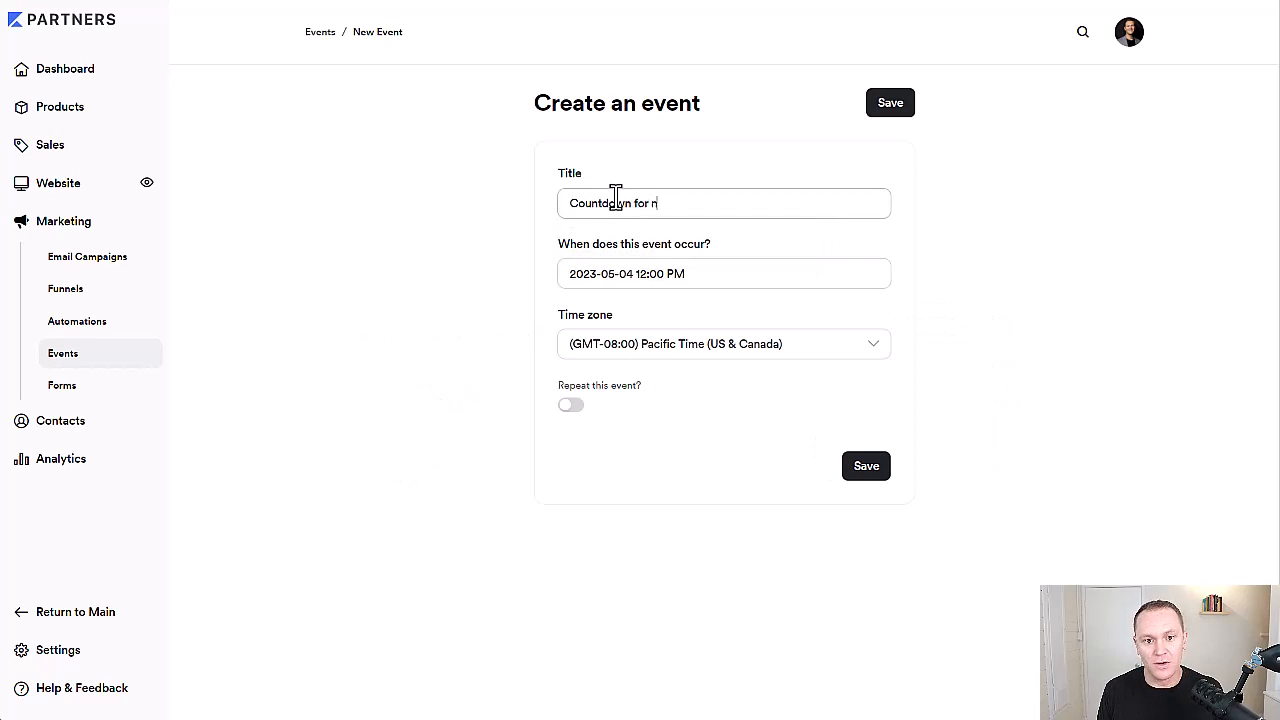
pyautogui.write('ew launch')
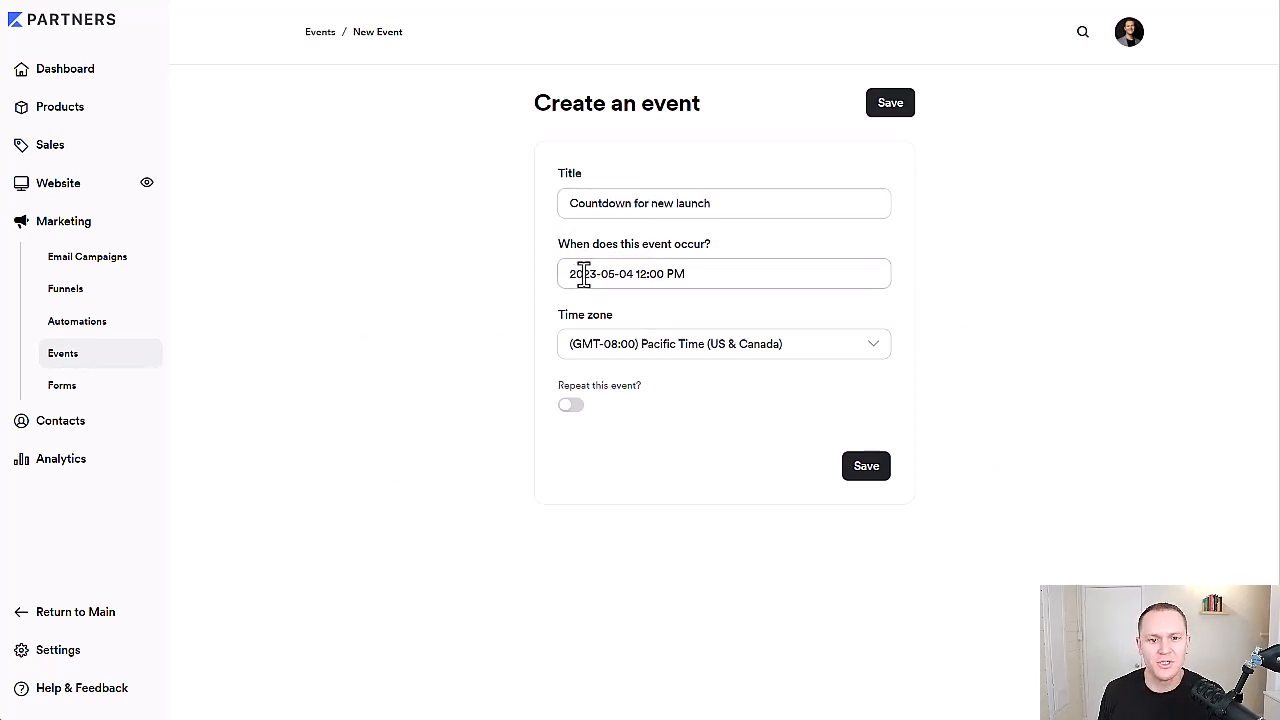
pyautogui.click(723, 273)
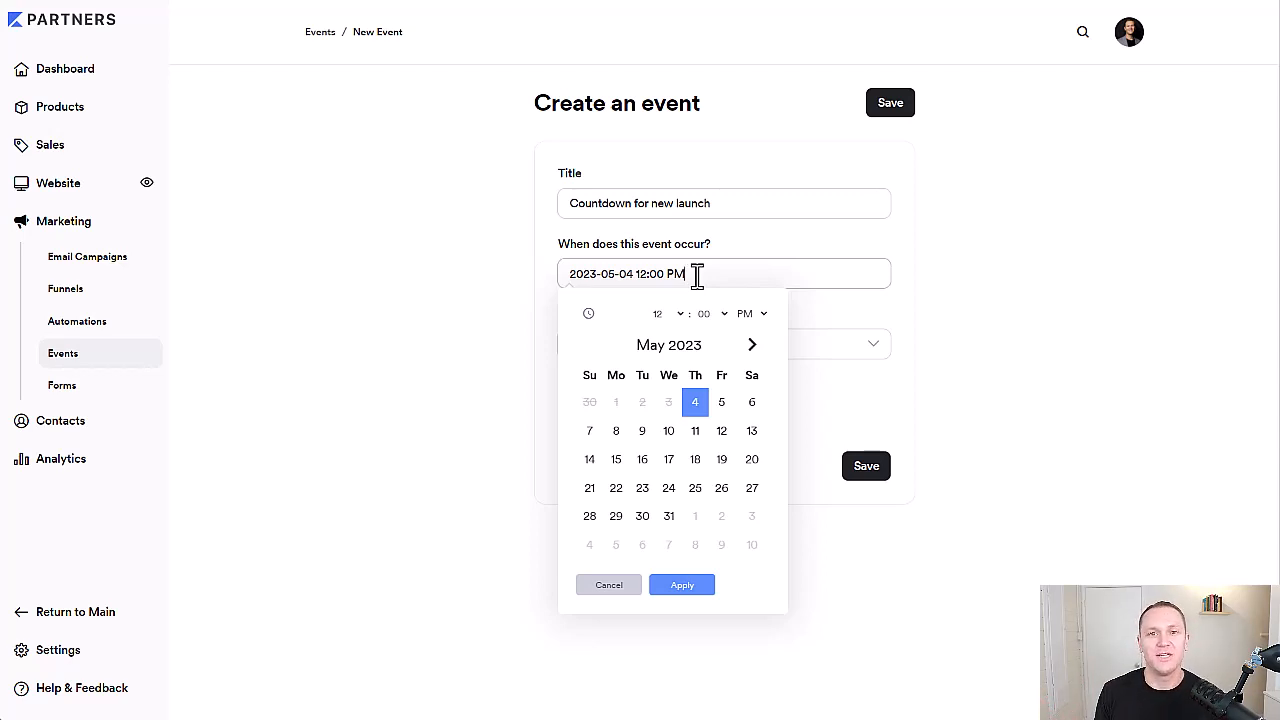
pyautogui.moveTo(691, 372)
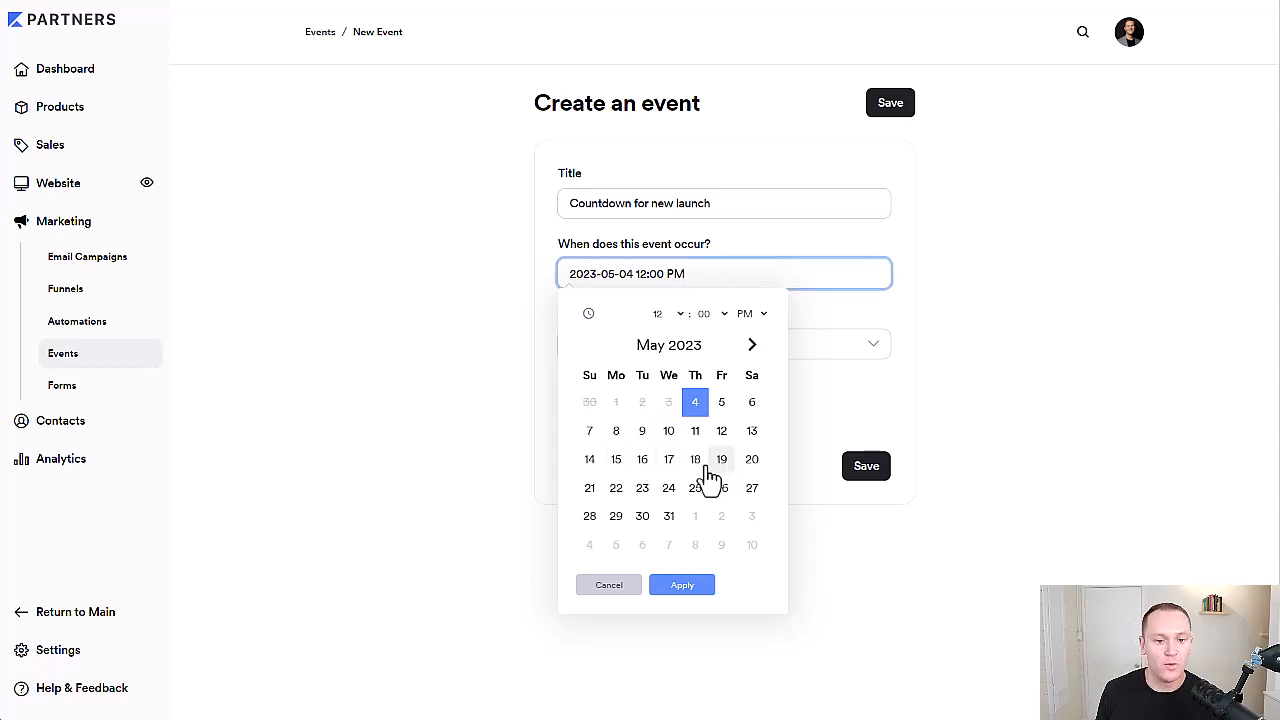
pyautogui.moveTo(616, 459)
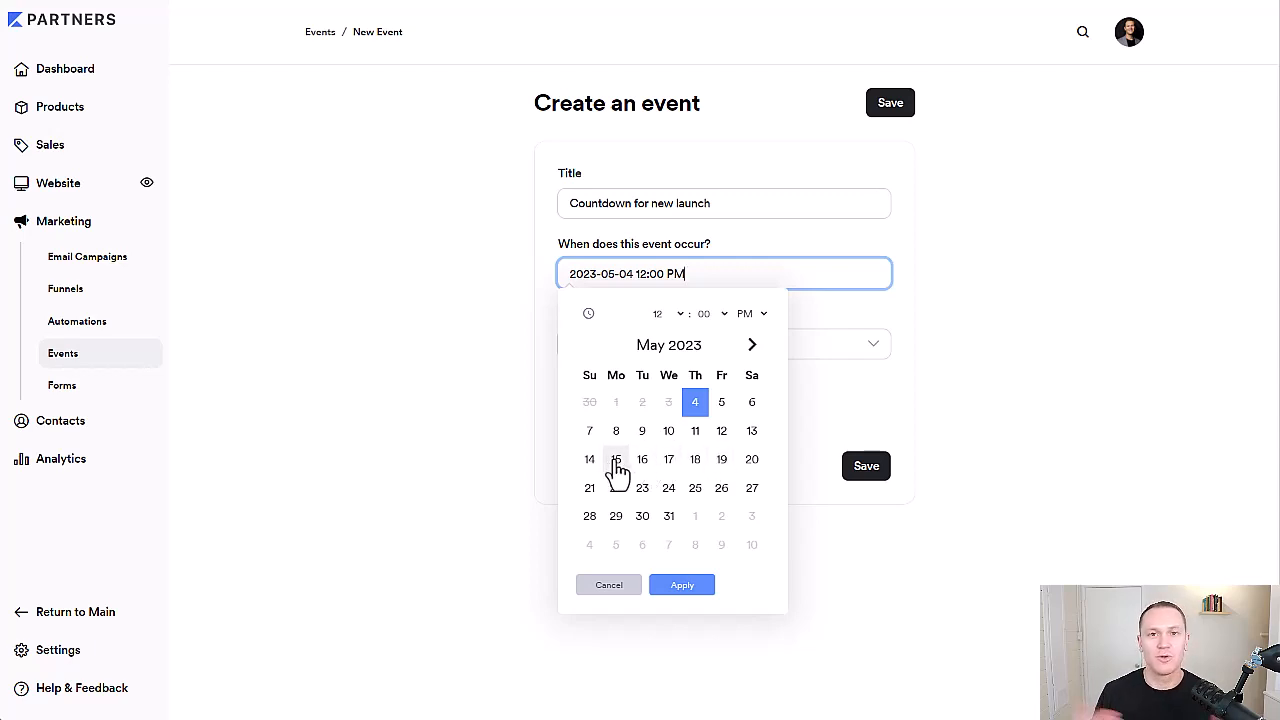
pyautogui.moveTo(722, 459)
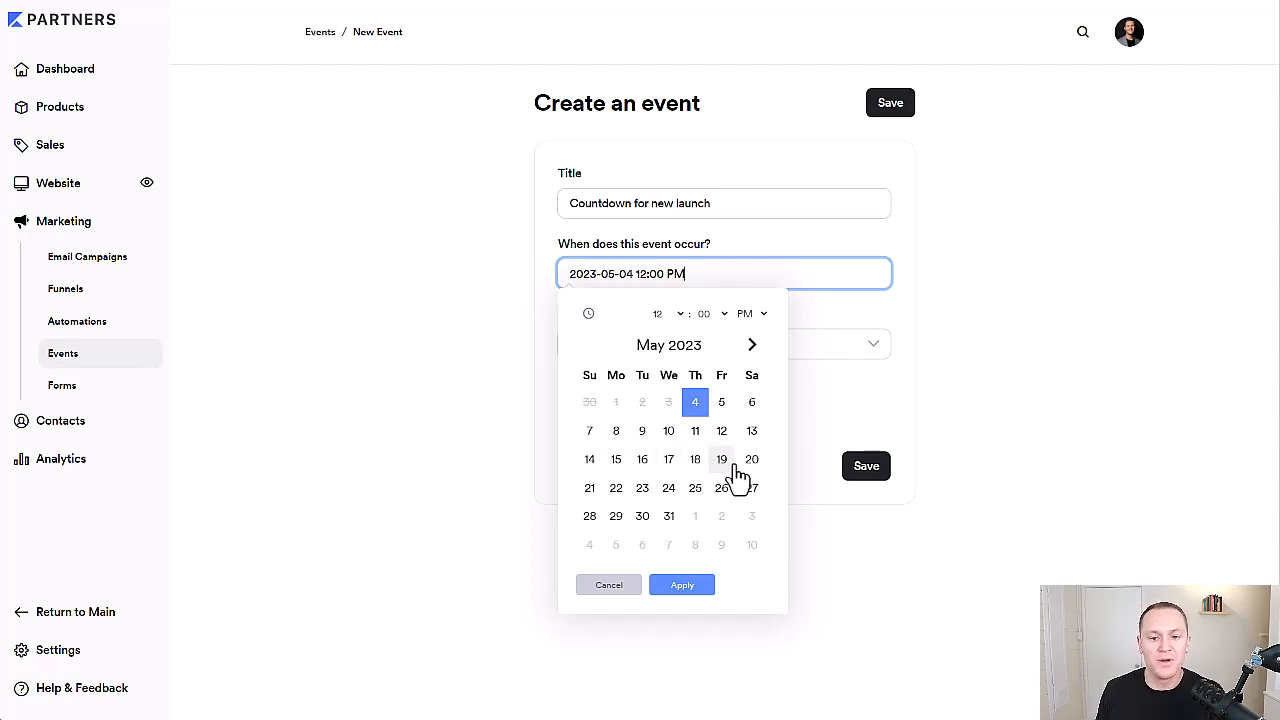
pyautogui.click(751, 459)
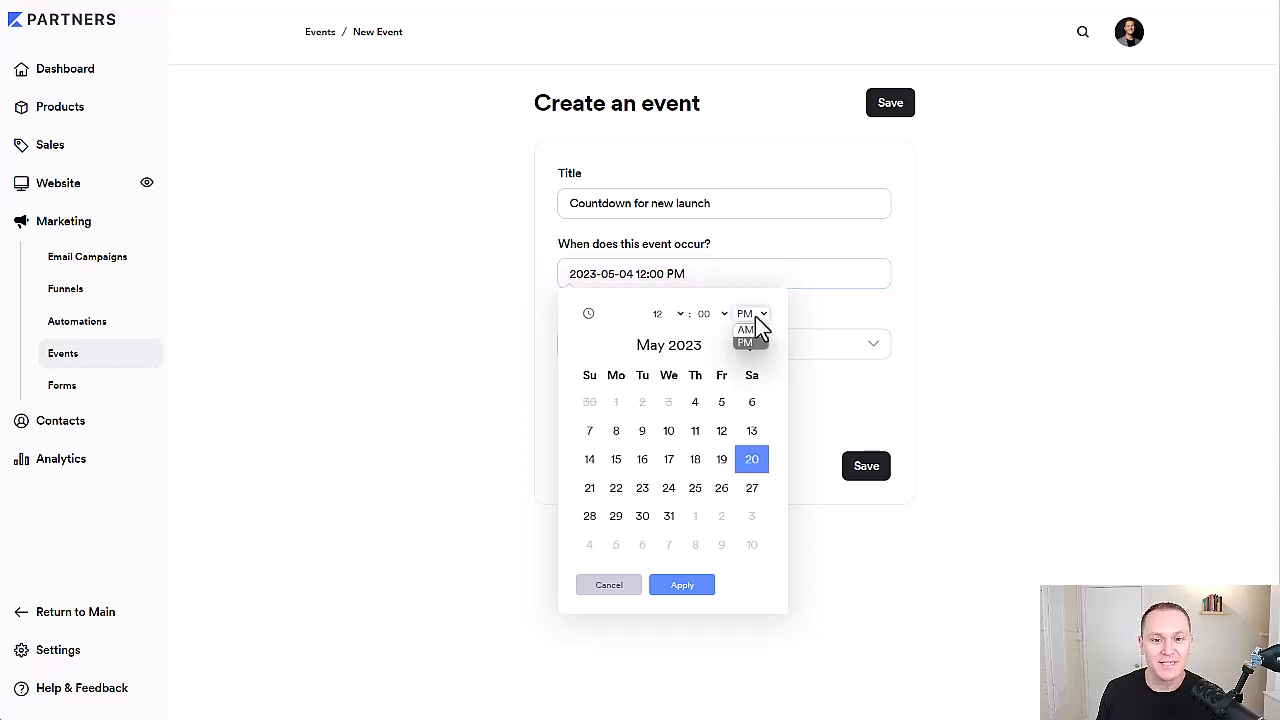
pyautogui.click(745, 330)
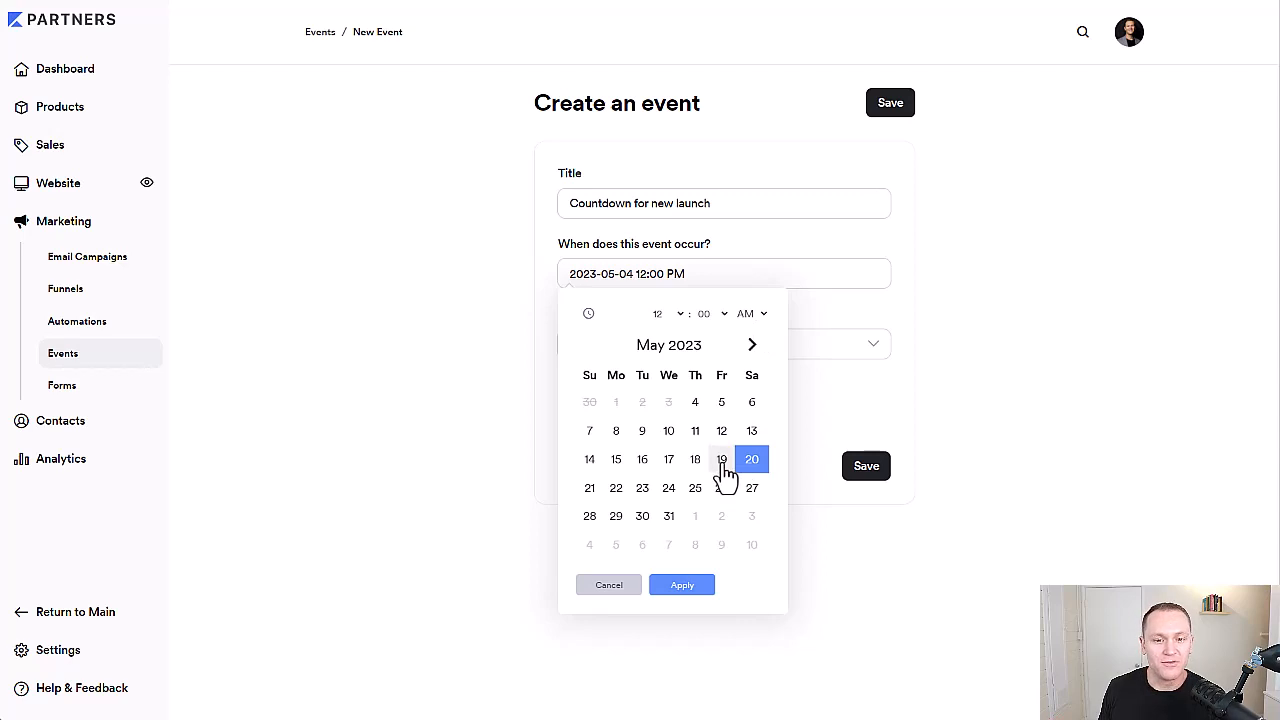
pyautogui.moveTo(735, 472)
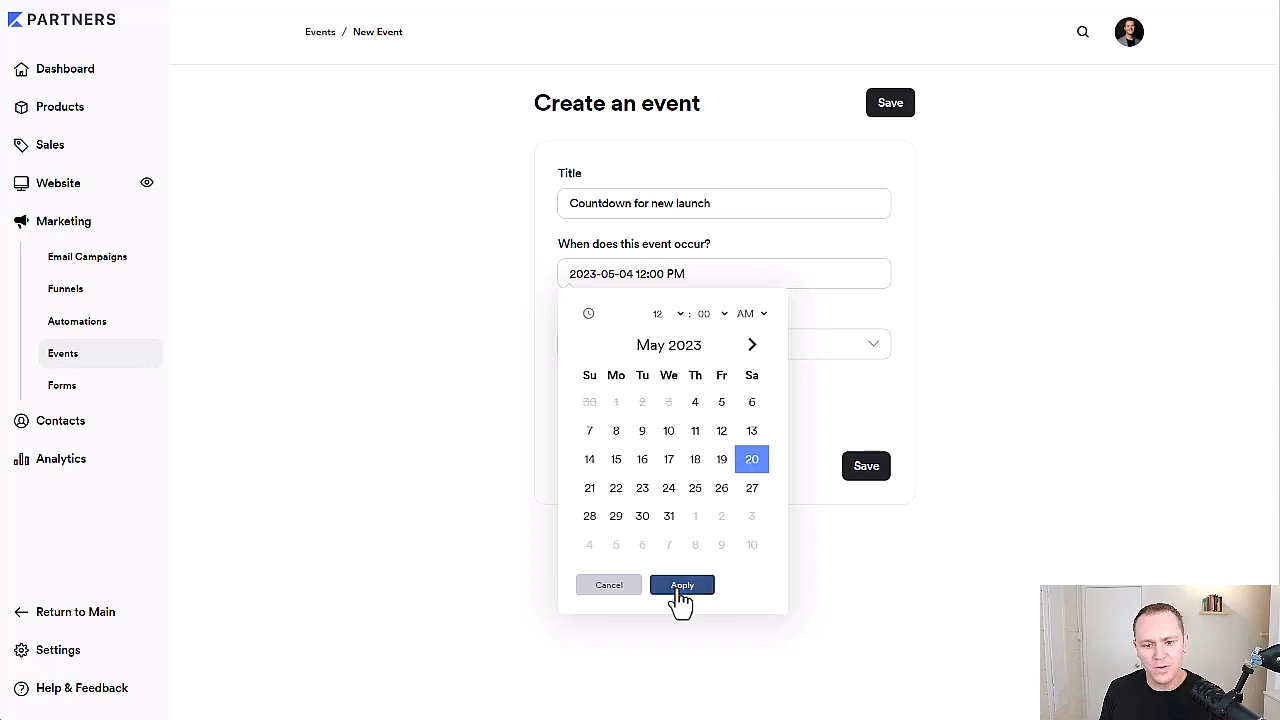
pyautogui.click(682, 585)
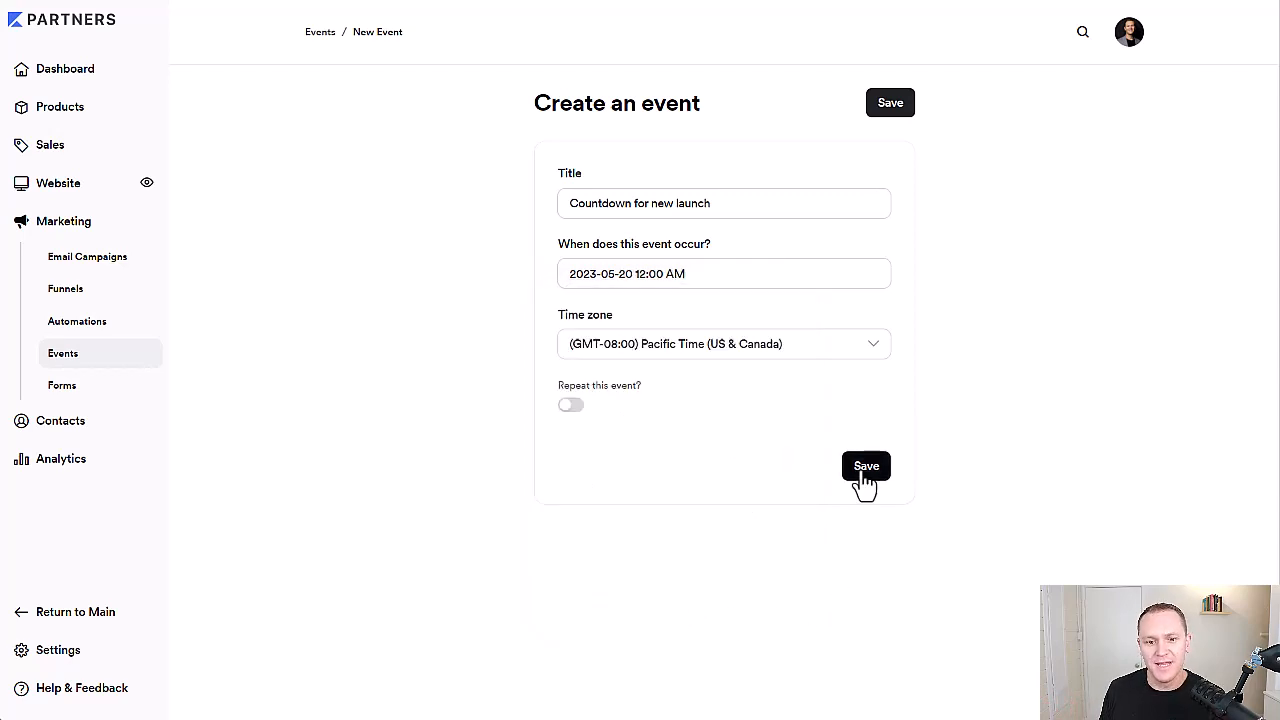
# Save the 'Countdown for new launch' event, review its details, and go to Website Design
pyautogui.click(866, 466)
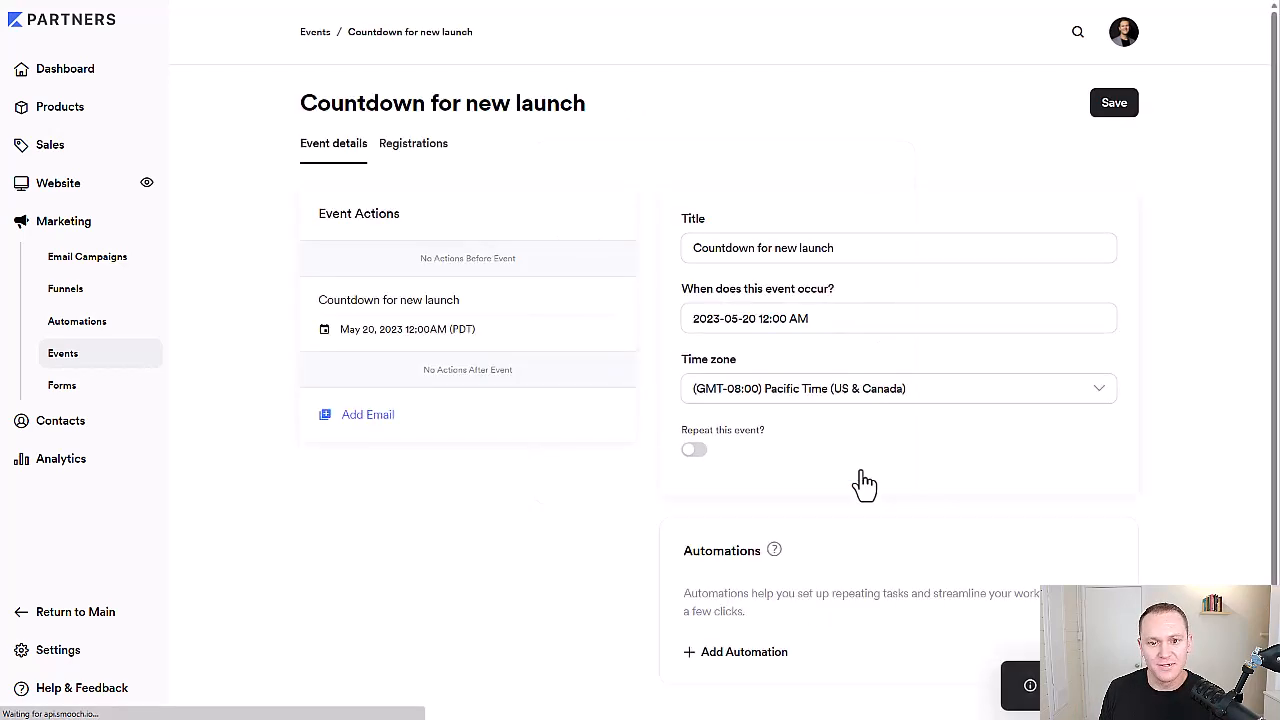
pyautogui.scroll(-3)
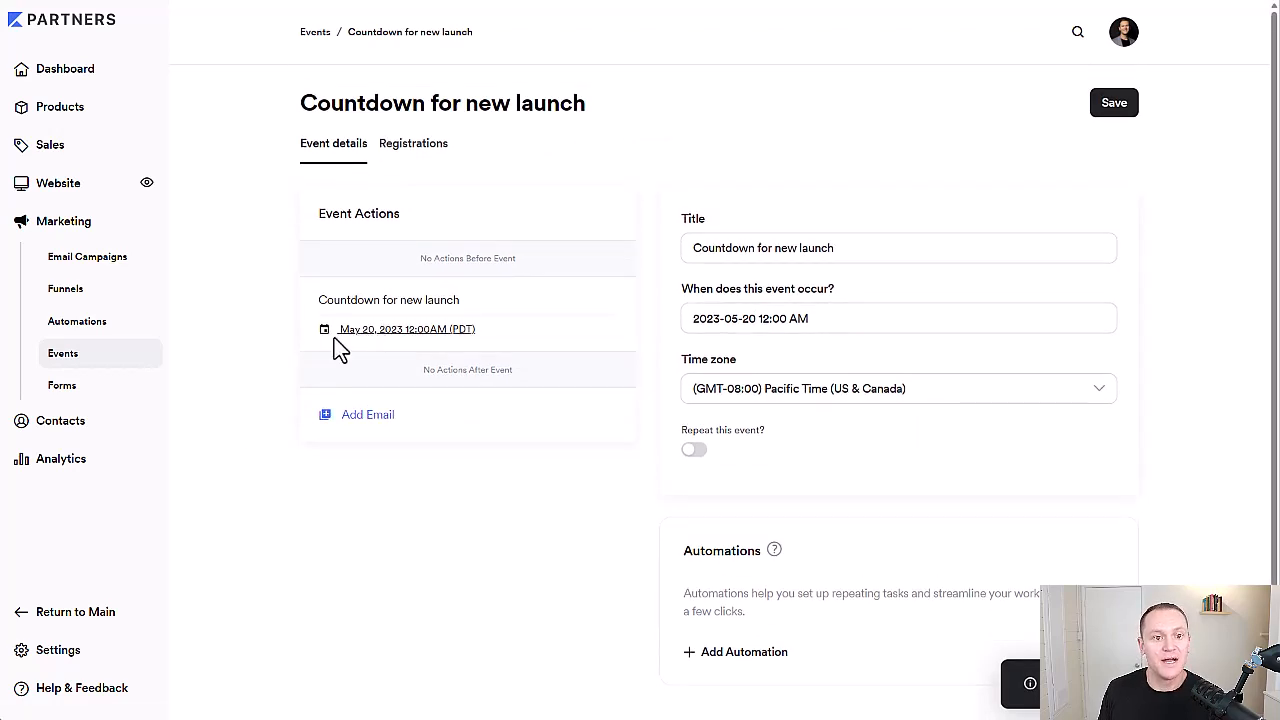
pyautogui.moveTo(247, 330)
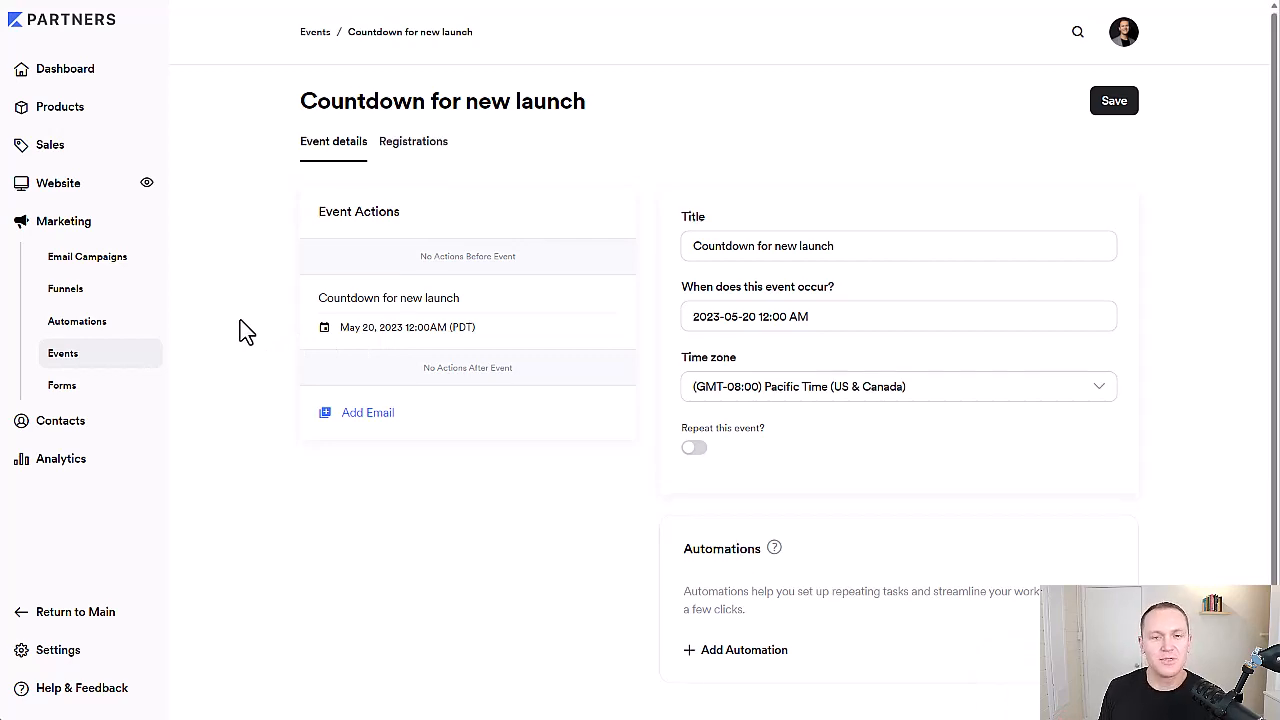
pyautogui.scroll(-3)
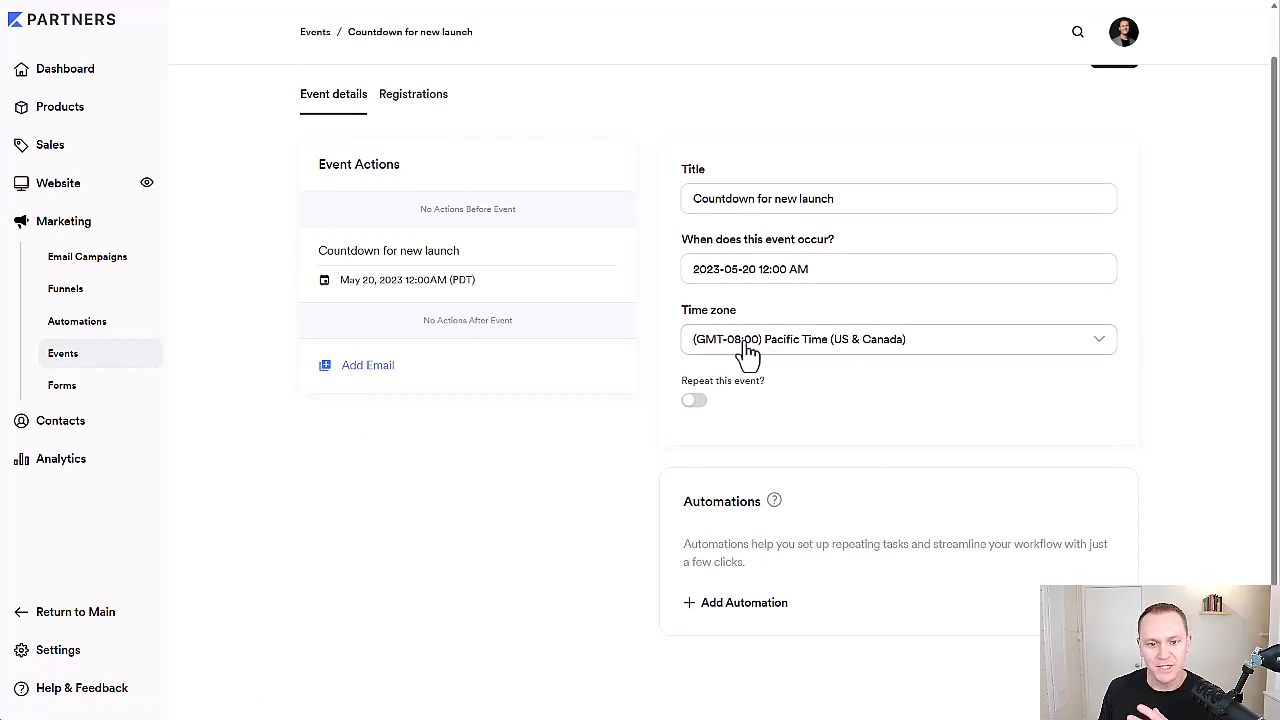
pyautogui.moveTo(836, 365)
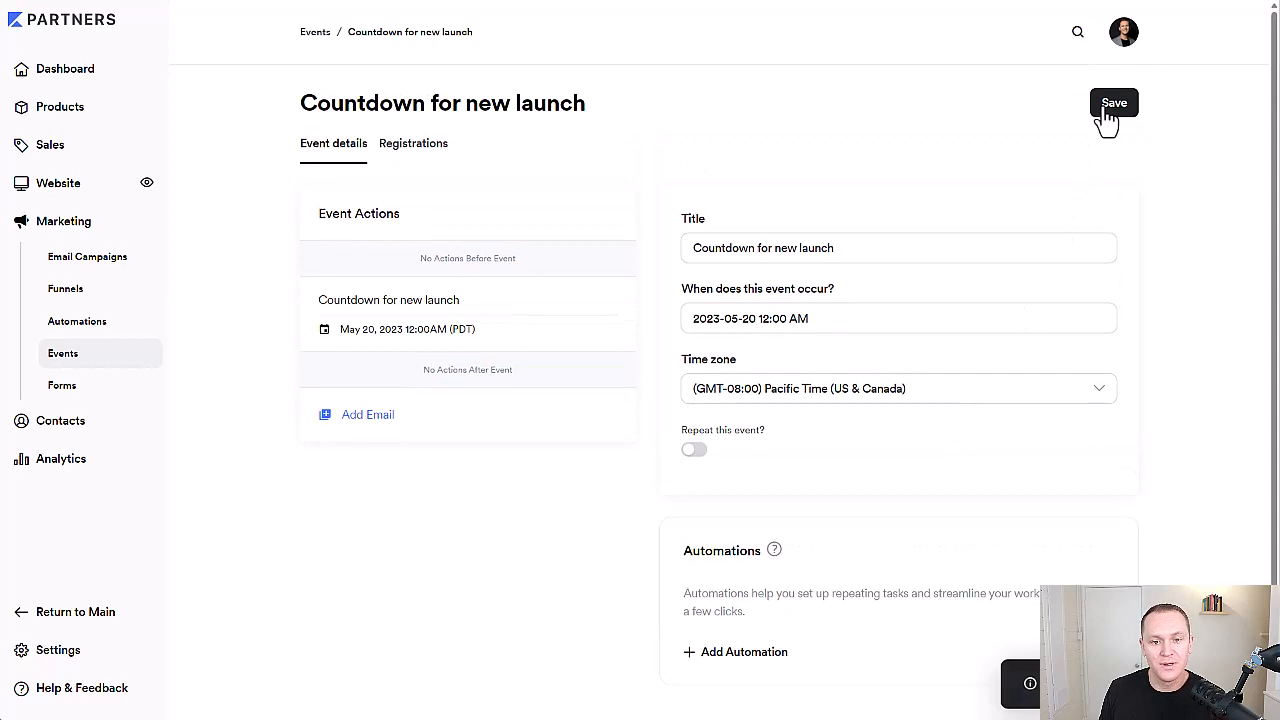
pyautogui.click(57, 183)
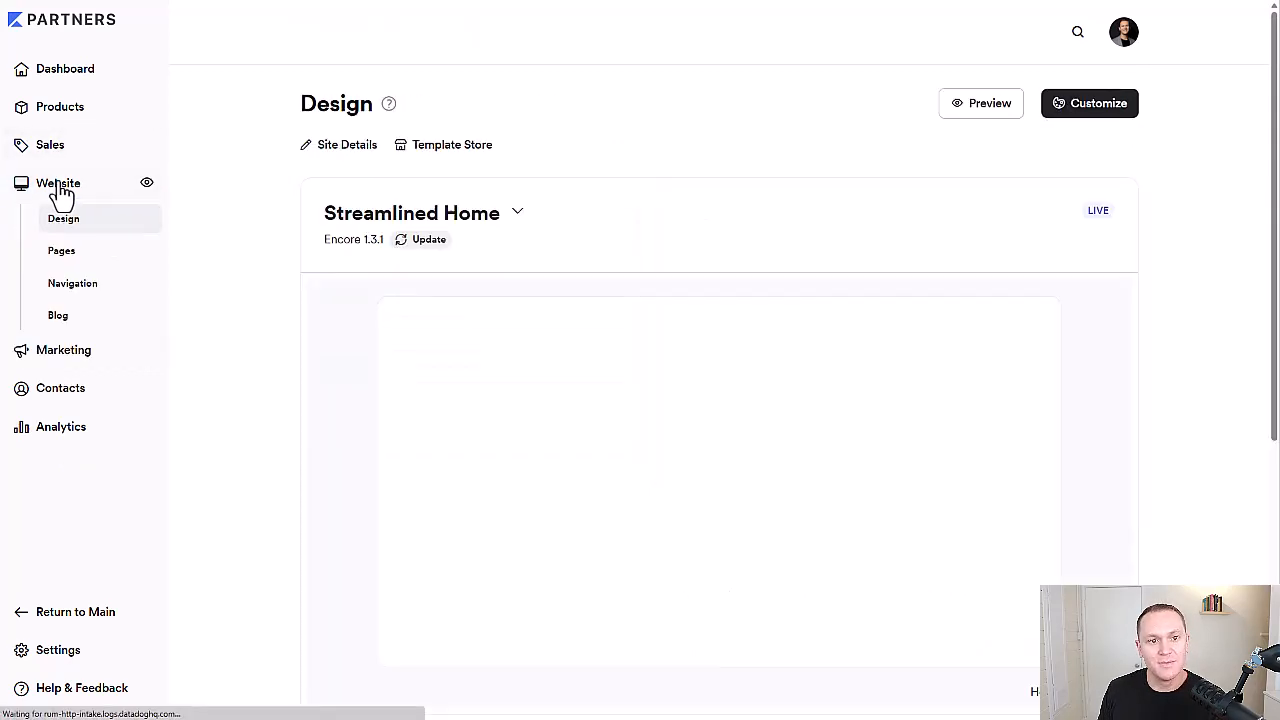
# Reopen the Sales Page editor from the Landing pages list
pyautogui.click(61, 250)
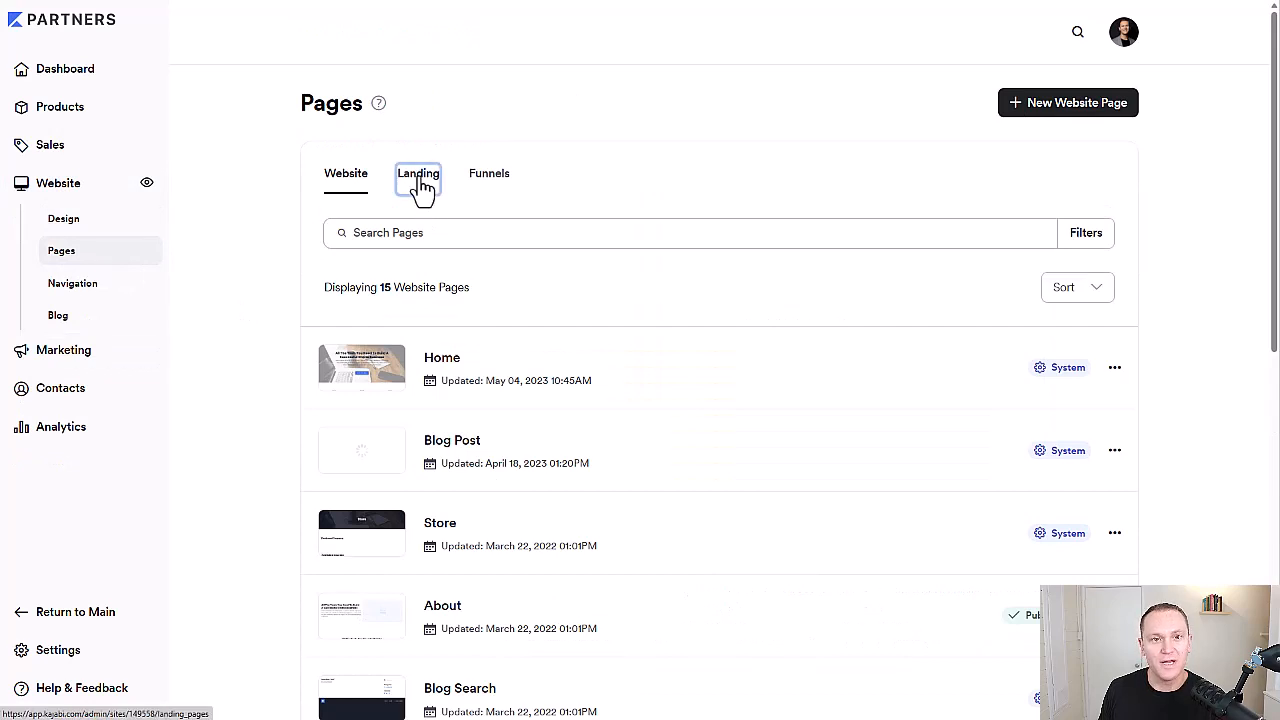
pyautogui.click(418, 173)
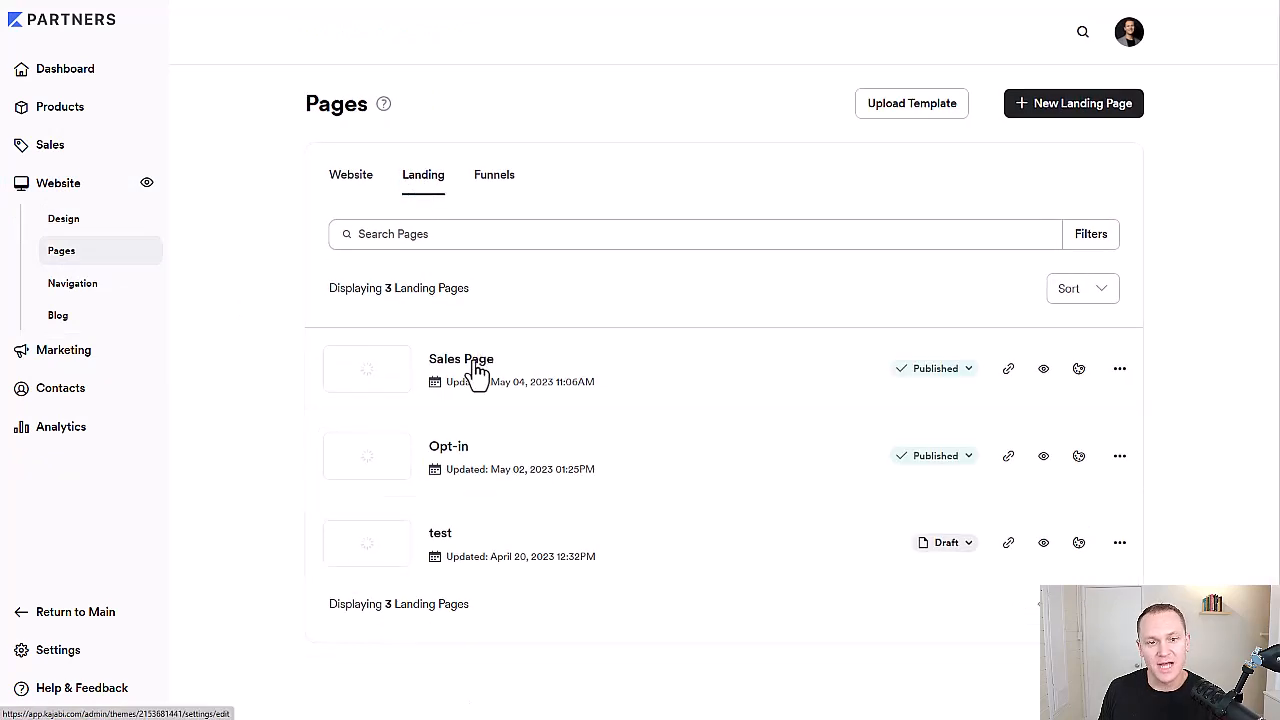
pyautogui.click(461, 358)
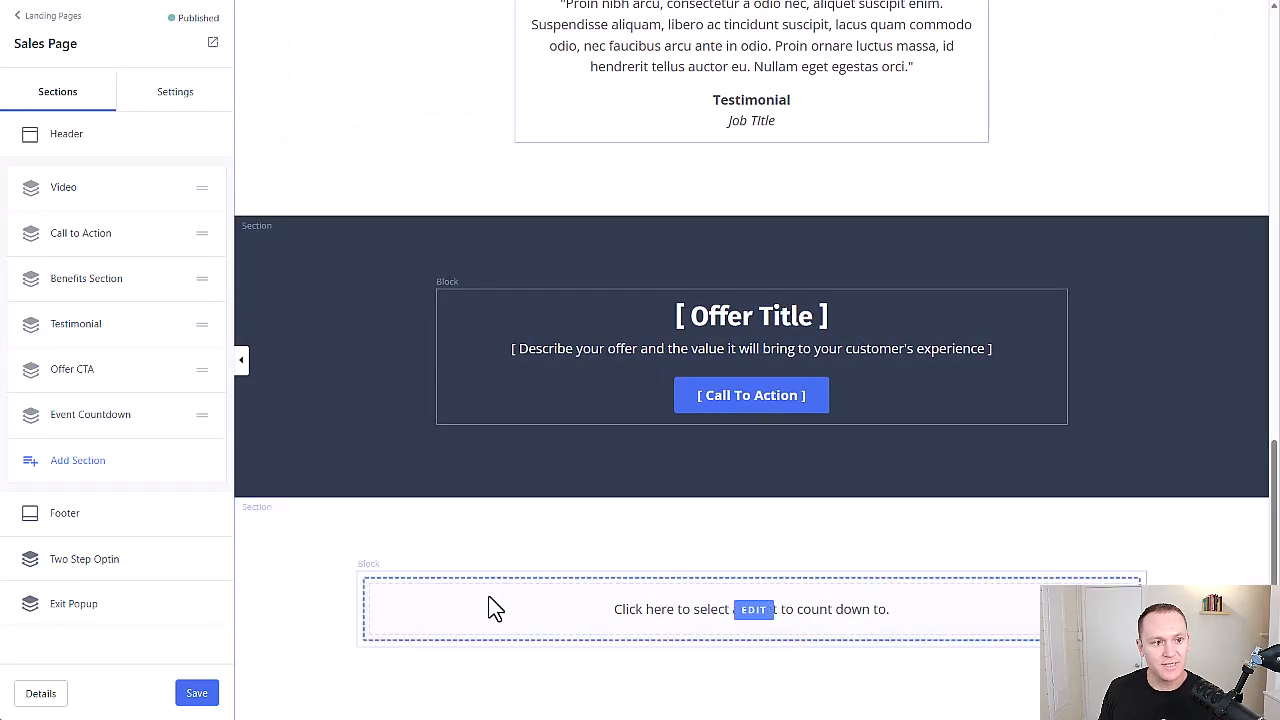
# Link the countdown block to 'Countdown for new launch' and use the Boxed style
pyautogui.click(90, 414)
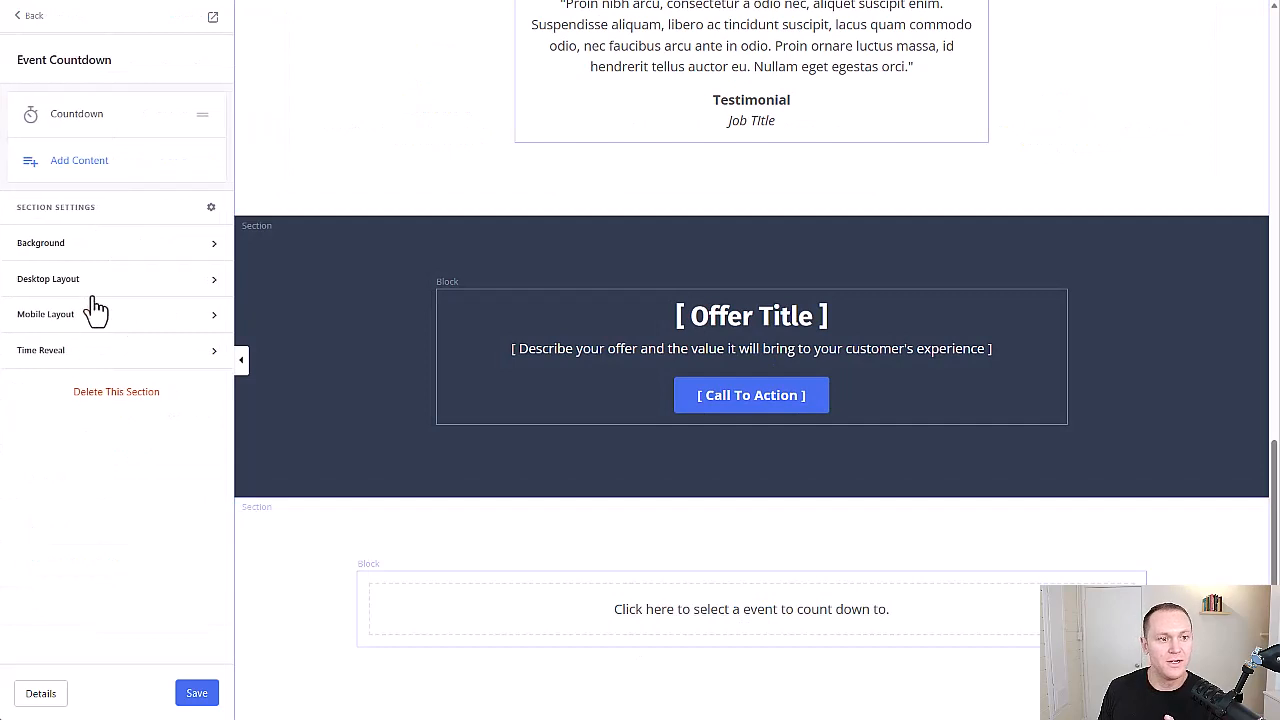
pyautogui.click(77, 113)
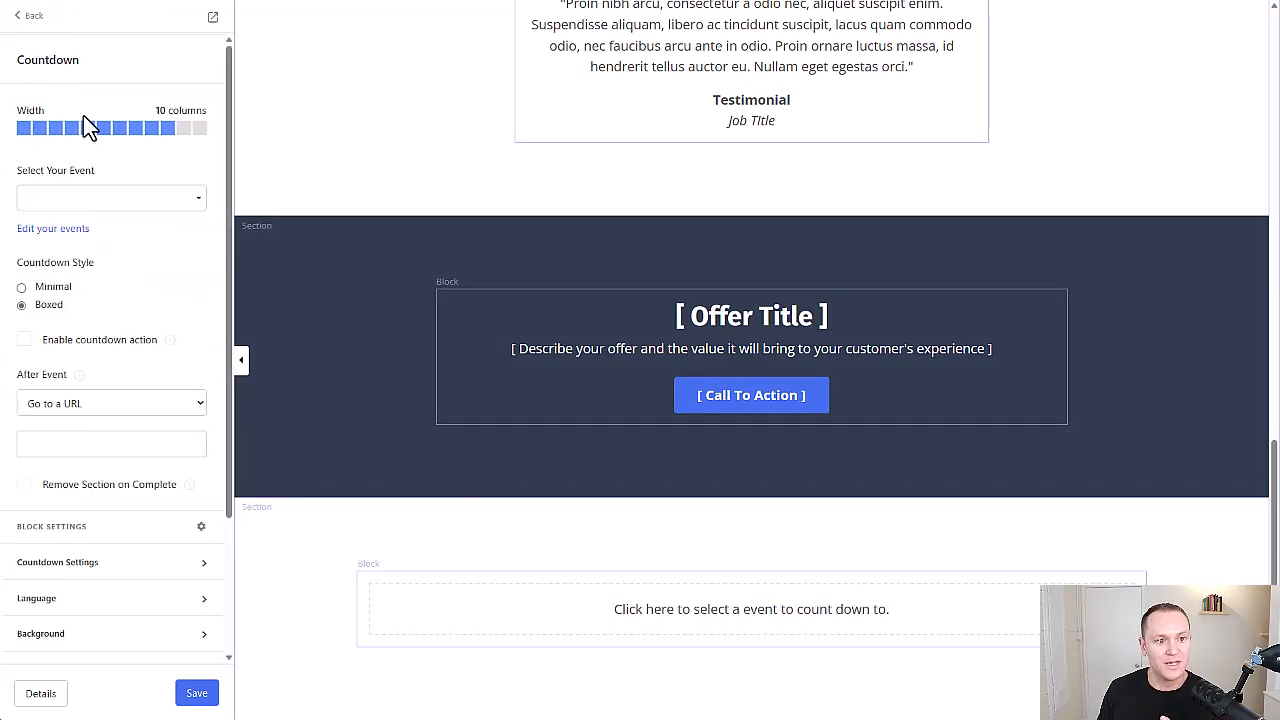
pyautogui.click(110, 197)
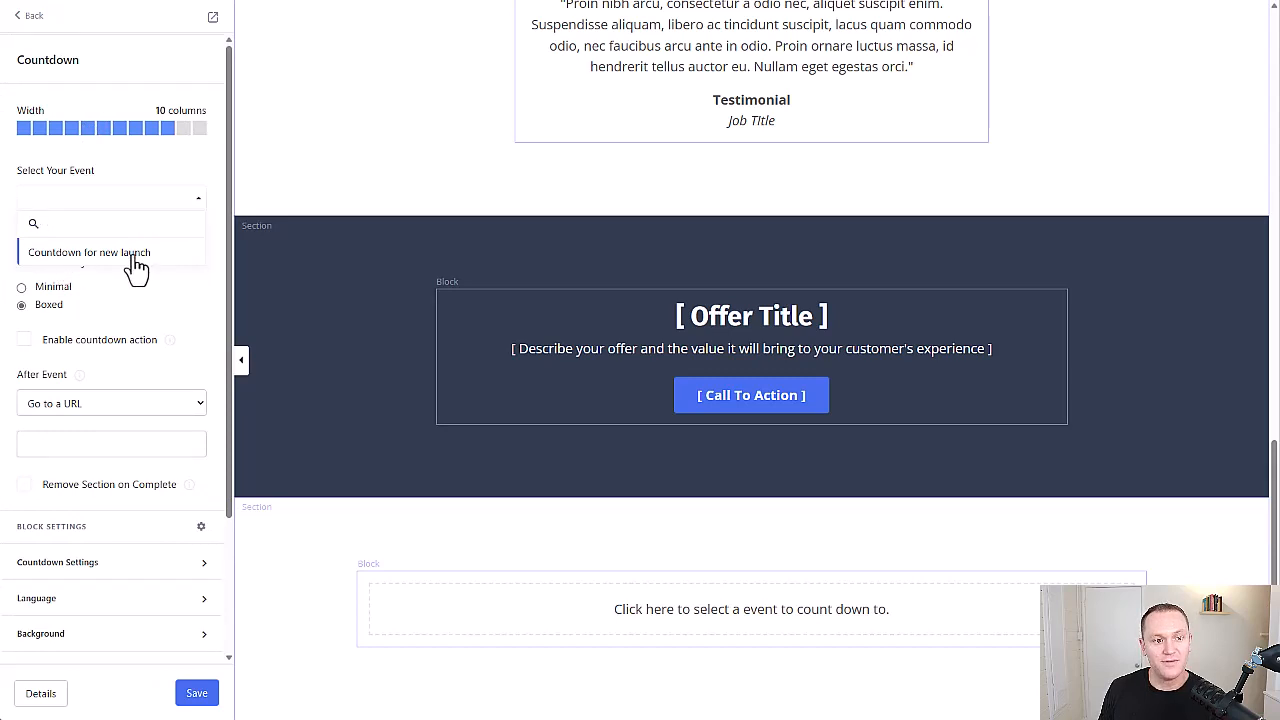
pyautogui.click(89, 252)
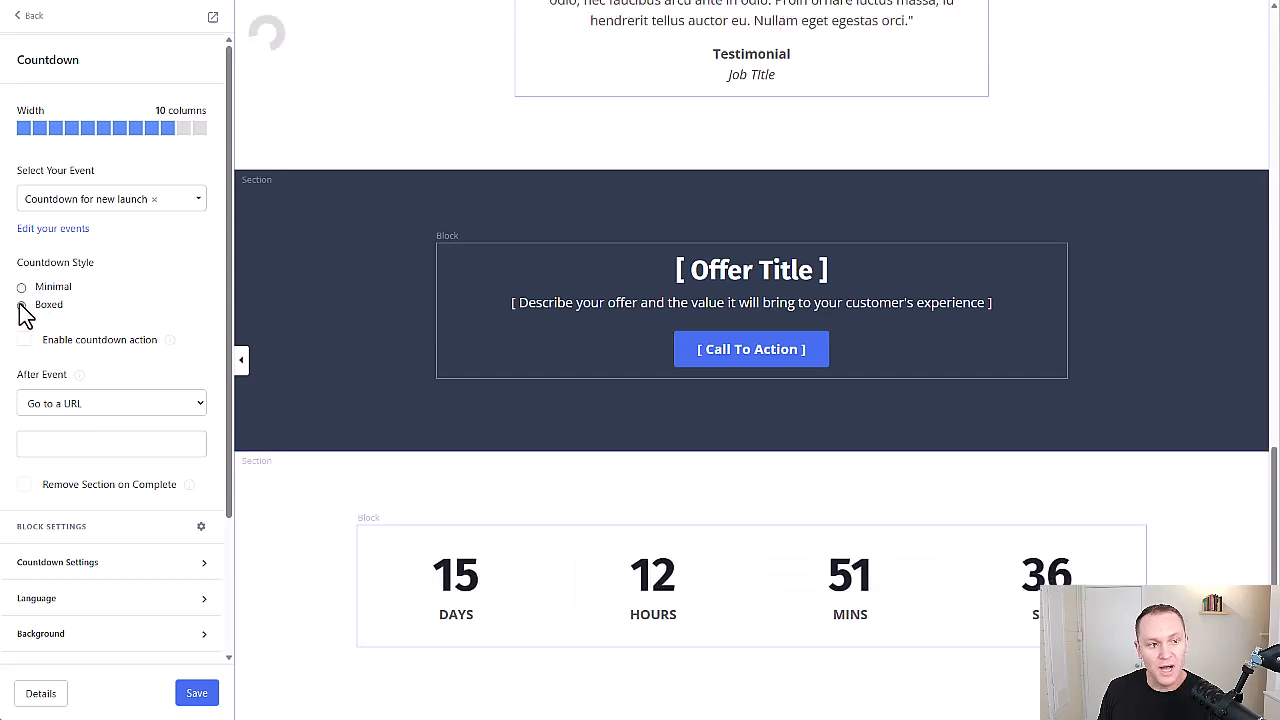
pyautogui.click(21, 304)
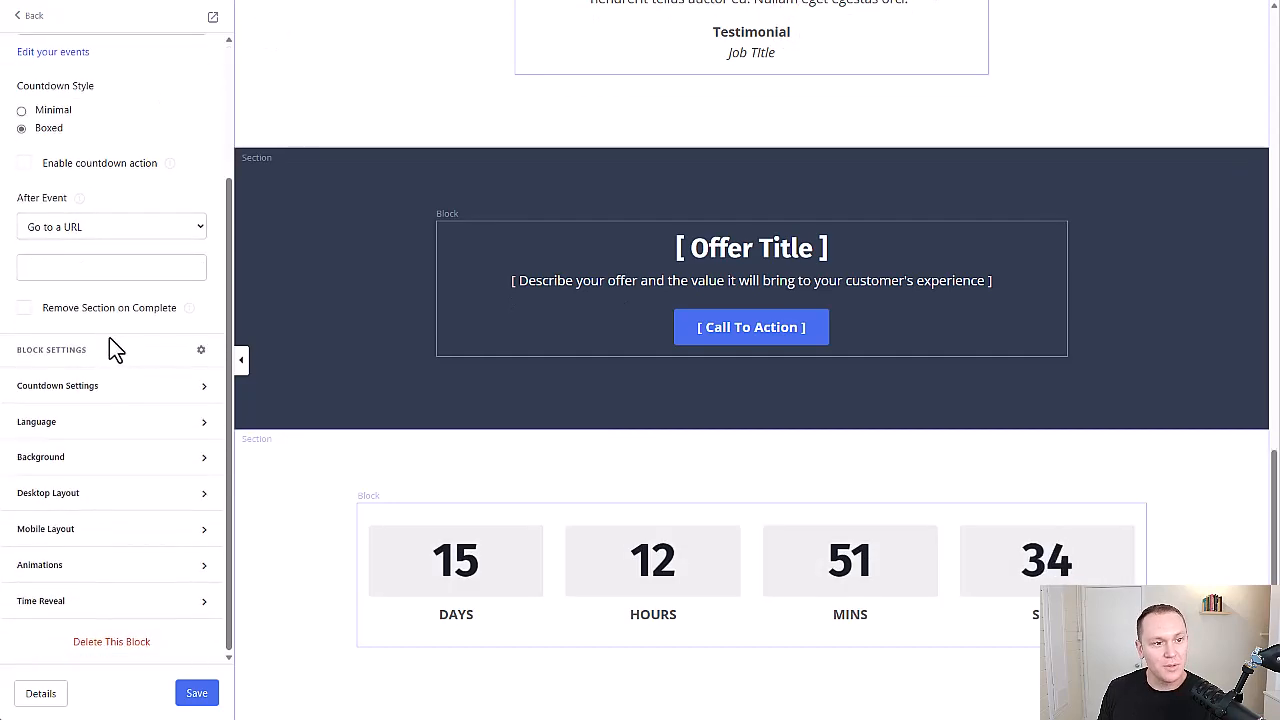
# Set the countdown Number Background Color to blue and Number Color to white
pyautogui.click(57, 385)
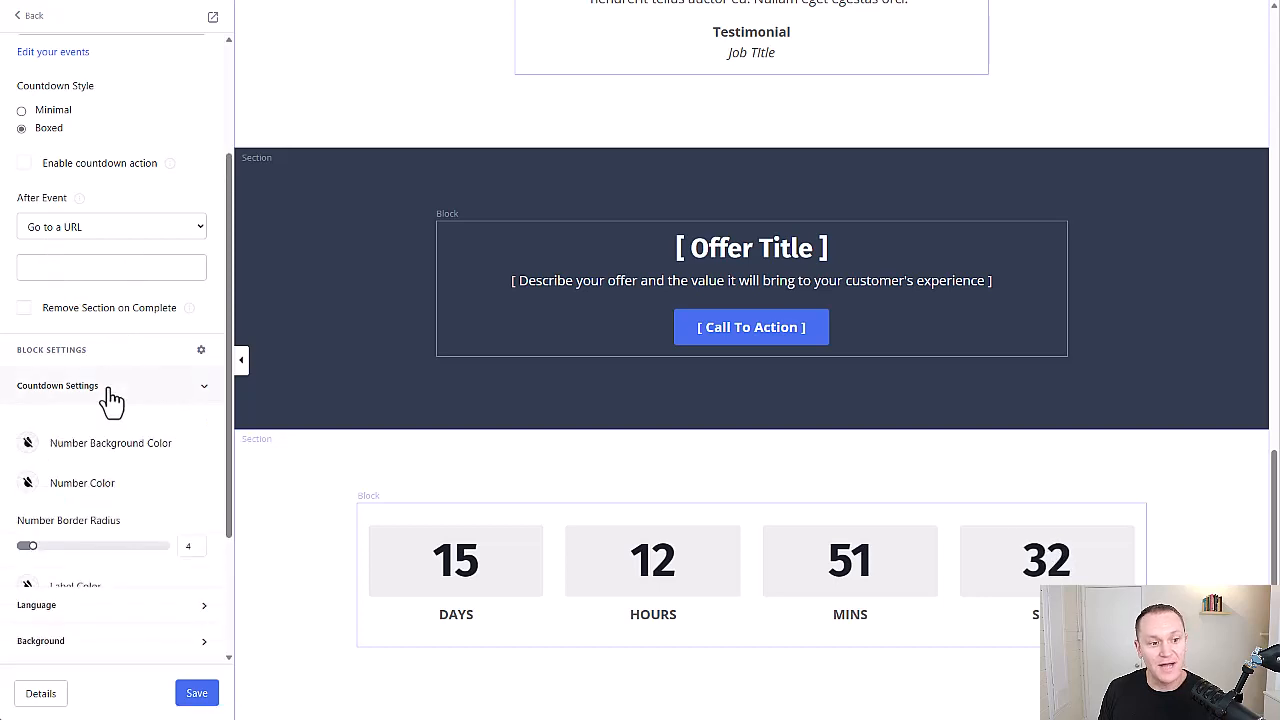
pyautogui.click(28, 443)
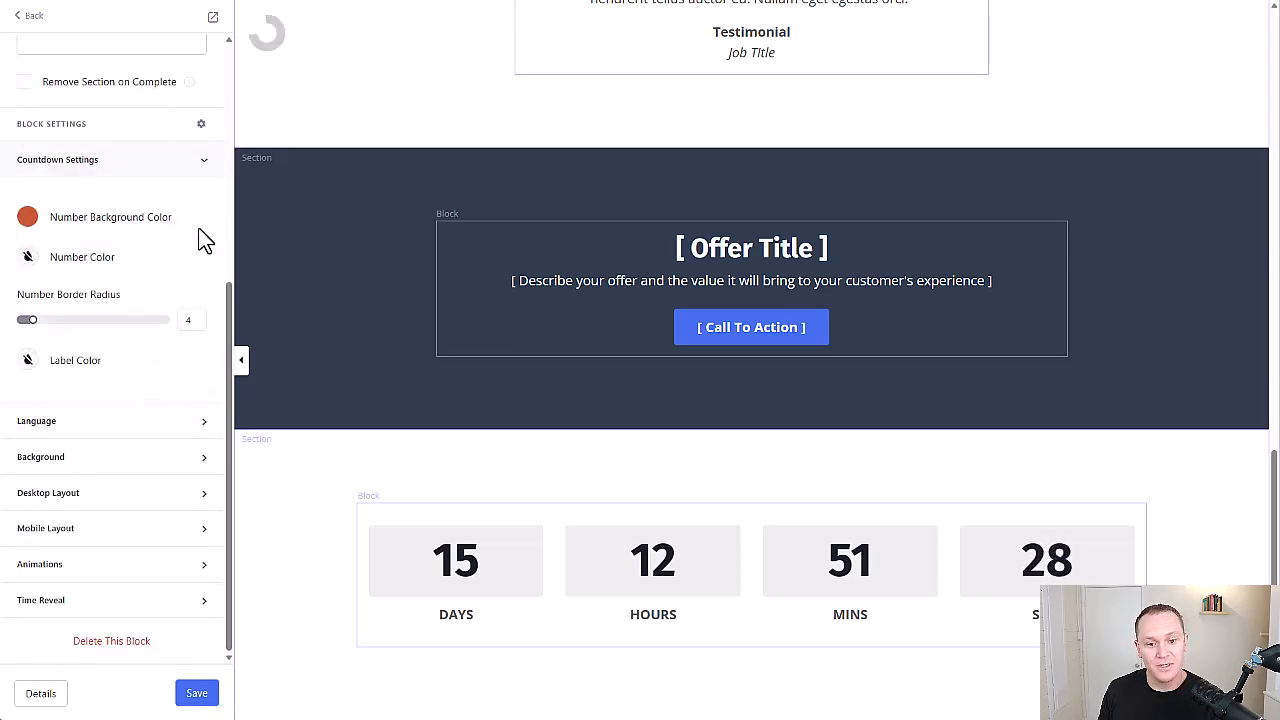
pyautogui.click(27, 217)
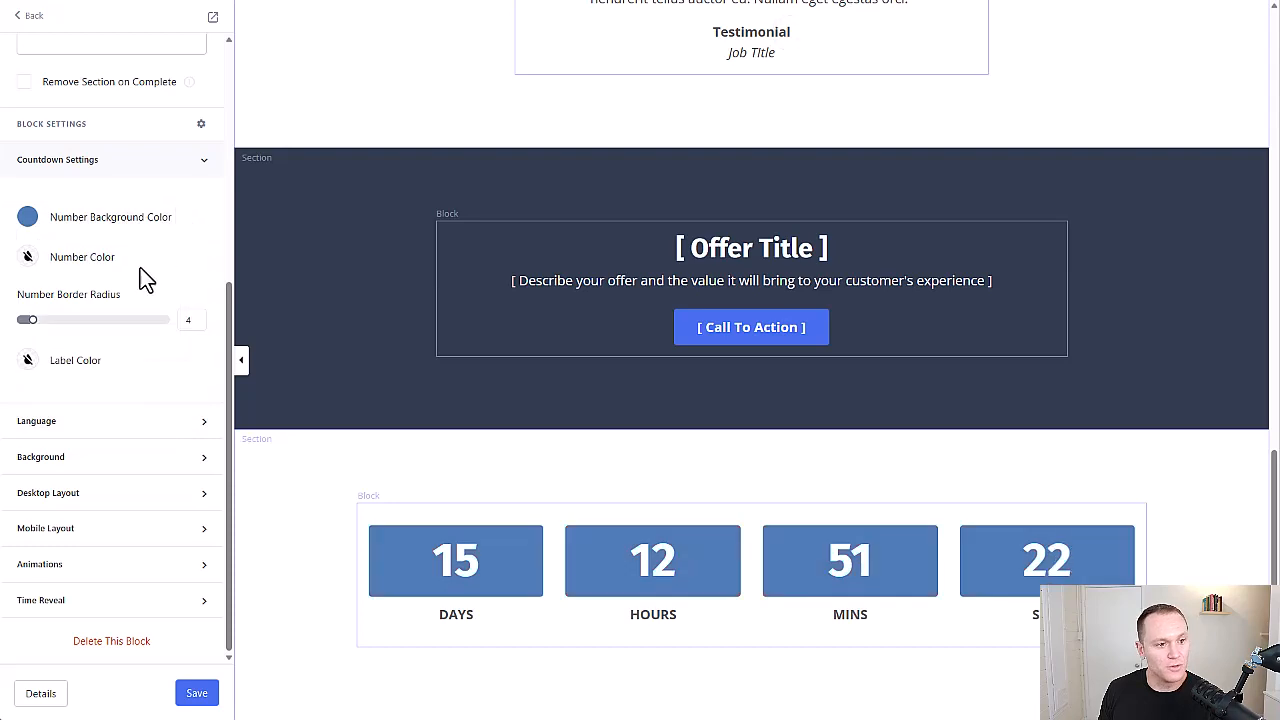
pyautogui.moveTo(53, 262)
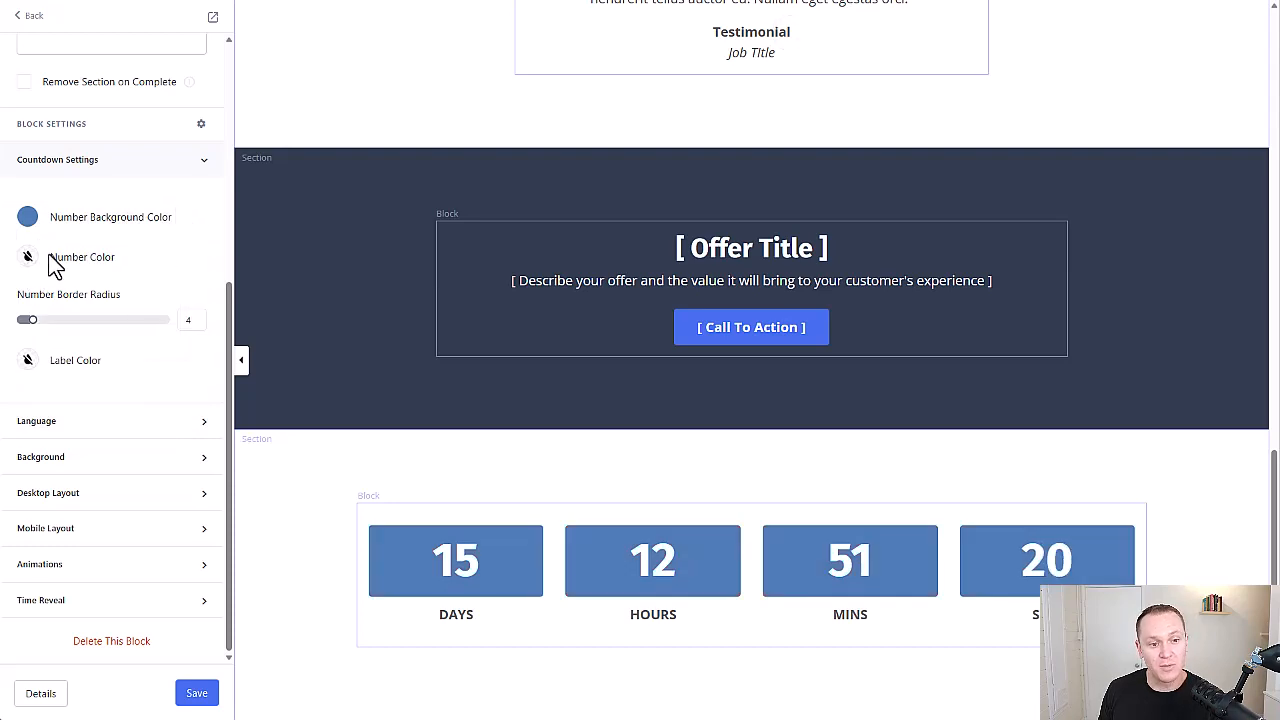
pyautogui.click(27, 257)
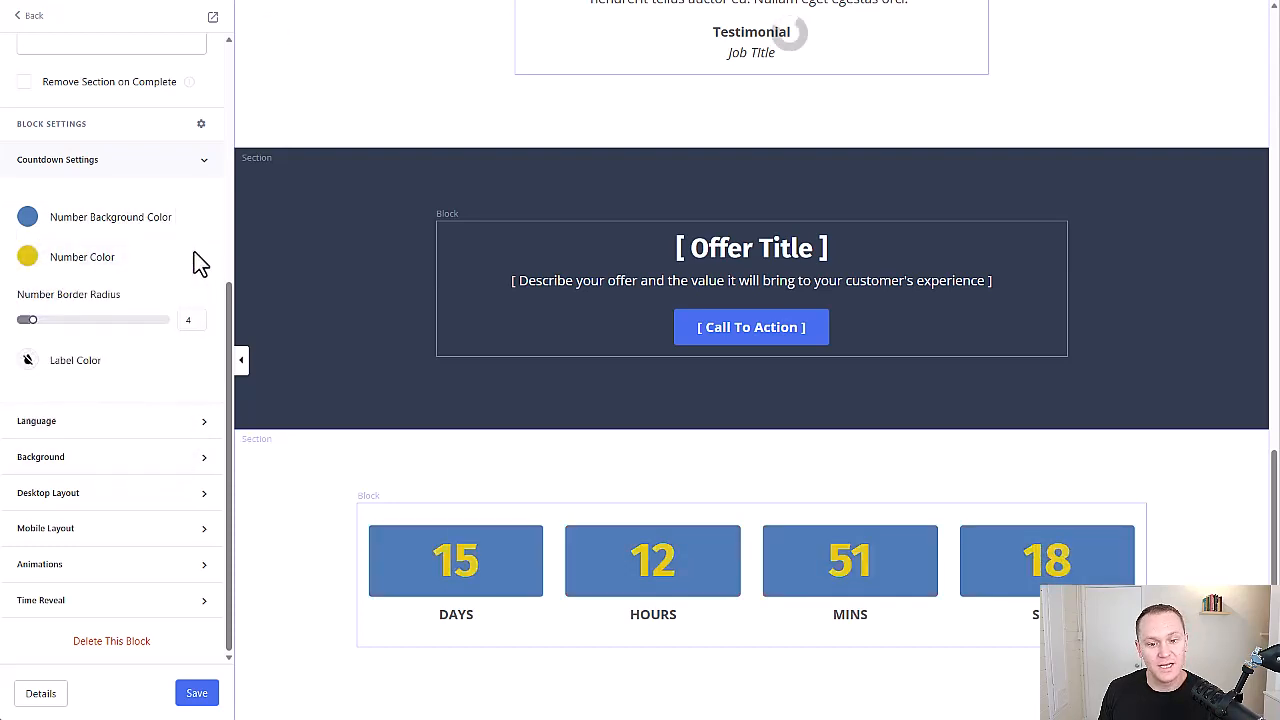
pyautogui.click(27, 257)
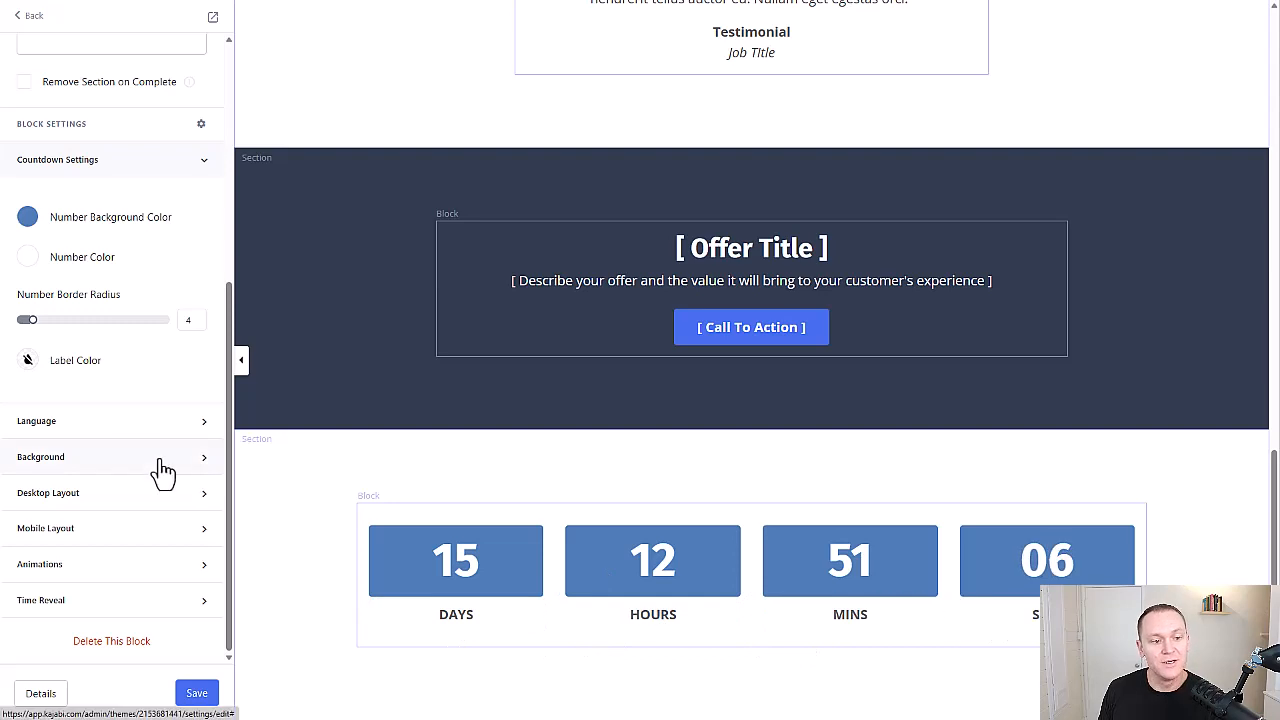
pyautogui.moveTo(112, 468)
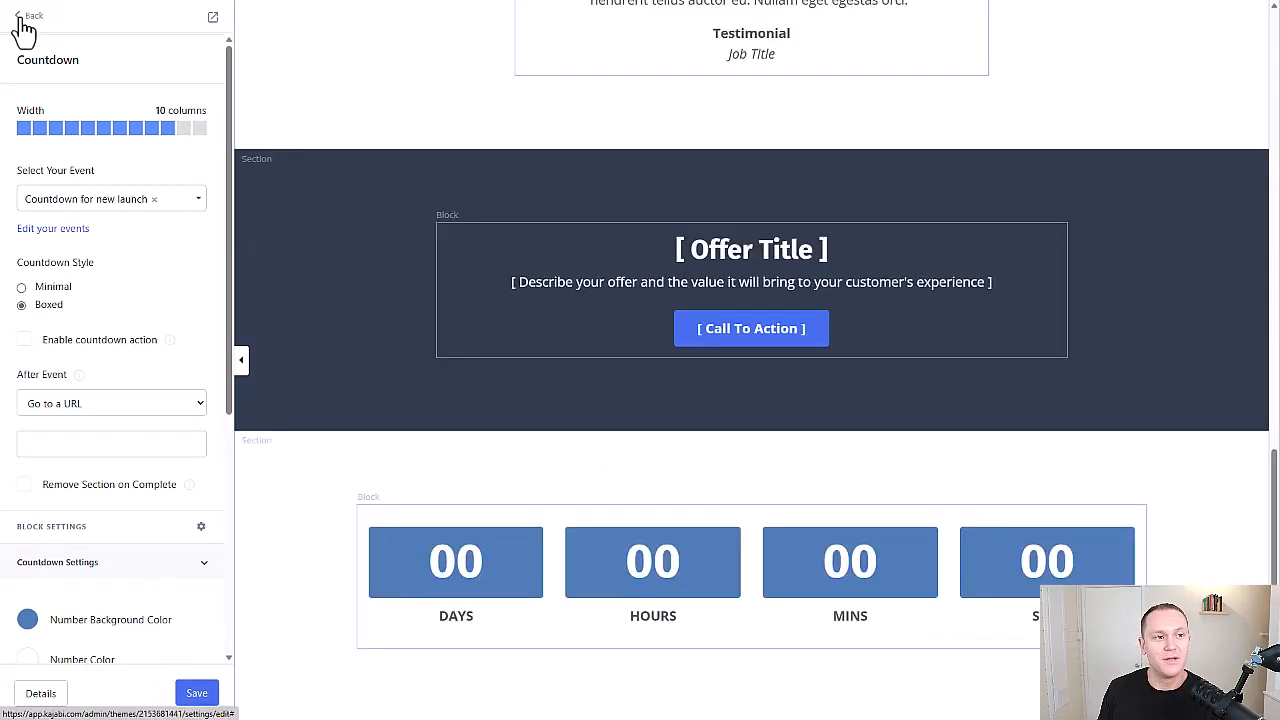
# Duplicate the Event Countdown section near the top and link it to 'Countdown for new launch'
pyautogui.click(34, 15)
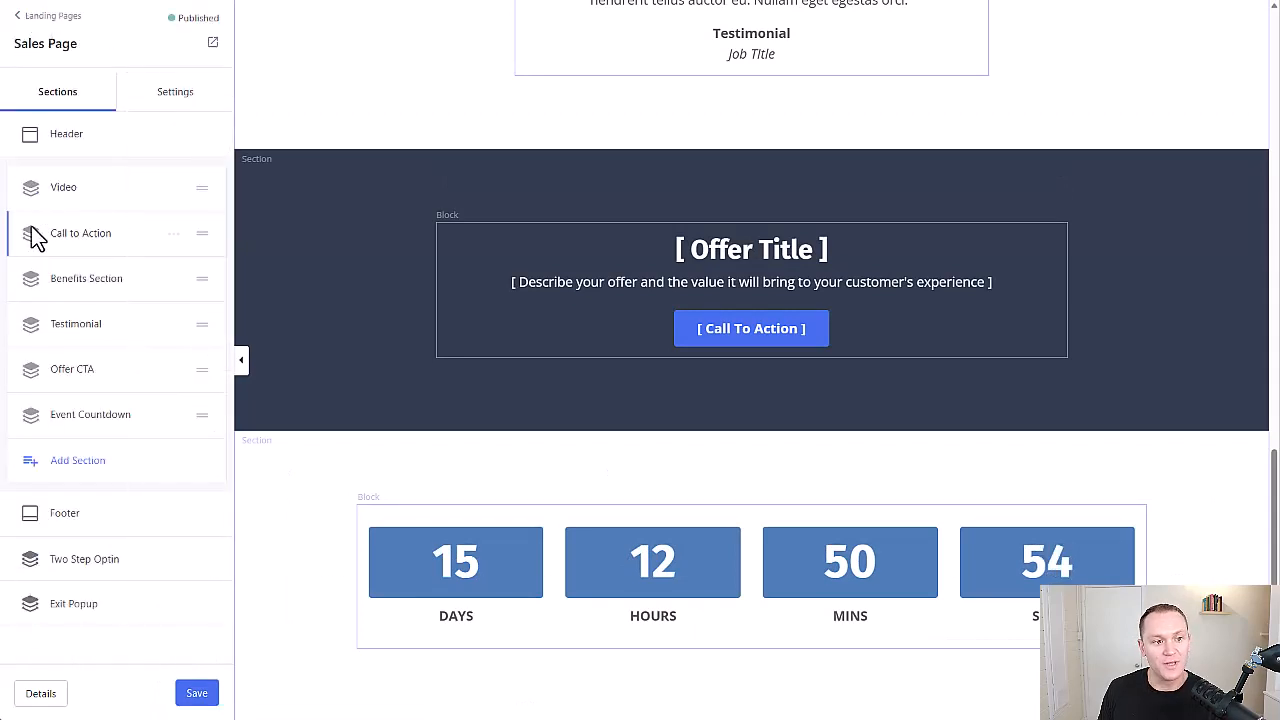
pyautogui.click(174, 414)
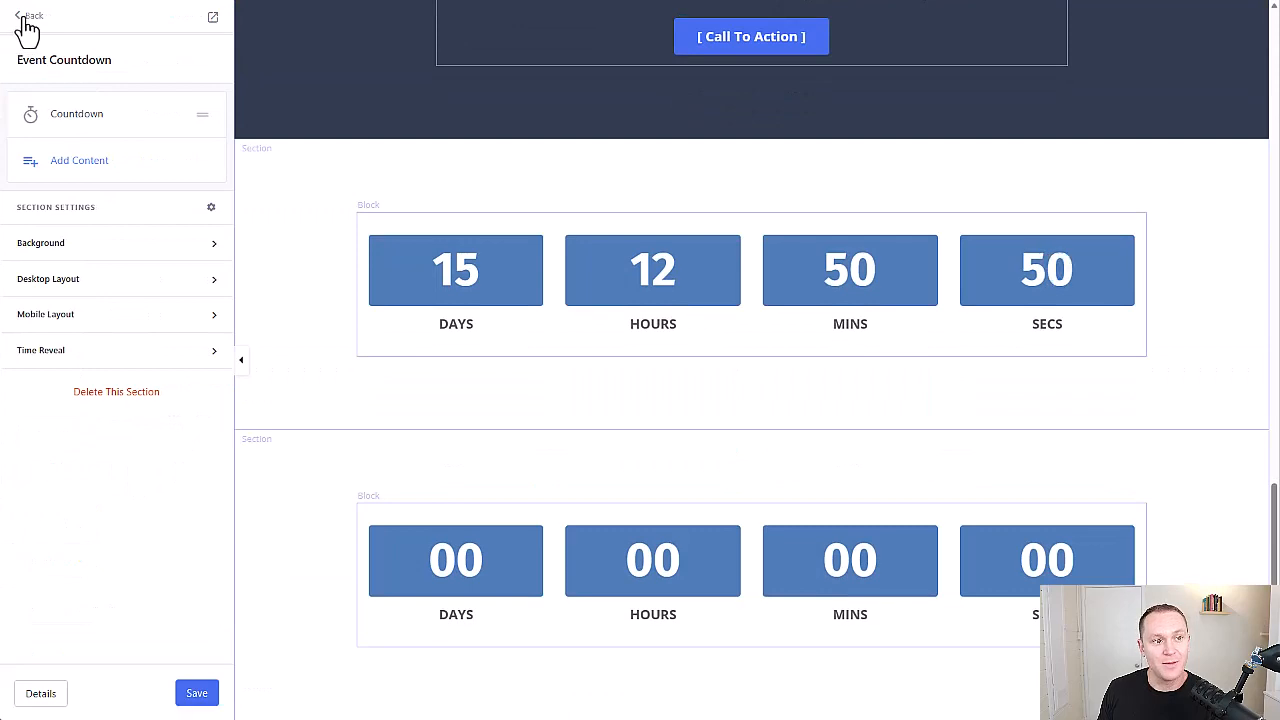
pyautogui.click(30, 16)
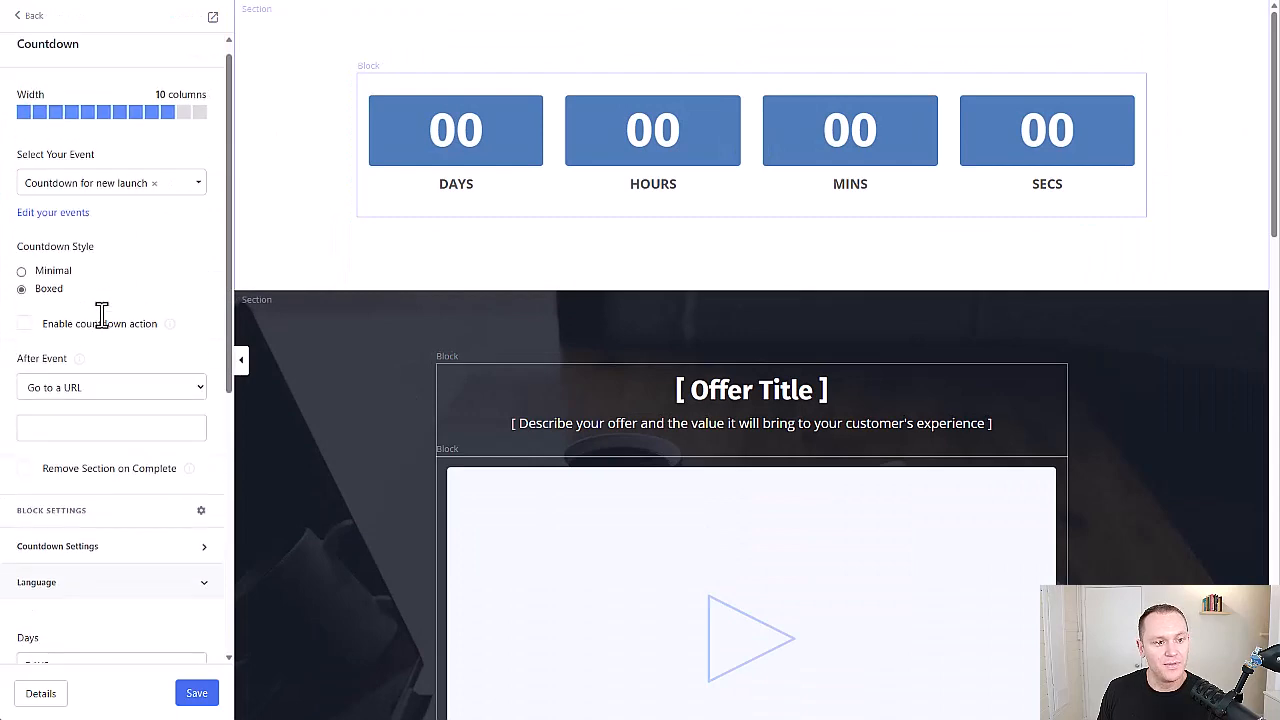
pyautogui.scroll(-3)
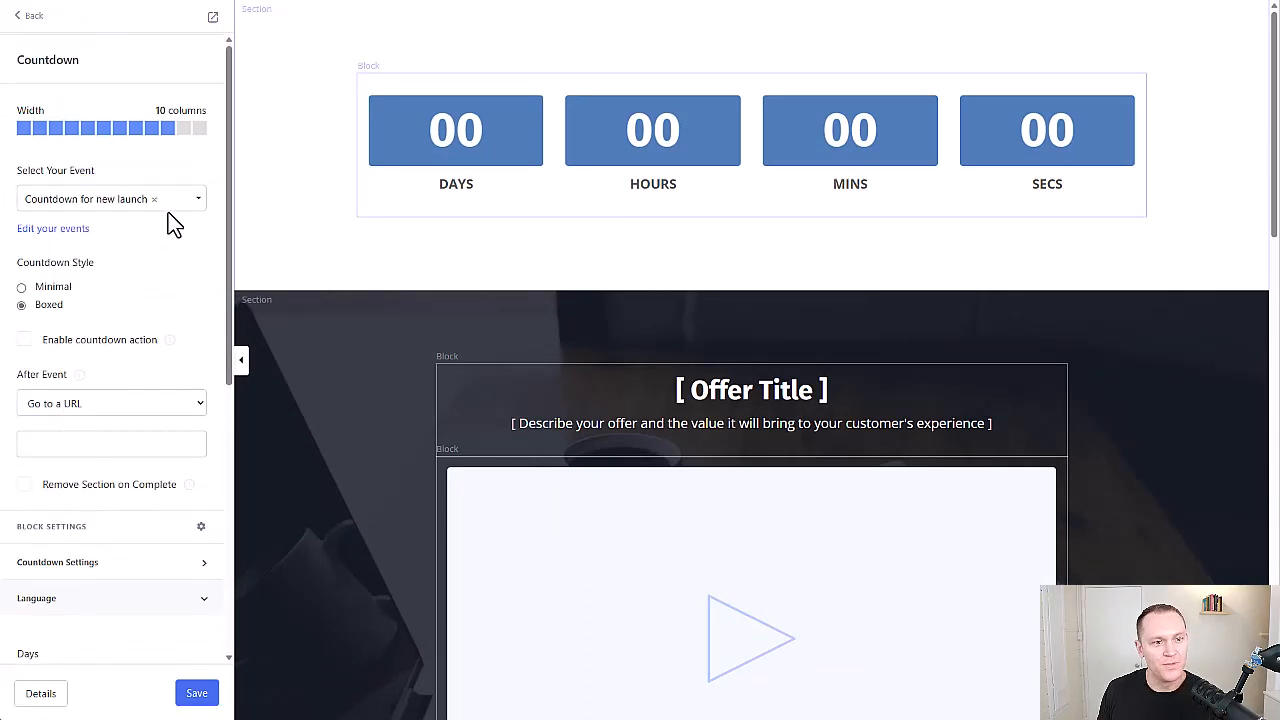
pyautogui.click(110, 198)
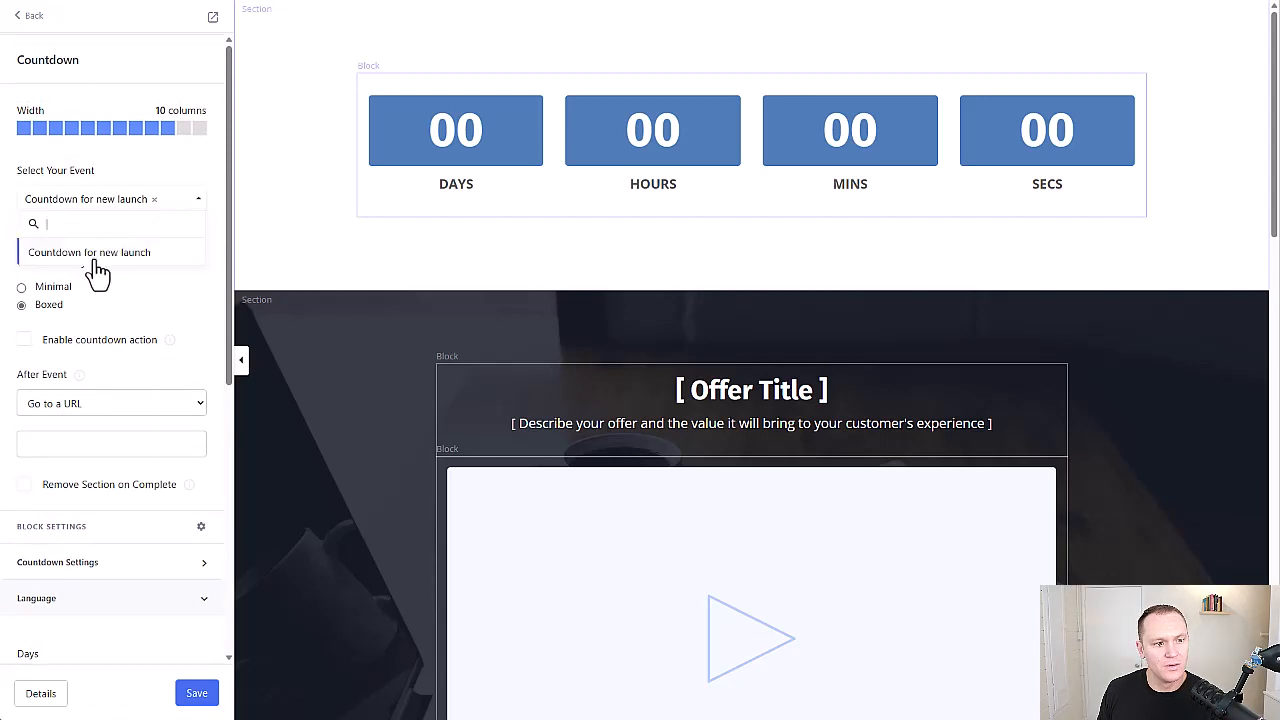
pyautogui.click(89, 252)
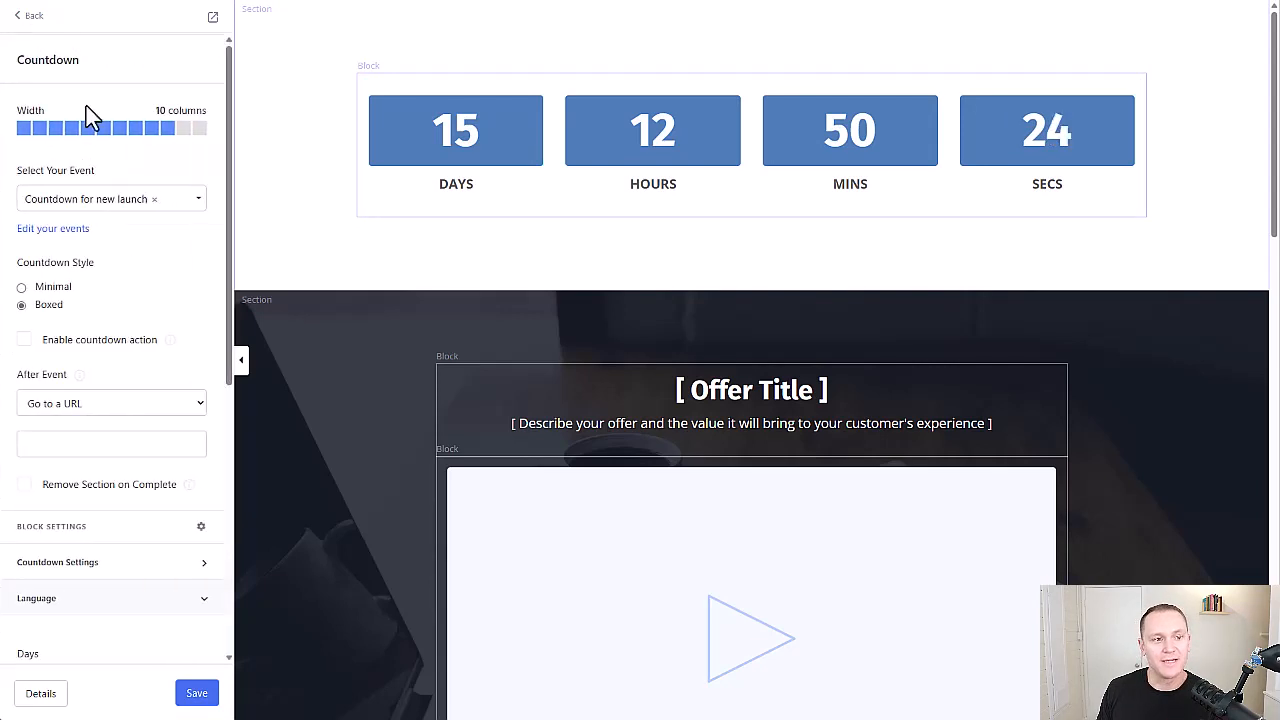
pyautogui.click(34, 15)
pyautogui.write('Offer Ends @ Midnig')
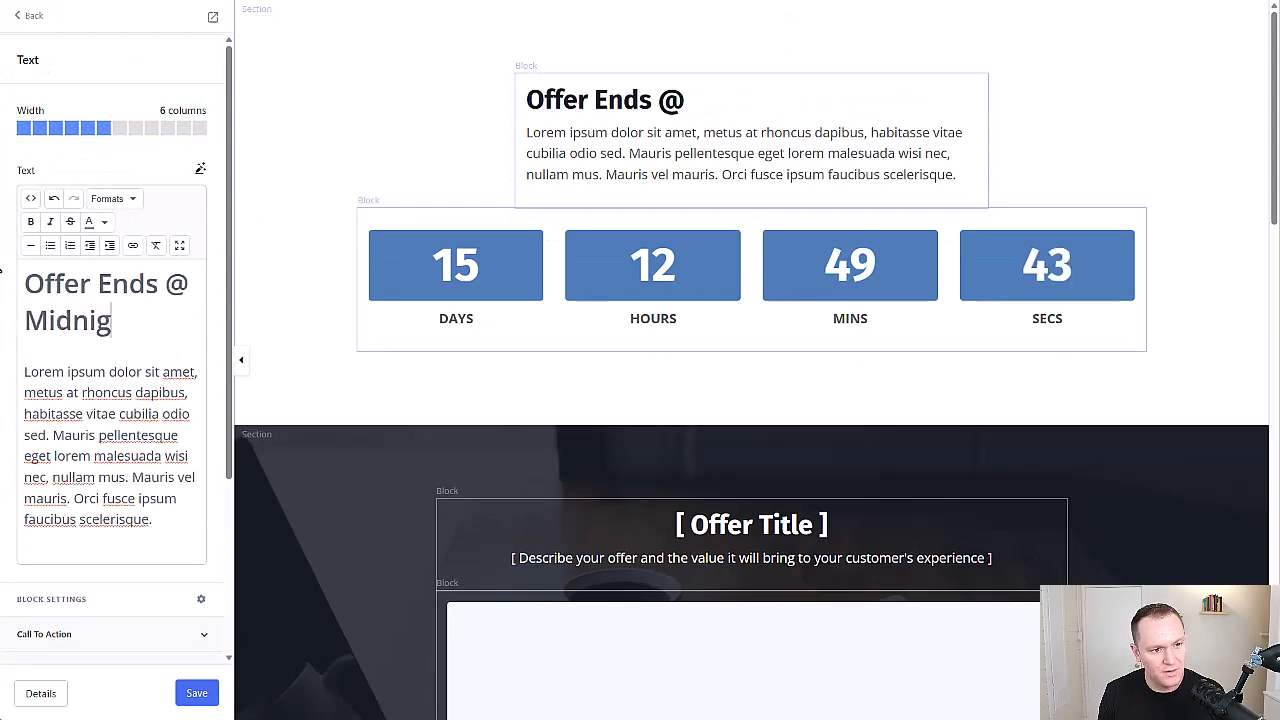
# Add a centered 'Offer Ends @ Midnight on' heading above the top countdown and save the page
pyautogui.write('ht')
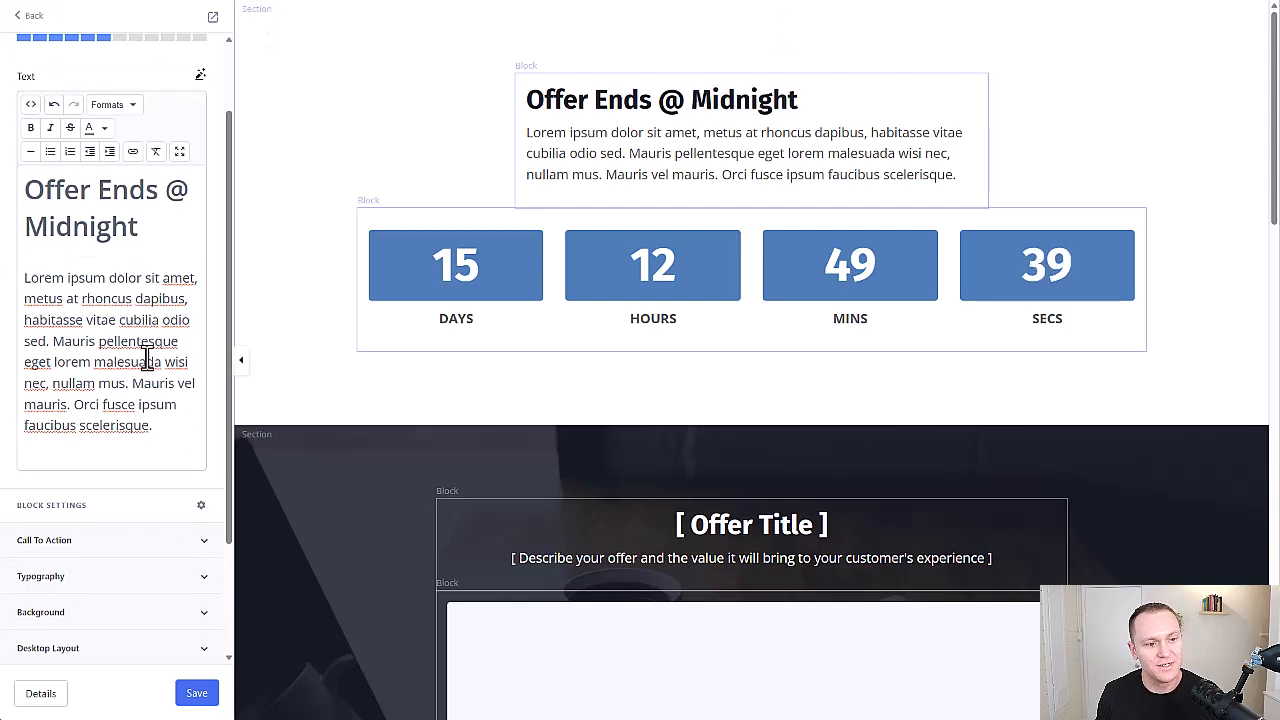
pyautogui.write('on')
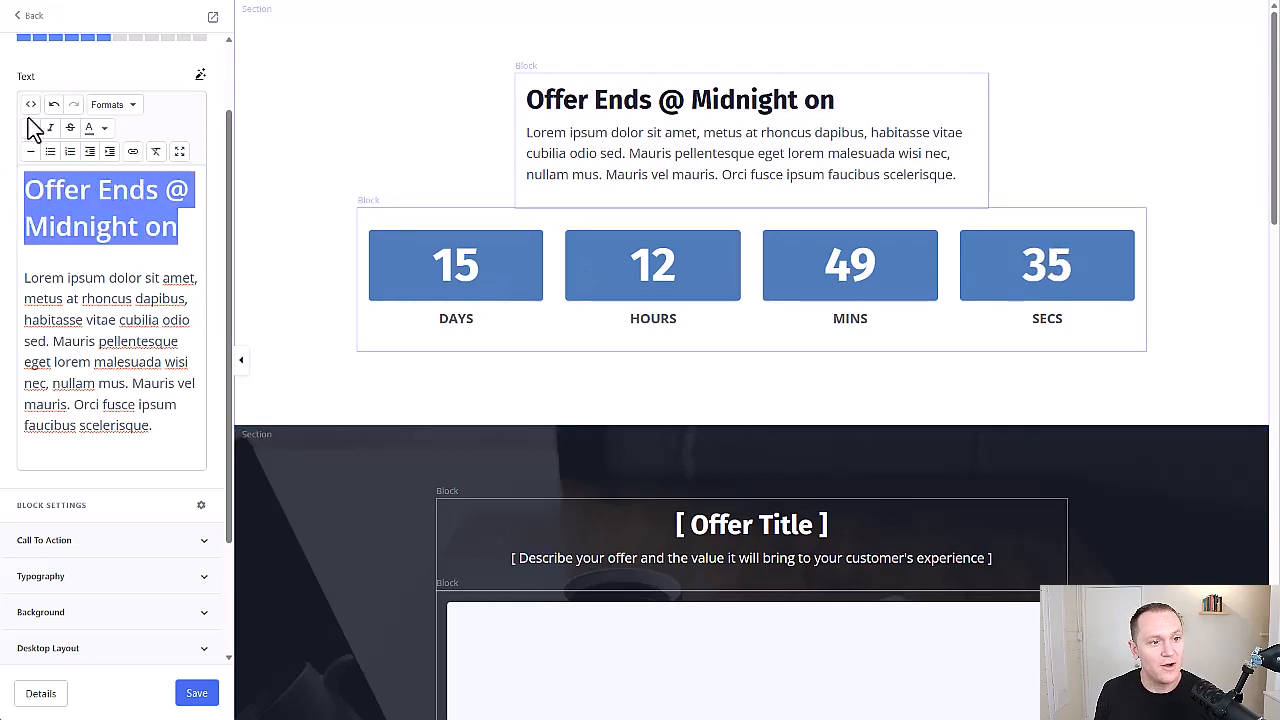
pyautogui.click(112, 104)
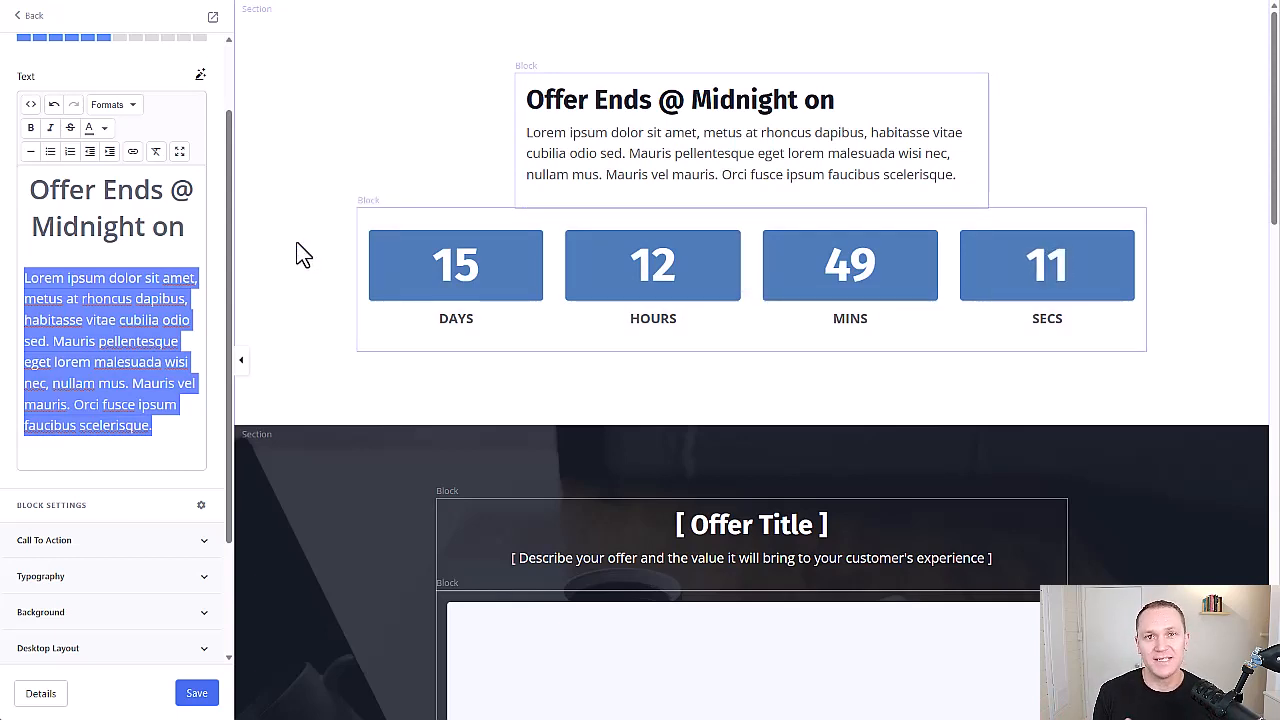
pyautogui.scroll(-3)
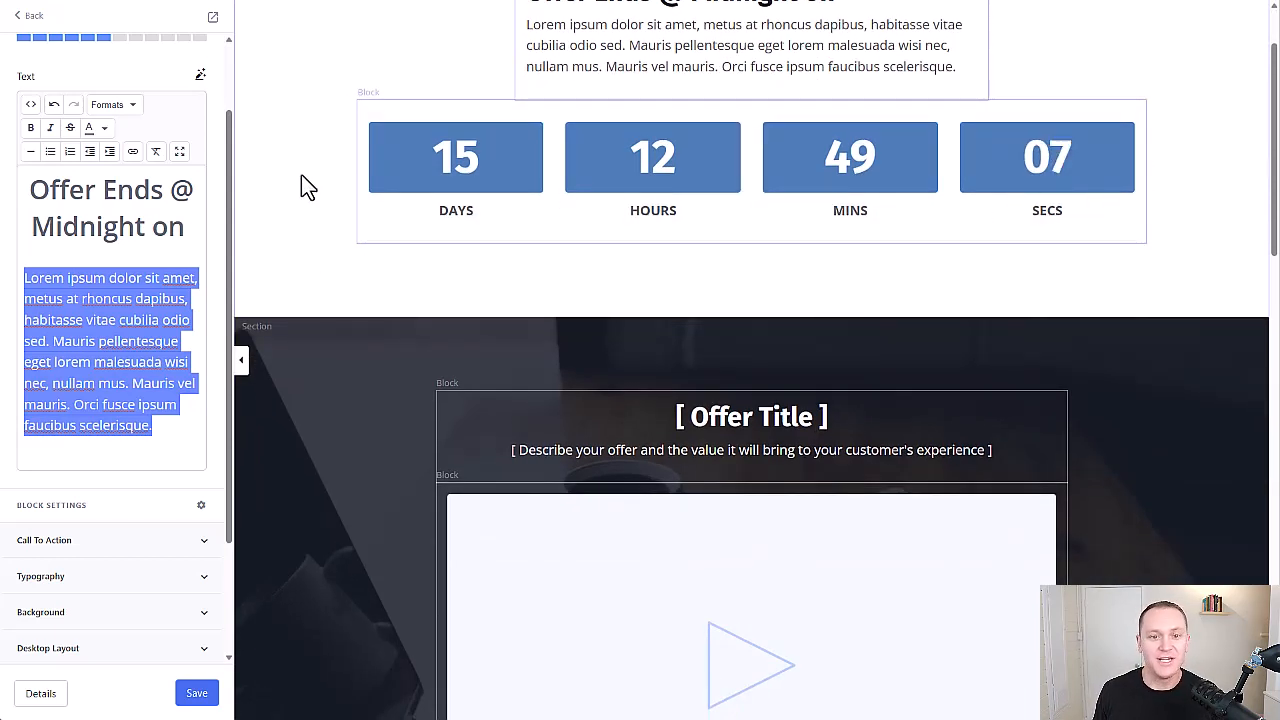
pyautogui.moveTo(316, 174)
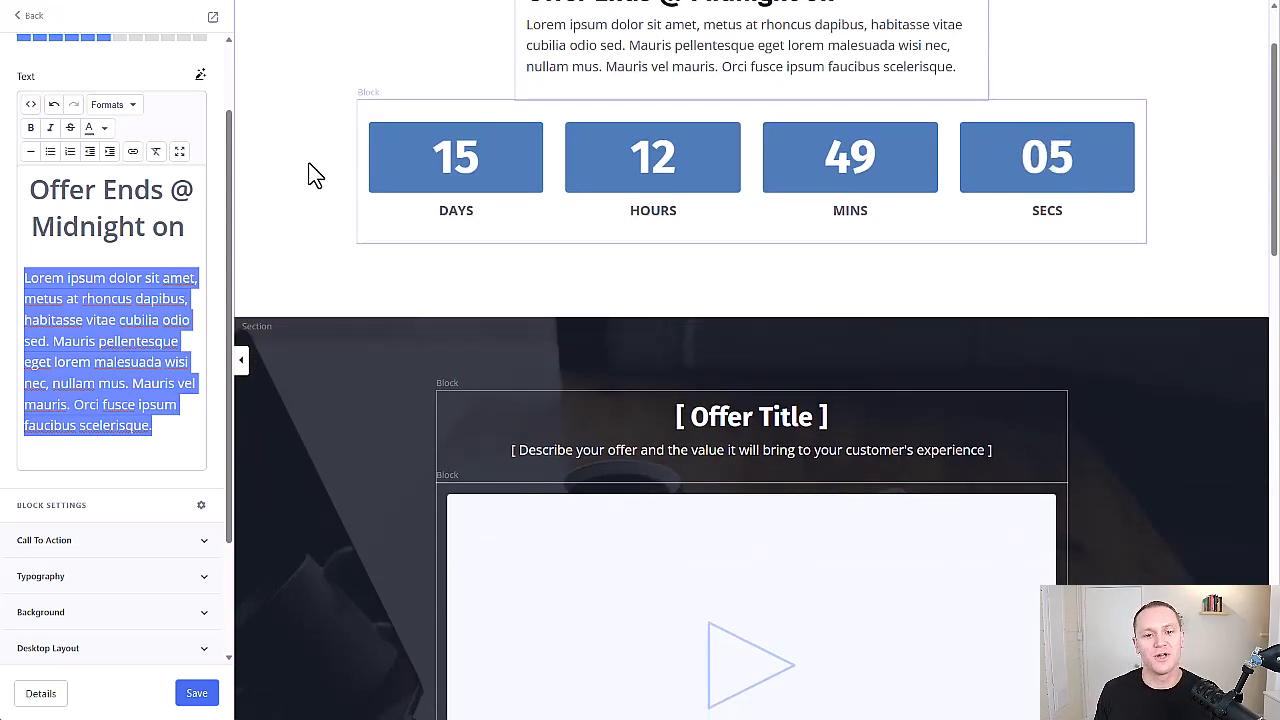
pyautogui.click(197, 692)
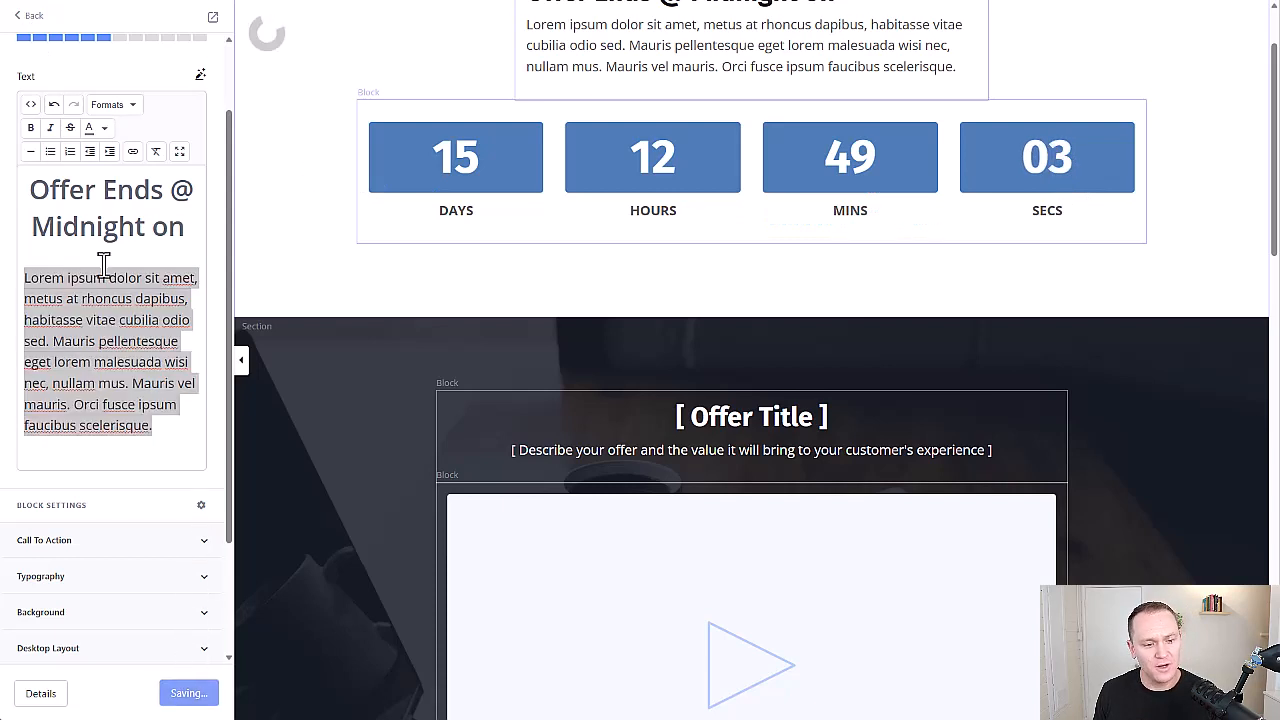
# Leave the page editor, start a new email campaign and browse the templates for Simple Text
pyautogui.click(32, 16)
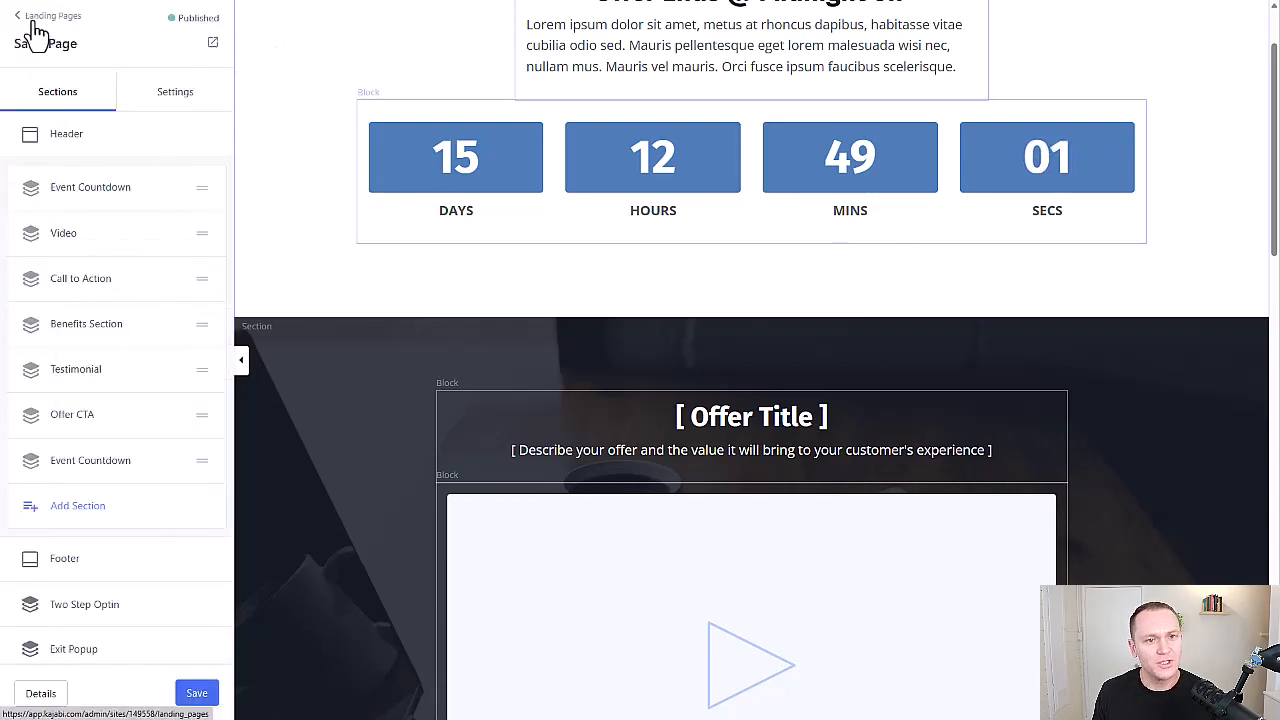
pyautogui.click(52, 15)
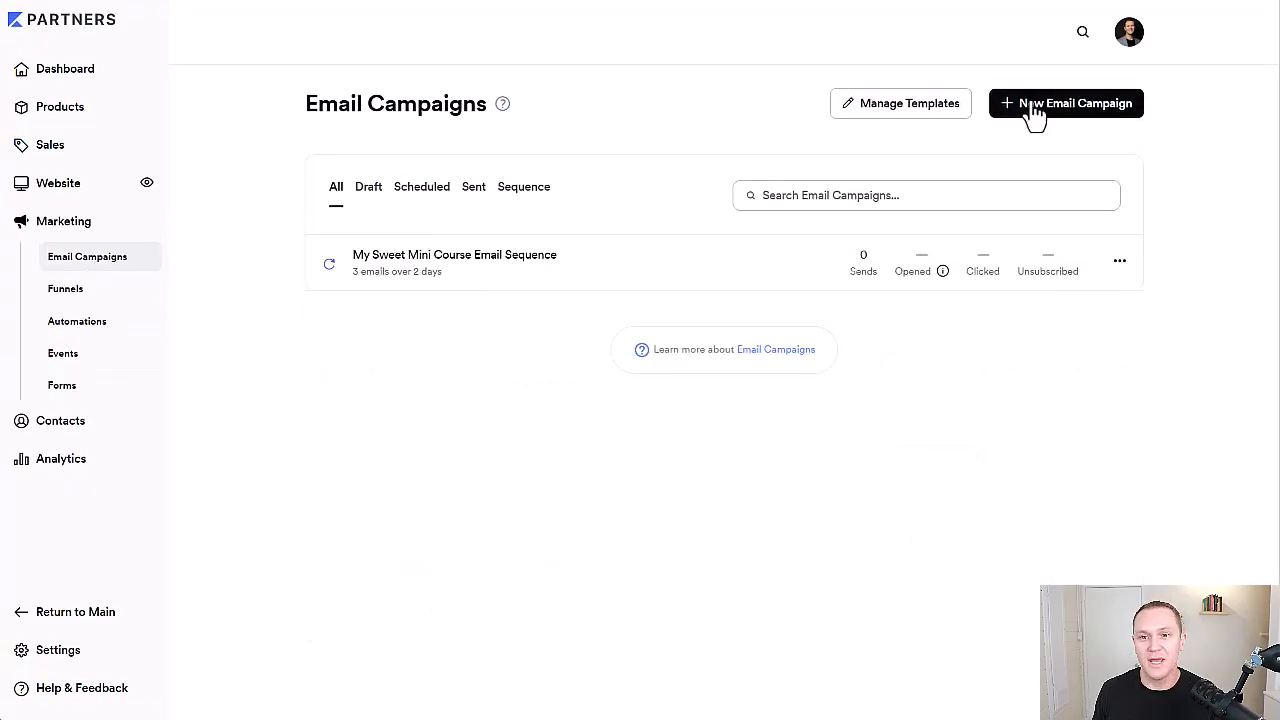
pyautogui.click(1065, 103)
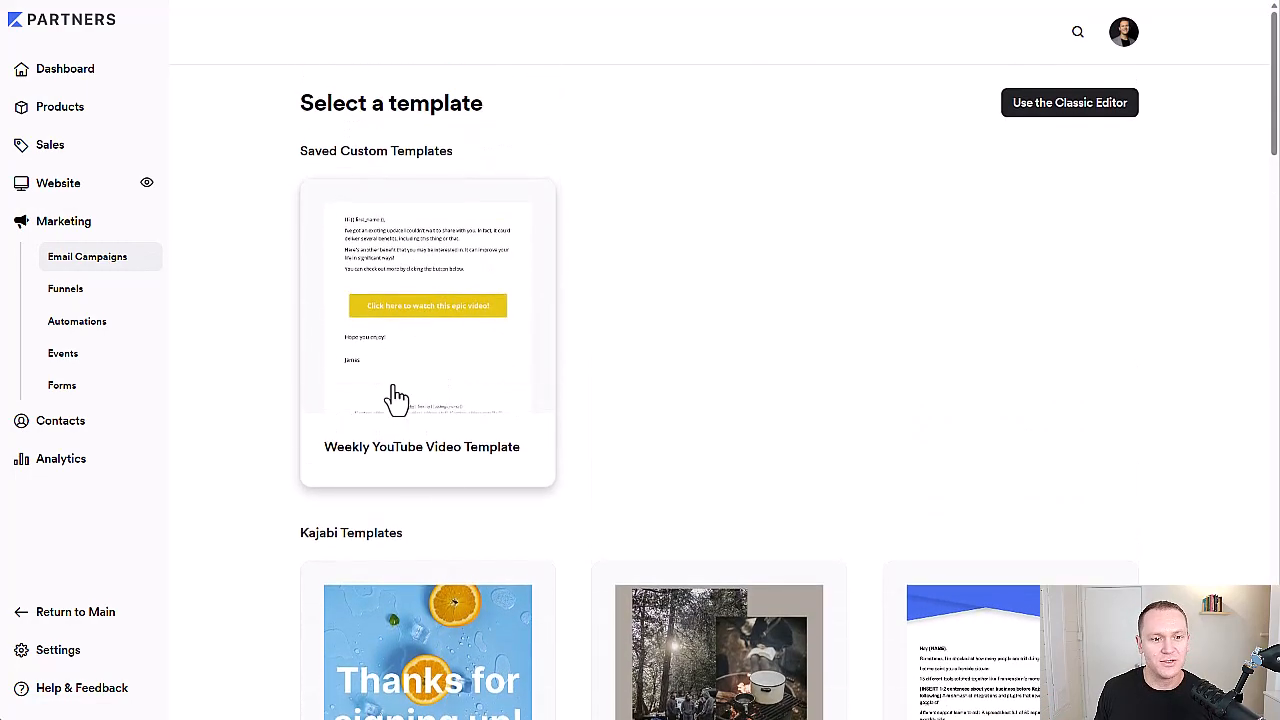
pyautogui.scroll(-3)
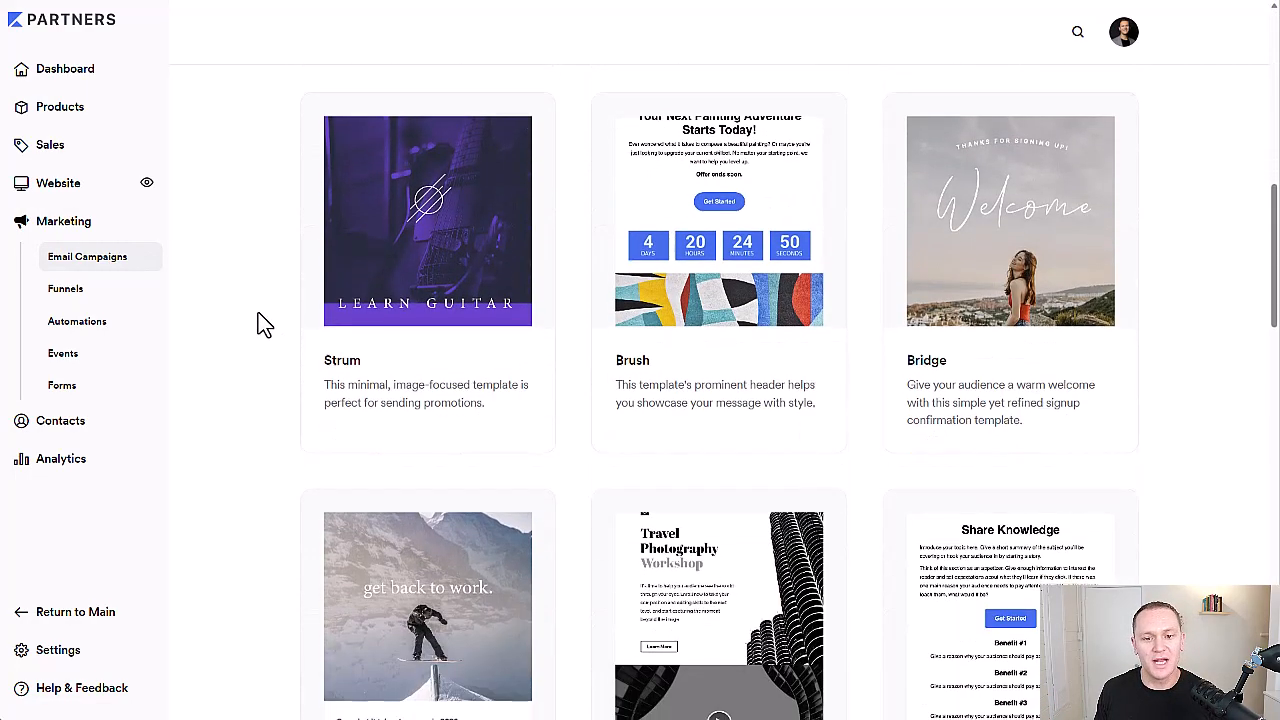
pyautogui.moveTo(680, 352)
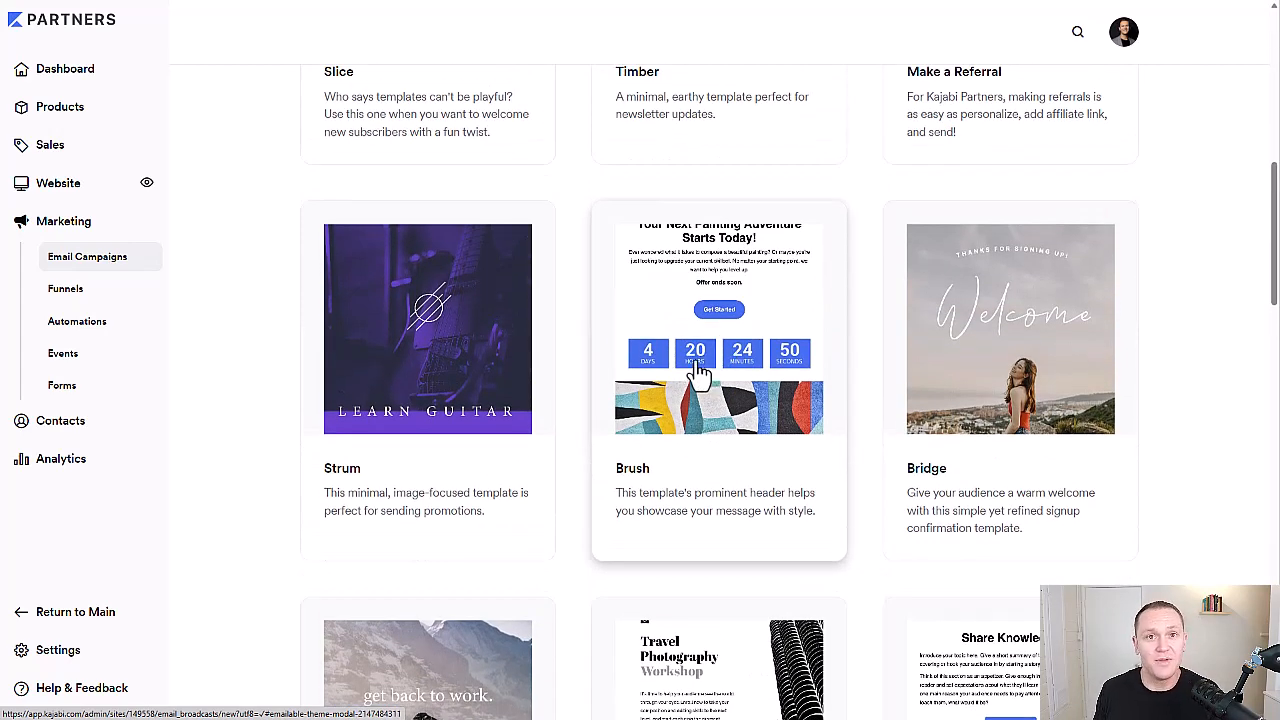
pyautogui.scroll(-3)
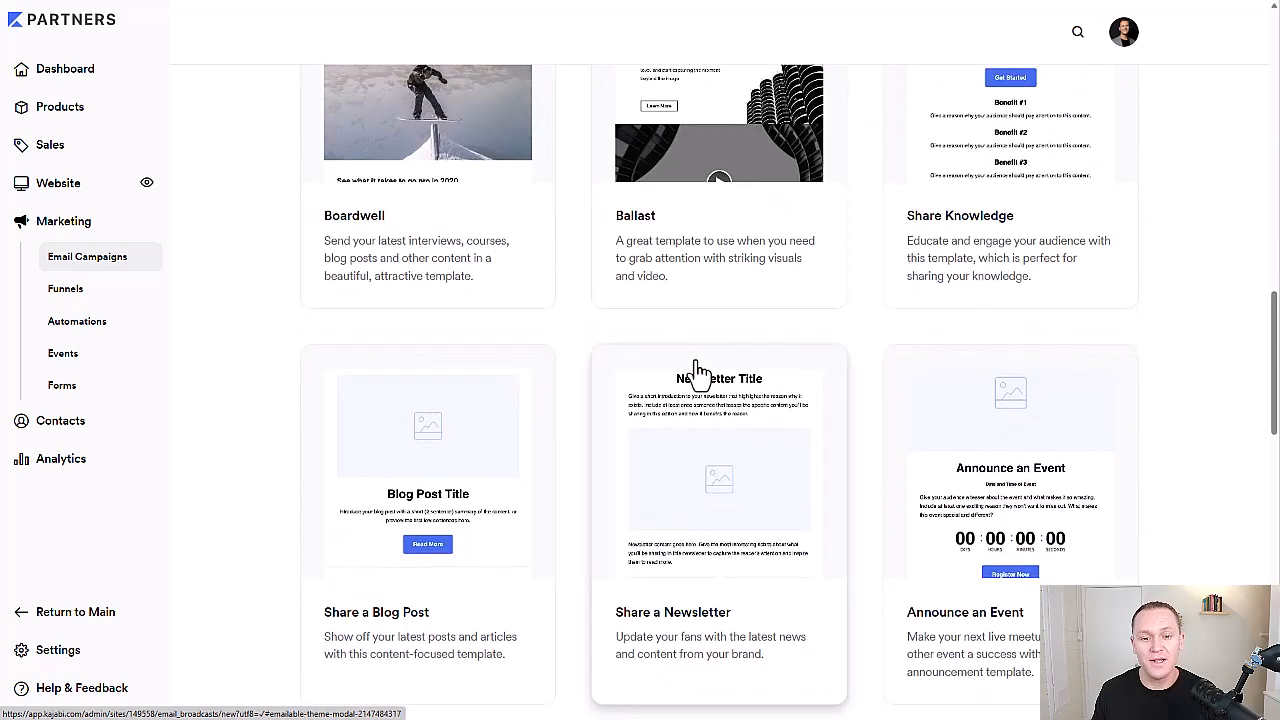
pyautogui.scroll(-3)
pyautogui.write('countdown ex')
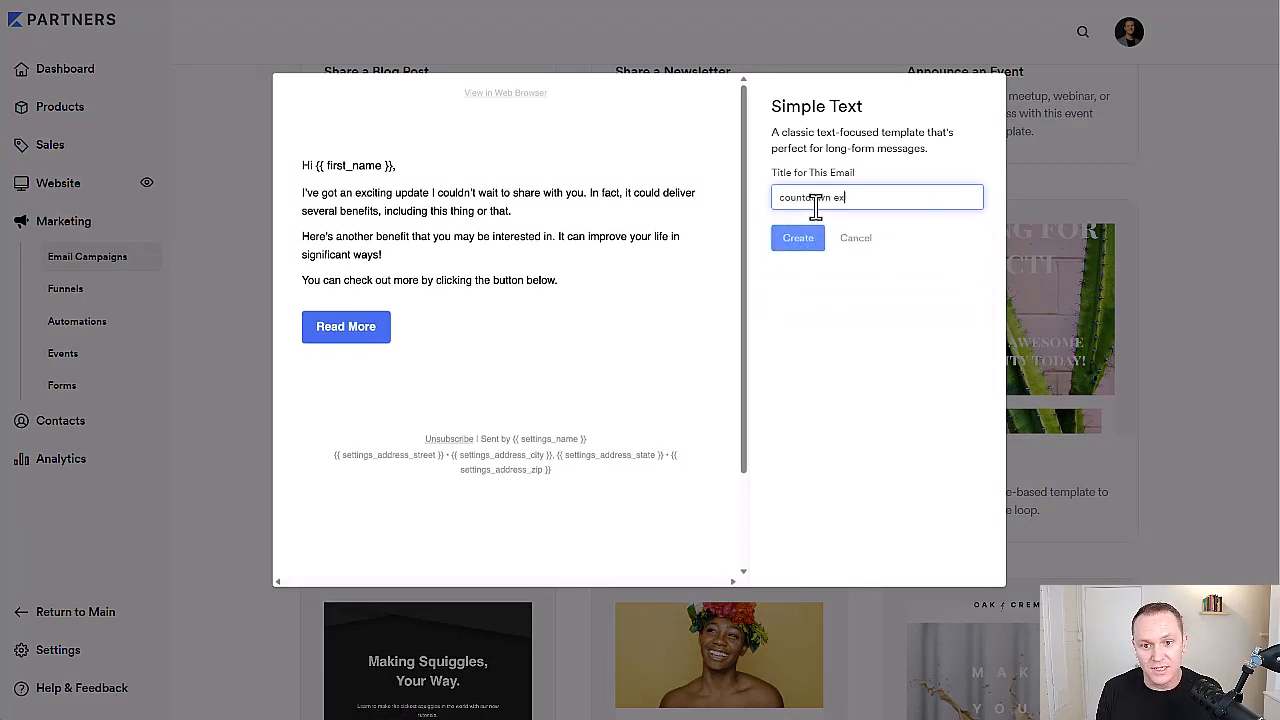
# Create the 'countdown example' email from the Simple Text template
pyautogui.click(797, 238)
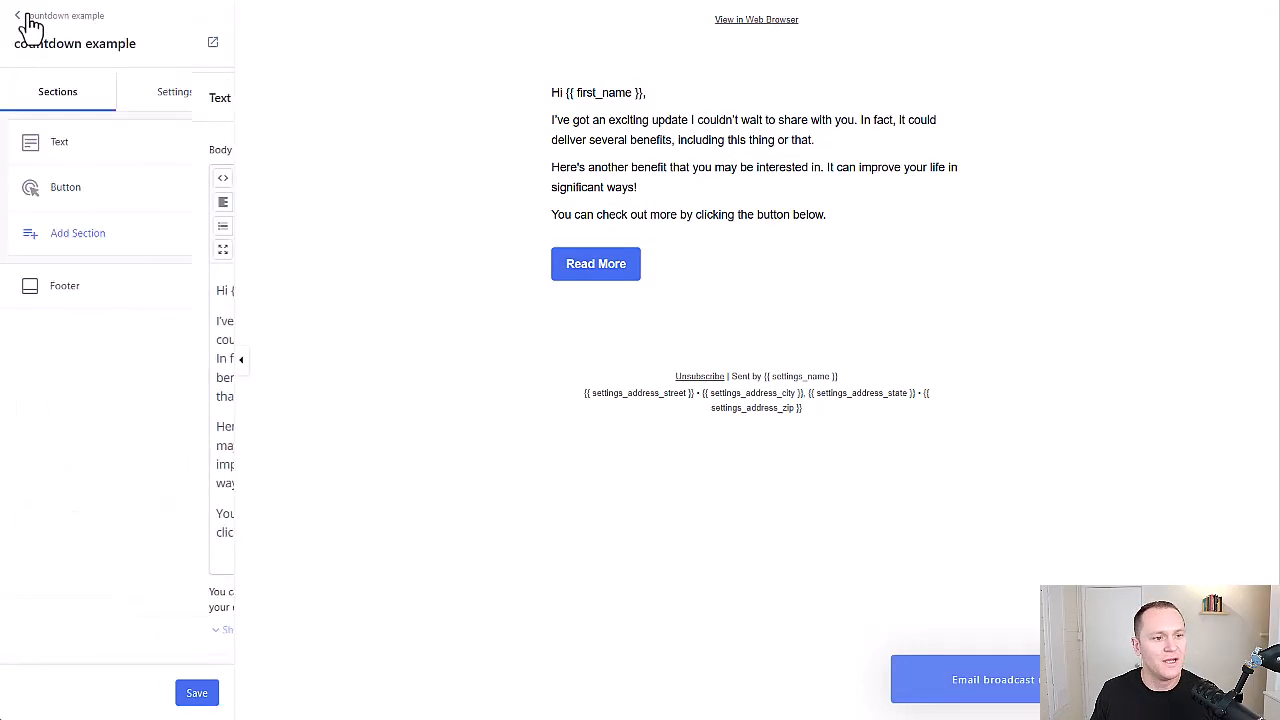
# Add a round countdown section linked to 'Countdown for new launch' at the top of the email
pyautogui.click(77, 233)
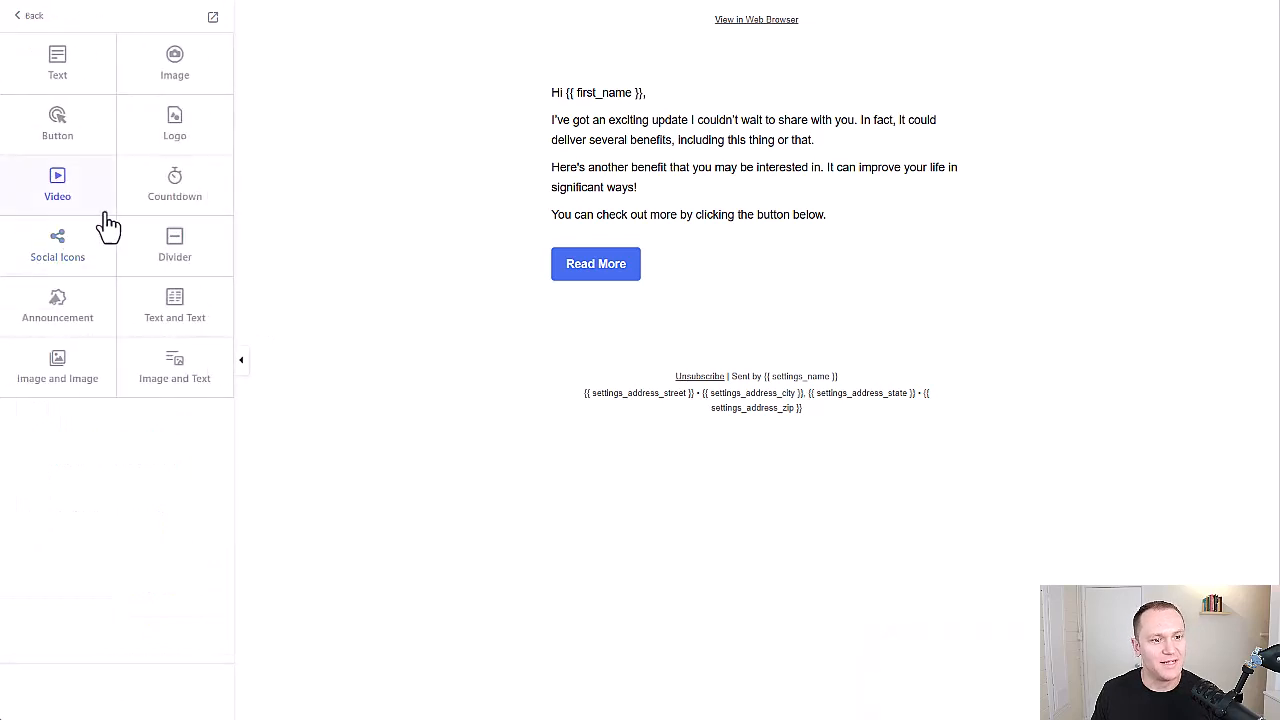
pyautogui.click(174, 185)
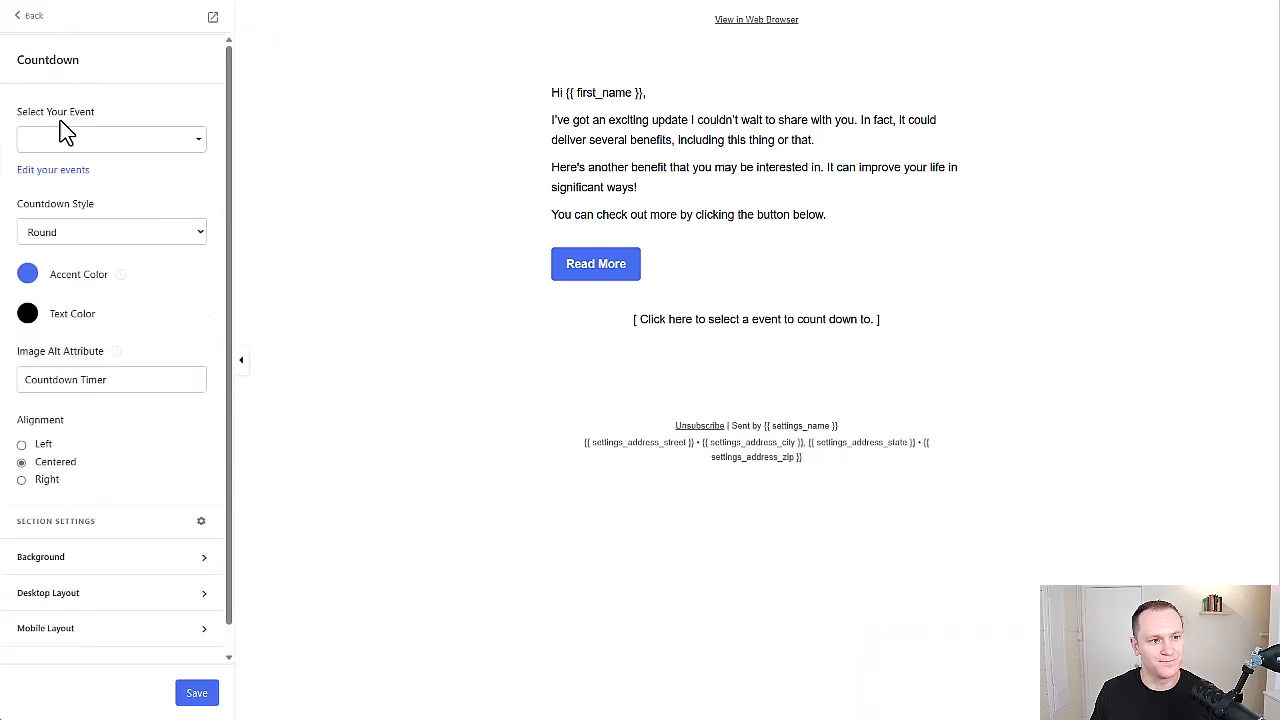
pyautogui.click(110, 139)
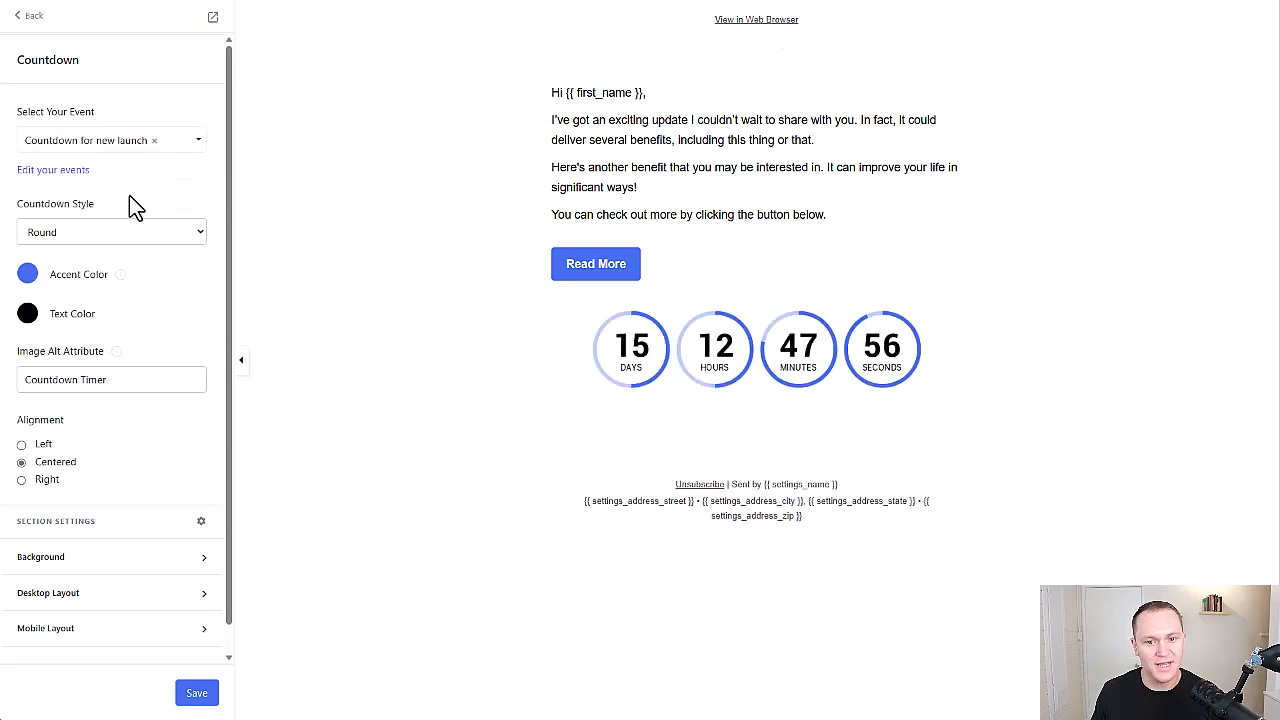
pyautogui.click(757, 349)
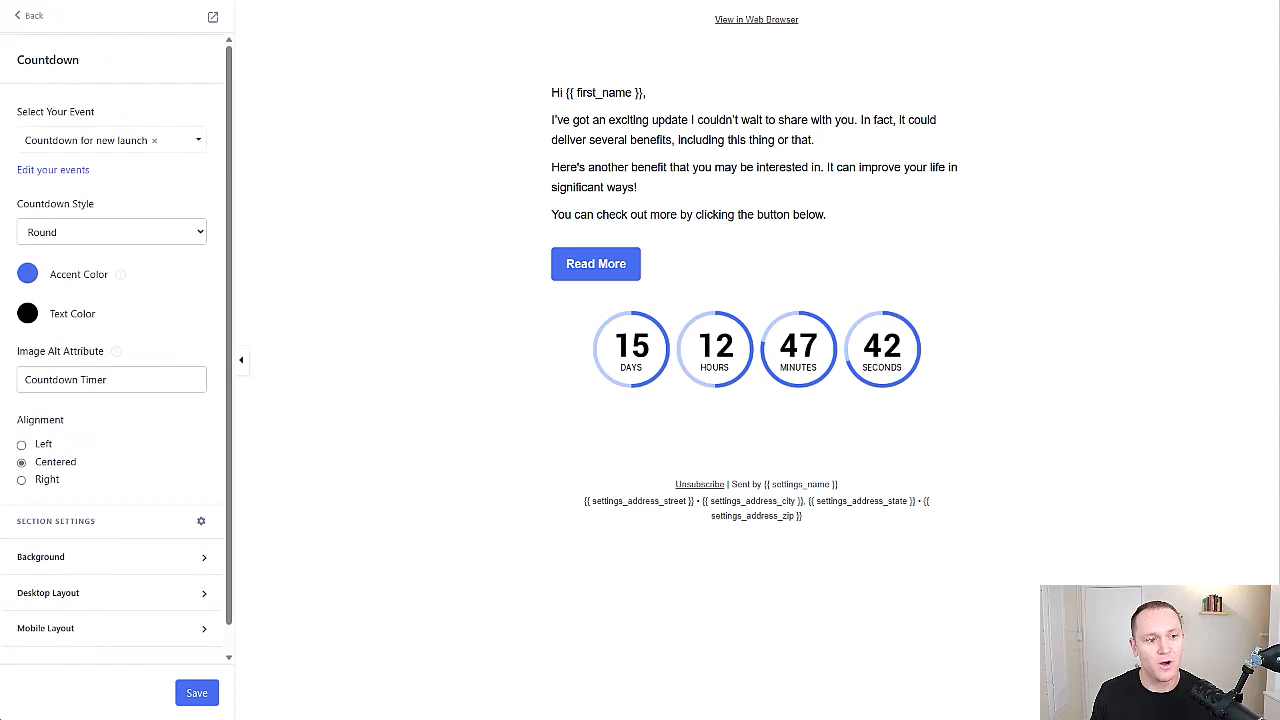
pyautogui.click(30, 15)
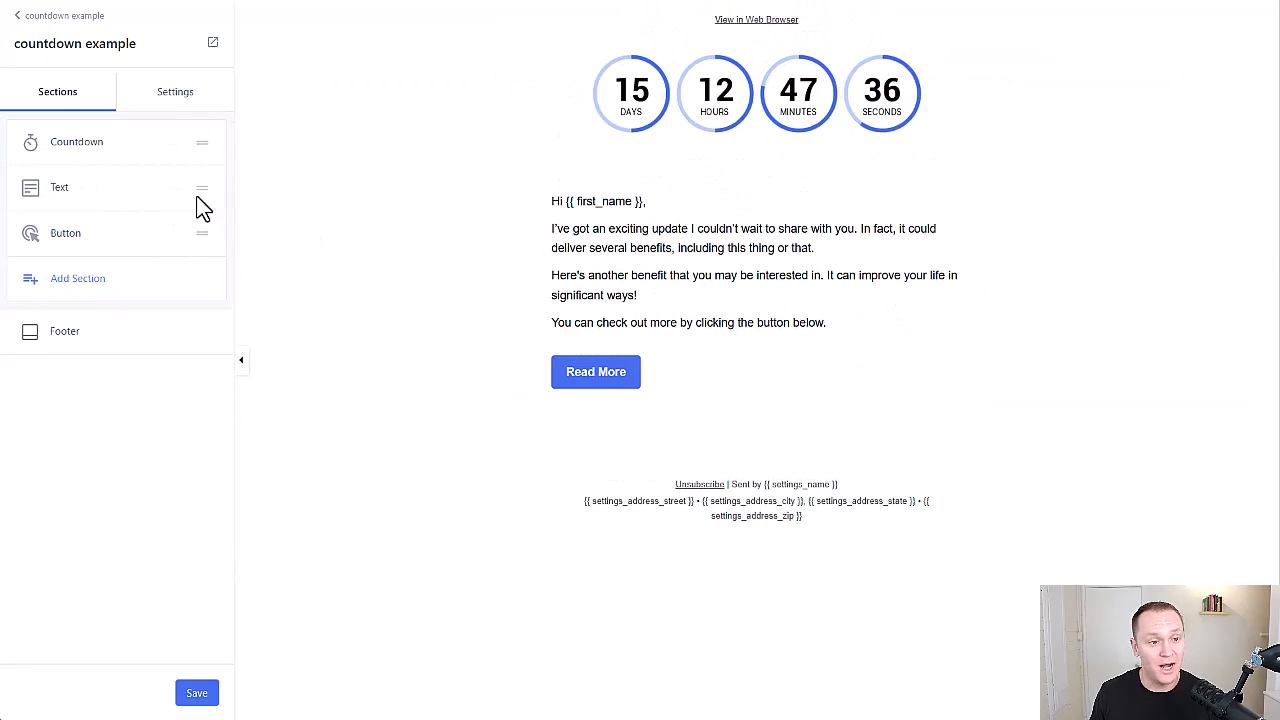
# Duplicate the countdown below the Read More button and return to the Edit Broadcast page
pyautogui.click(77, 141)
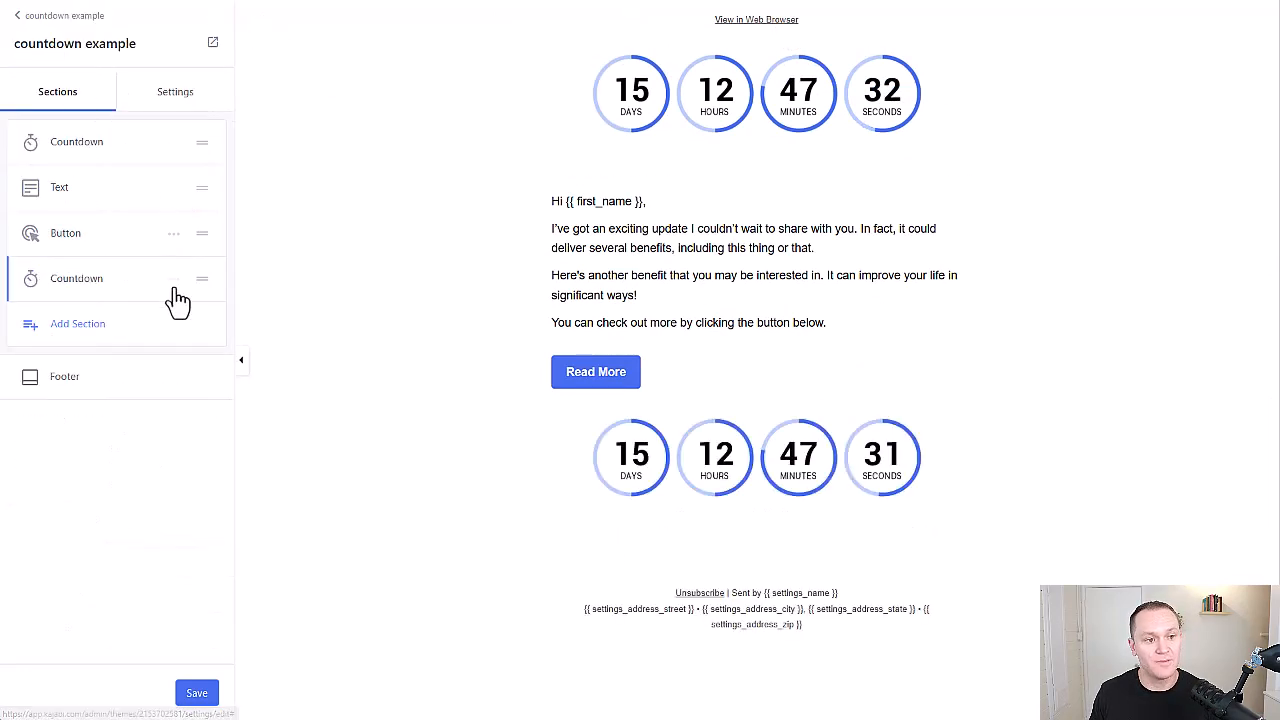
pyautogui.click(750, 262)
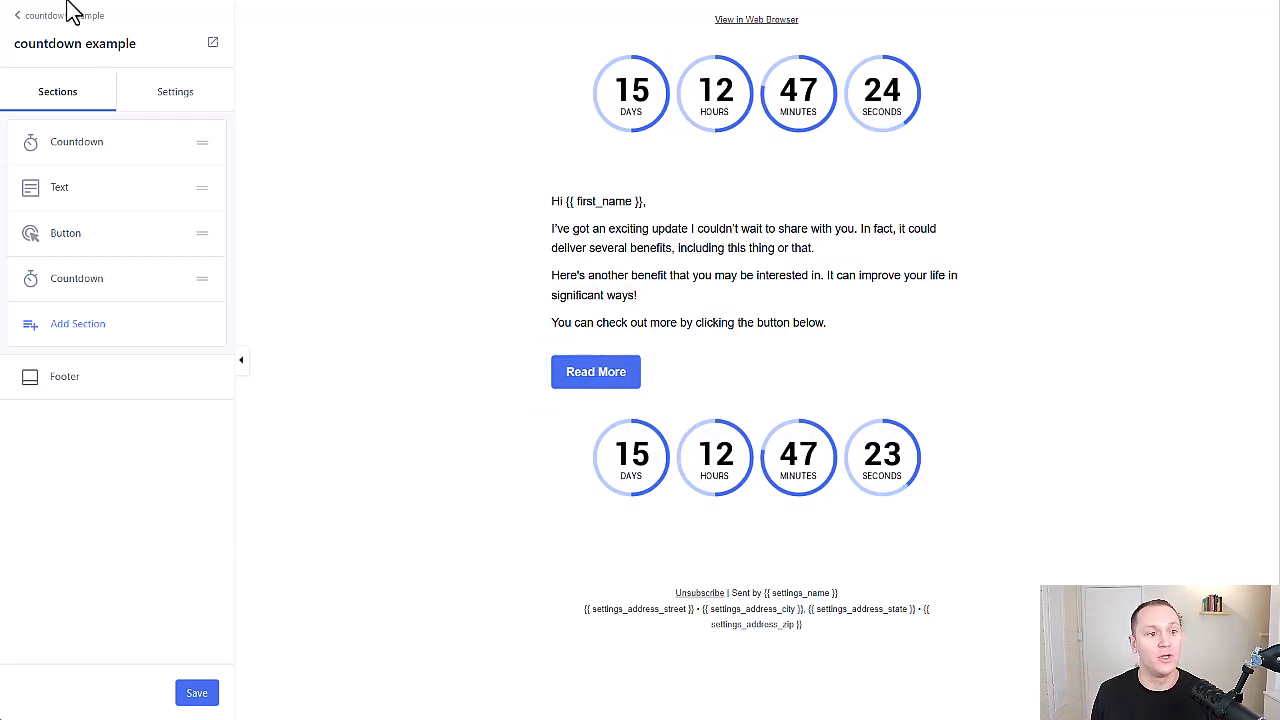
pyautogui.click(197, 692)
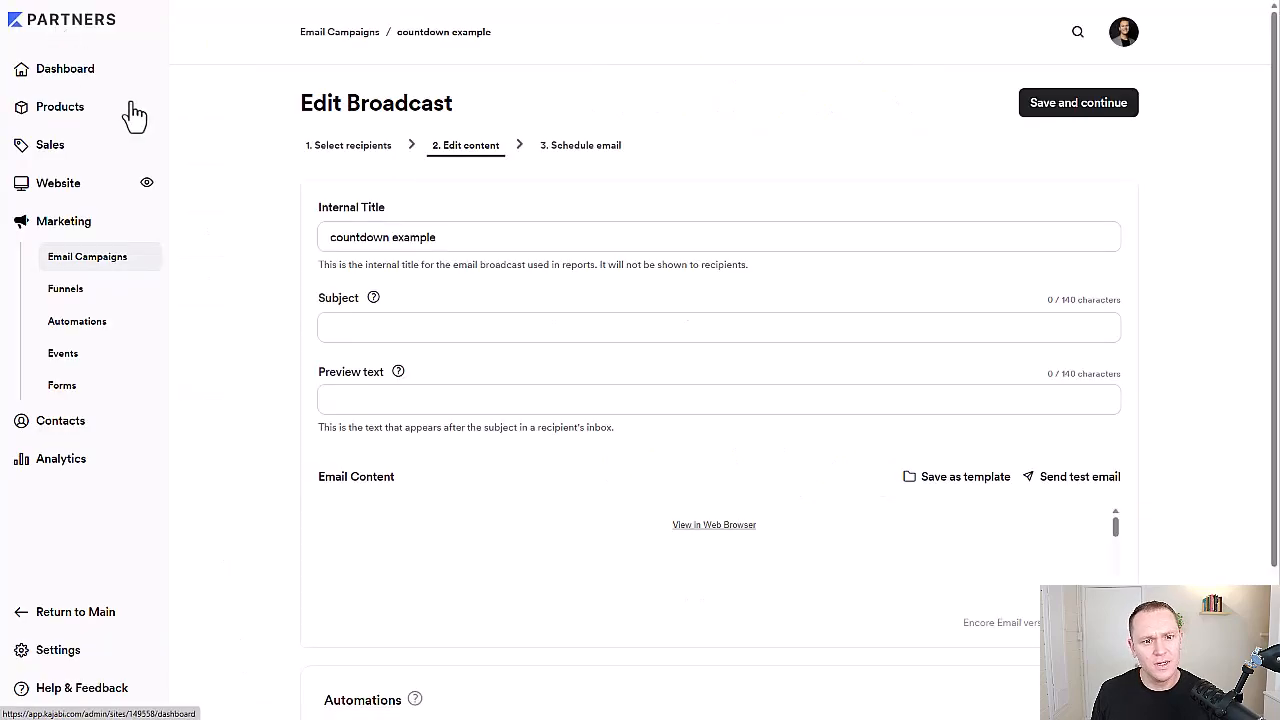
# Save the countdown email as a new email template named 'Even Cou…'
pyautogui.scroll(-3)
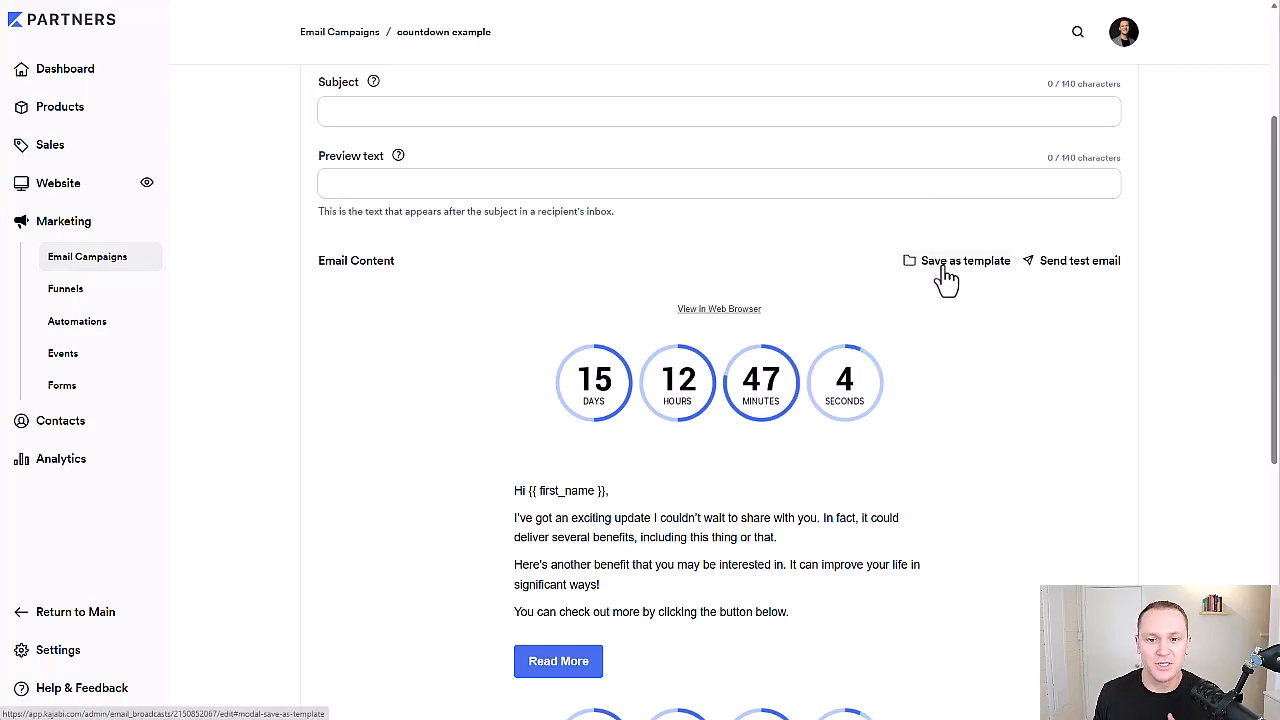
pyautogui.click(963, 260)
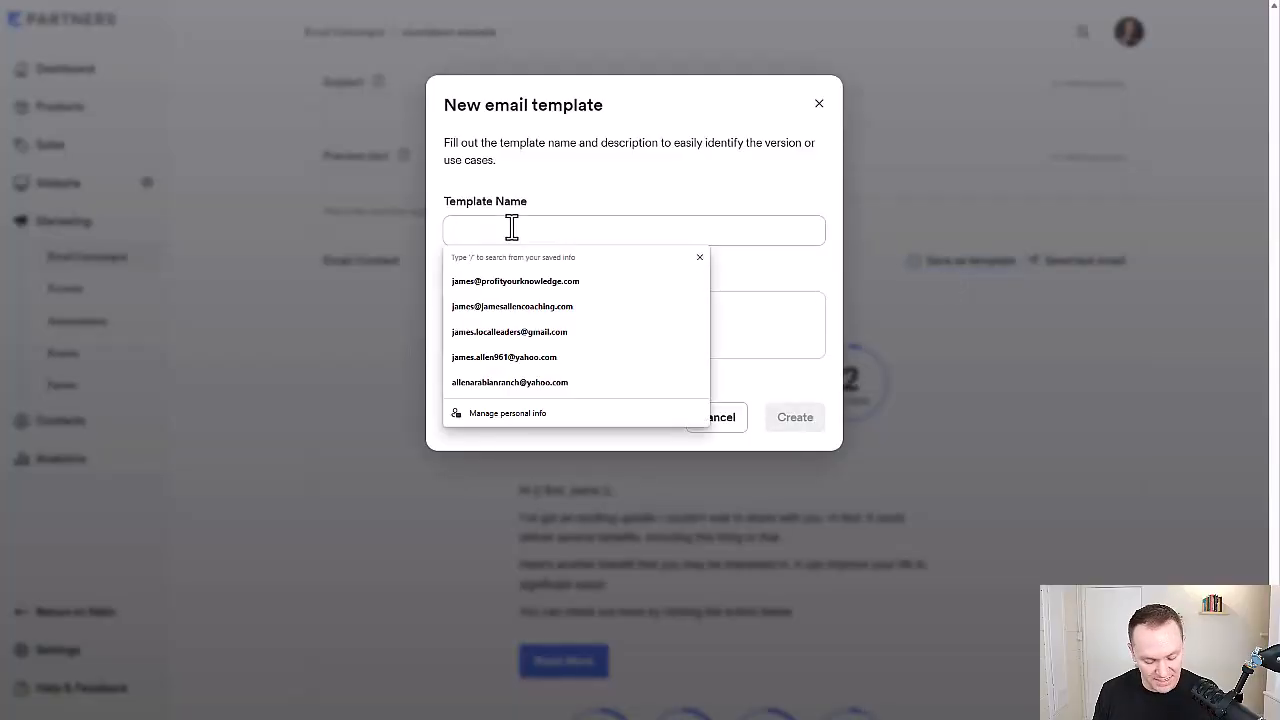
pyautogui.write('Even Cou')
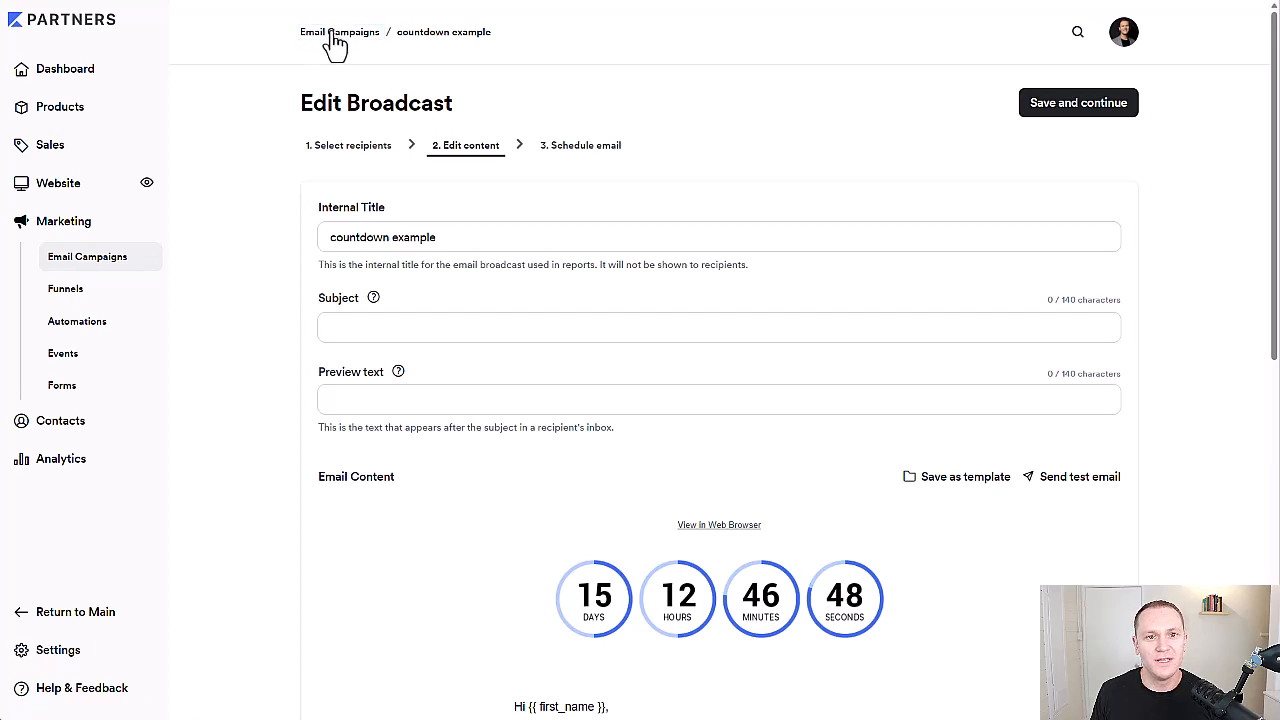
# Start another email broadcast and browse the custom and Kajabi templates
pyautogui.click(339, 31)
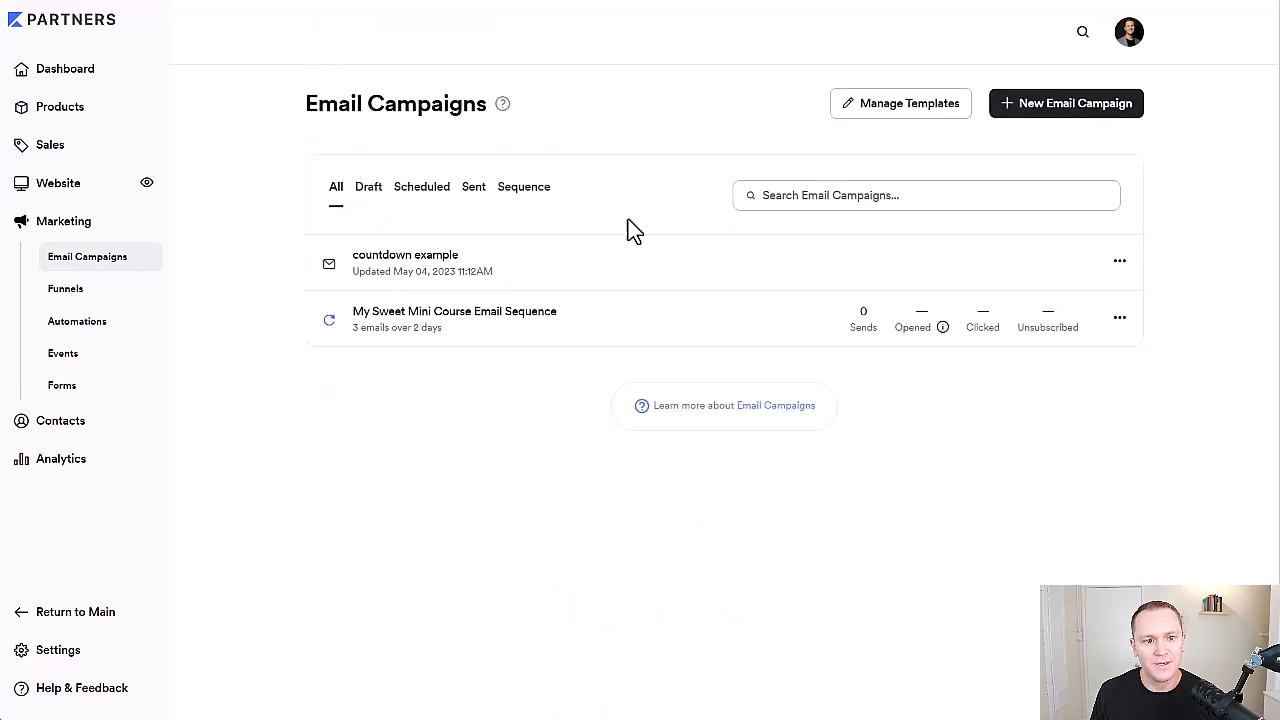
pyautogui.click(1065, 103)
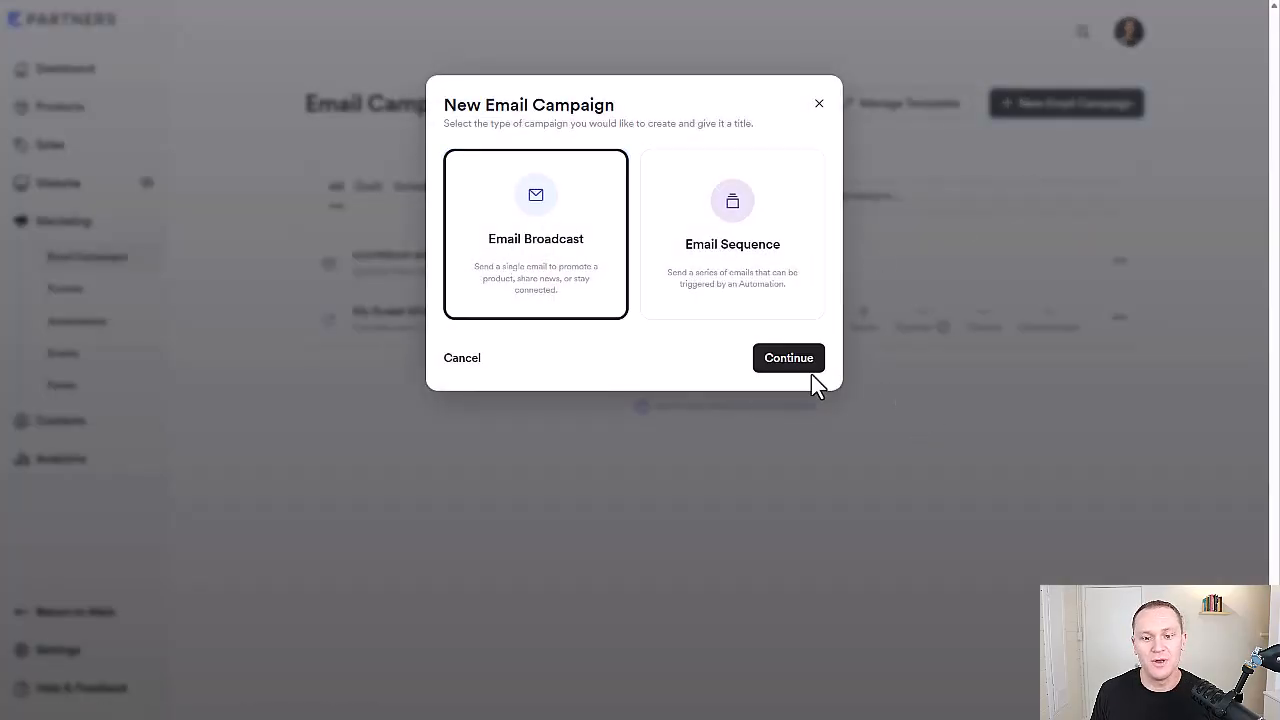
pyautogui.click(788, 357)
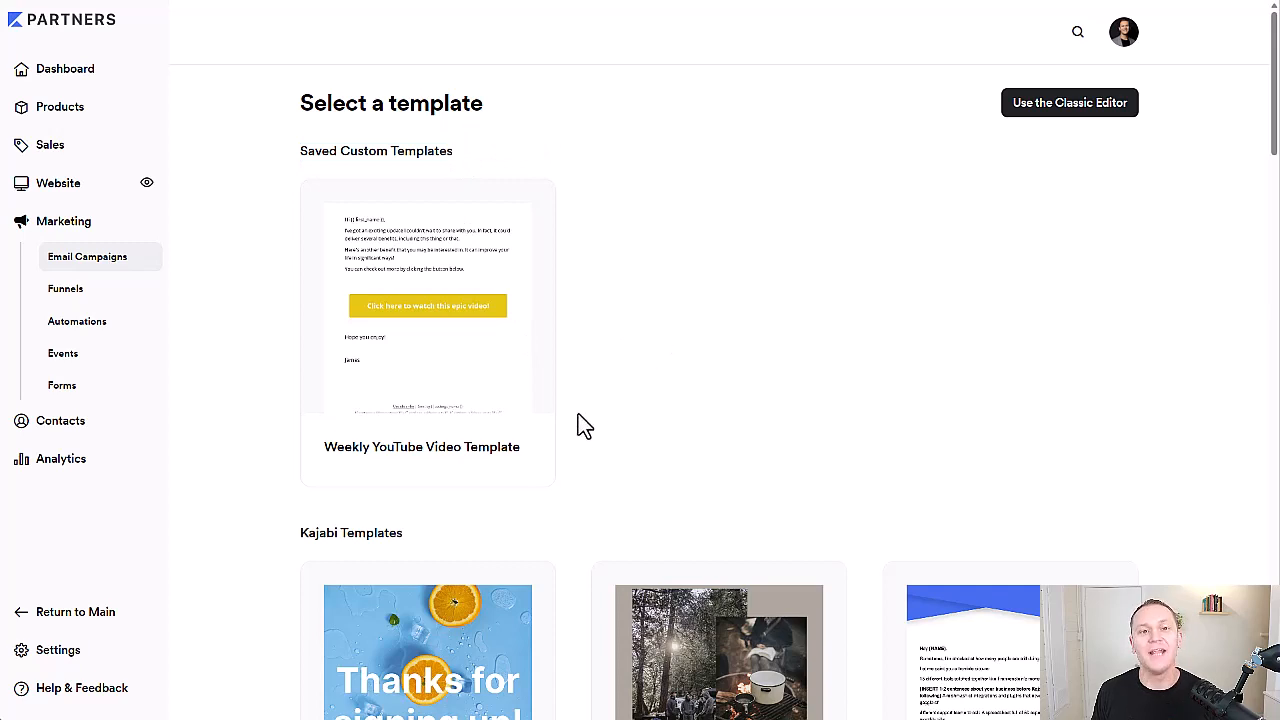
pyautogui.moveTo(580, 438)
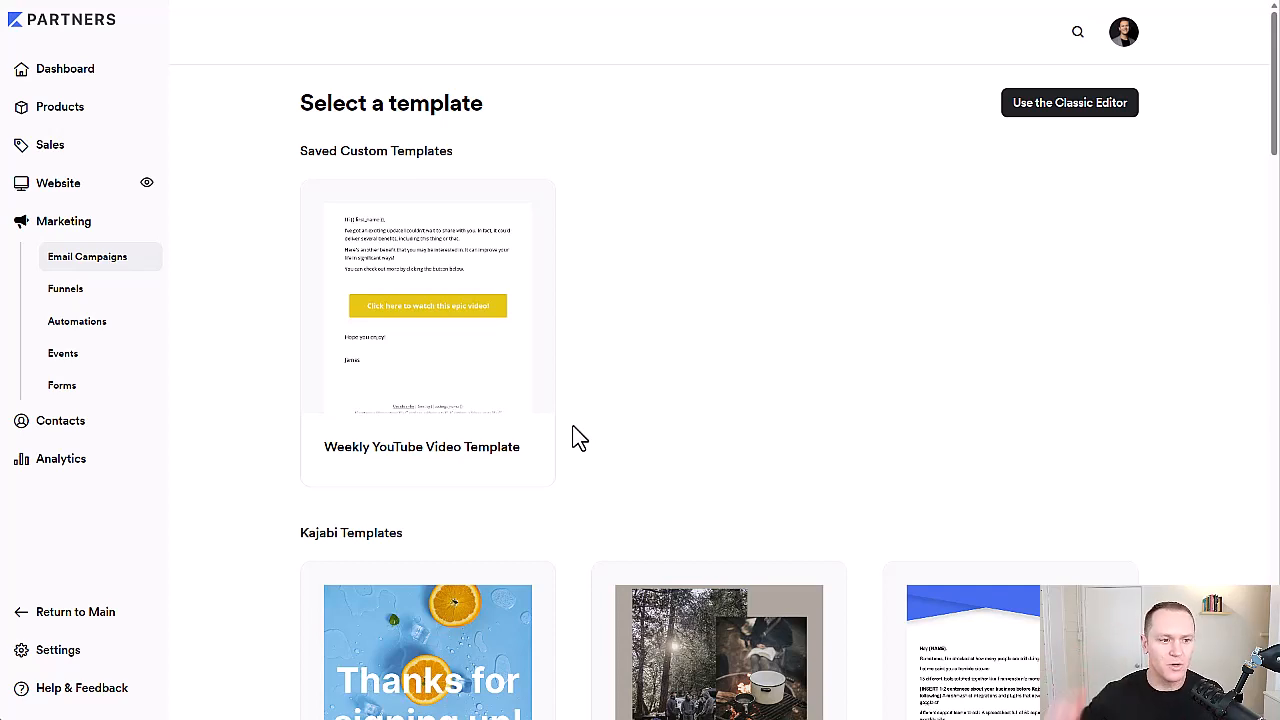
pyautogui.scroll(-3)
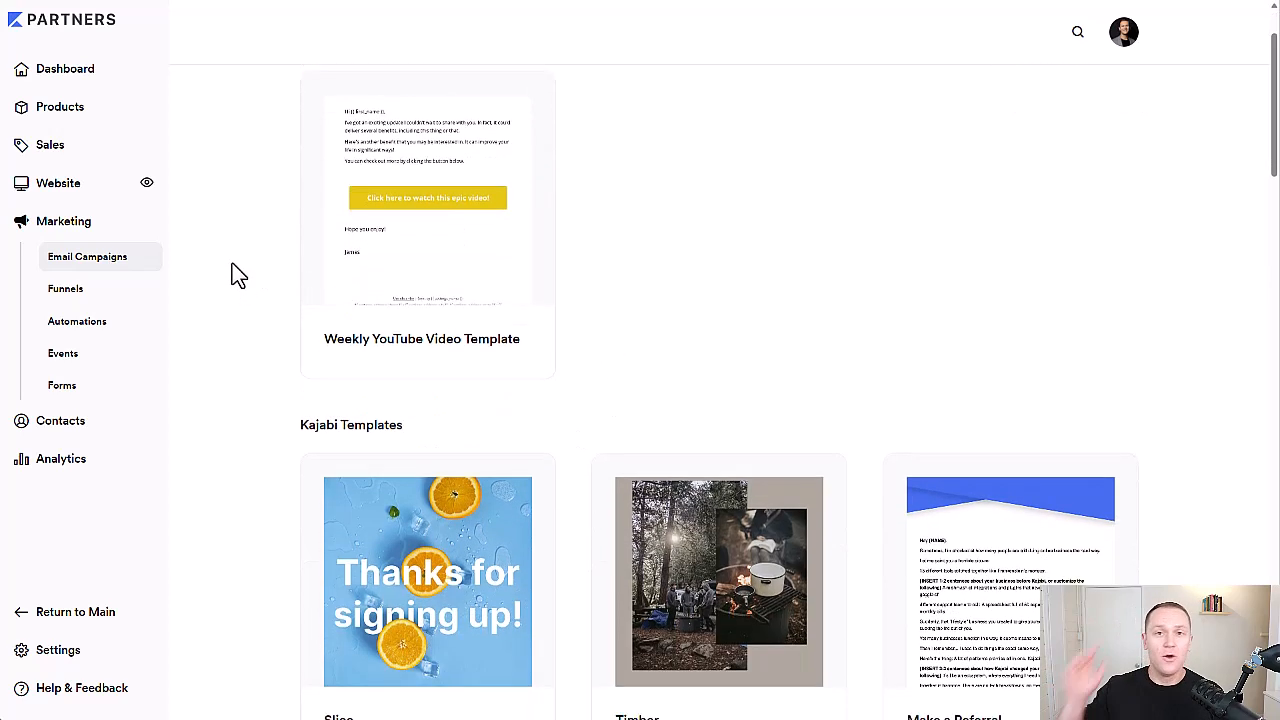